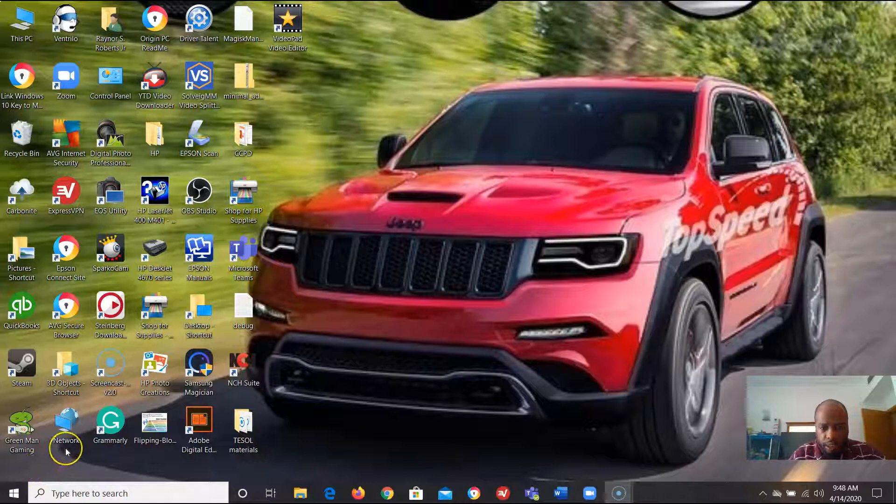
pyautogui.moveTo(389, 463)
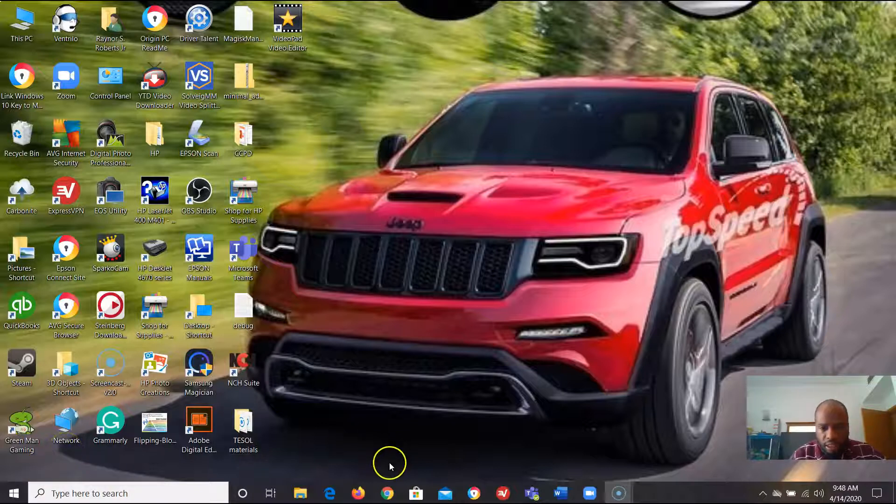
pyautogui.moveTo(392, 462)
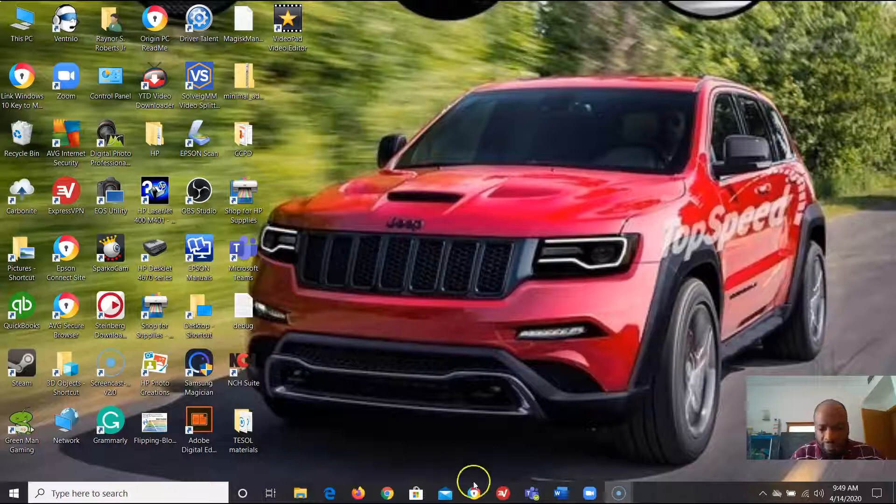
pyautogui.moveTo(629, 493)
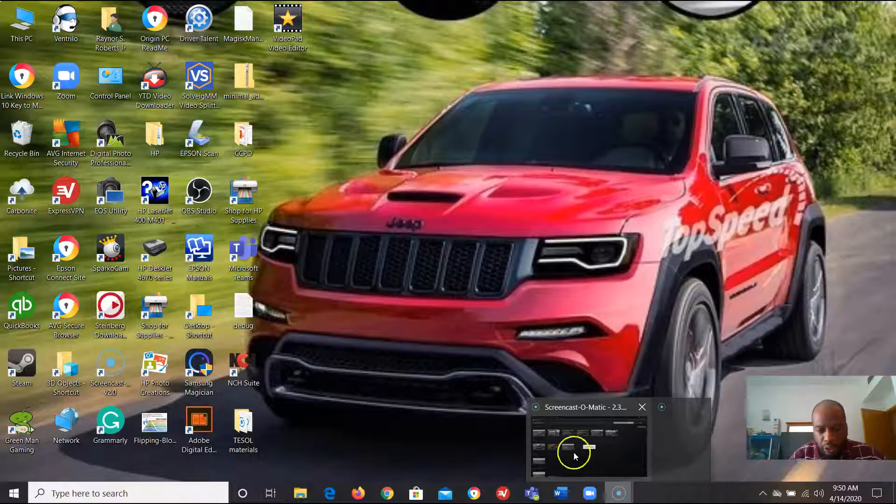
# Step: Check the webmail window, then bring the Chrome window showing ksau-hs.edu.sa to the front
pyautogui.click(641, 406)
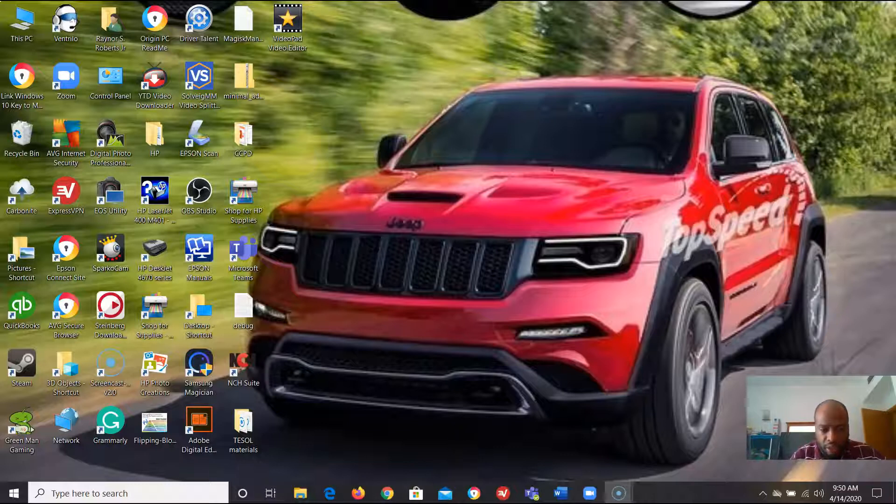
pyautogui.click(60, 493)
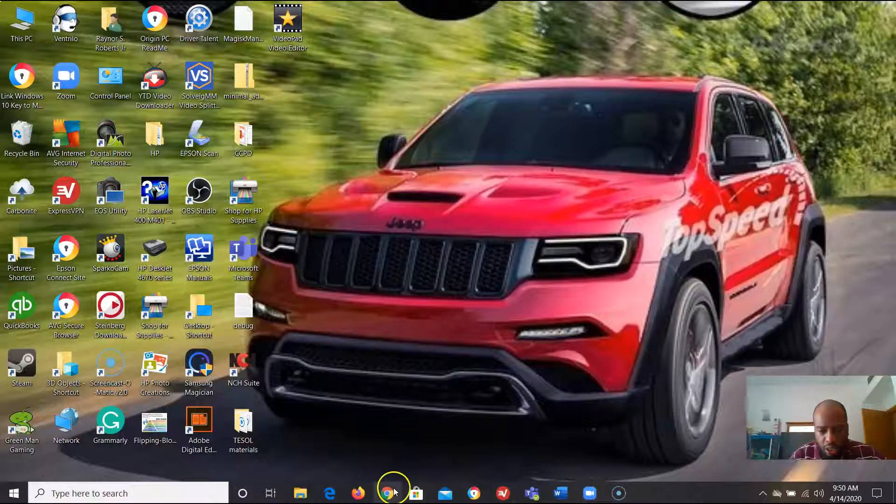
pyautogui.moveTo(414, 493)
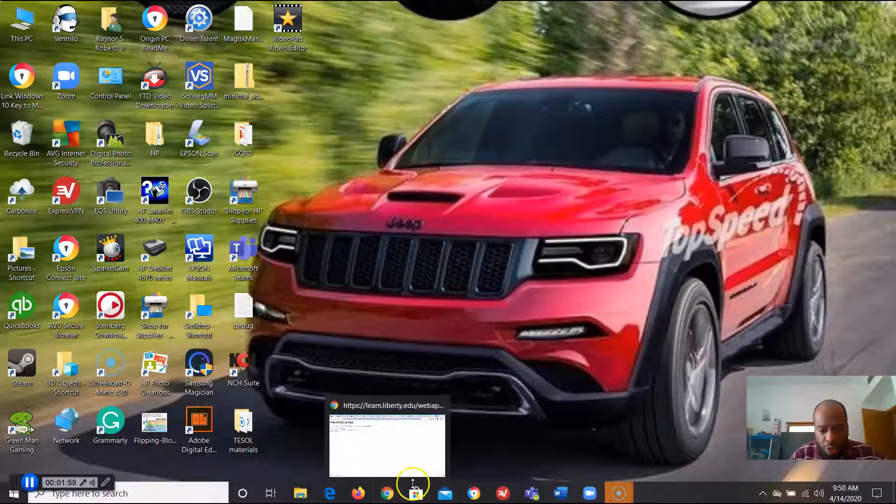
pyautogui.click(387, 444)
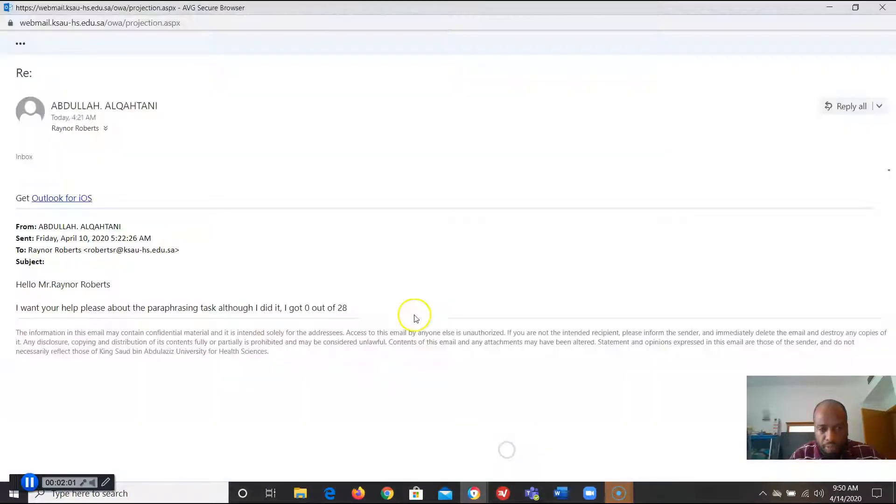
pyautogui.moveTo(827, 7)
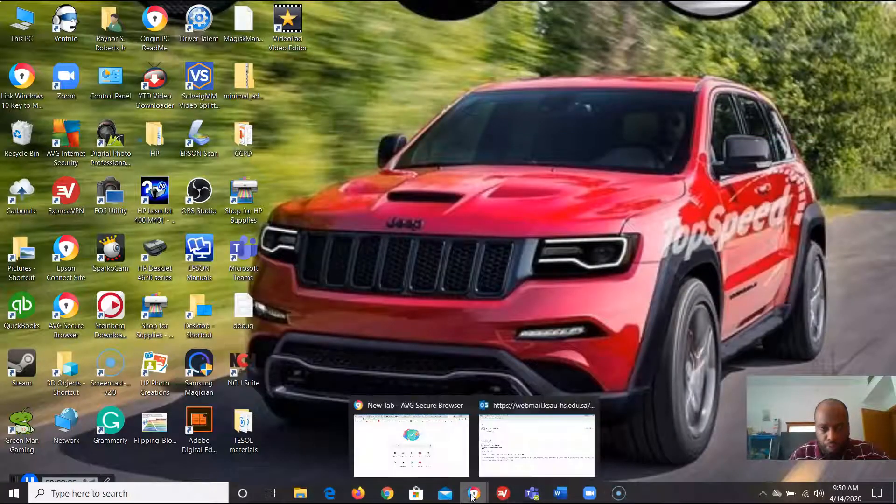
pyautogui.click(410, 445)
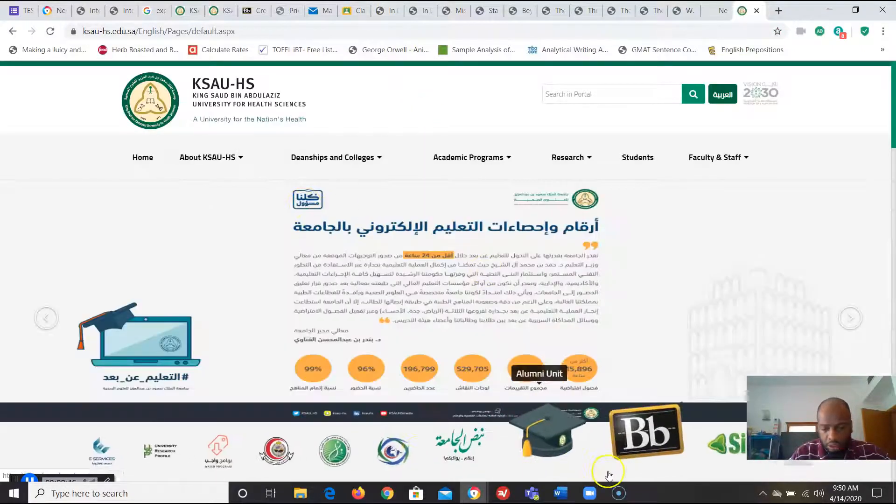
# Step: Open R08202ENGL111: English Academic Writing from the Courses list and scroll to its groups
pyautogui.click(646, 431)
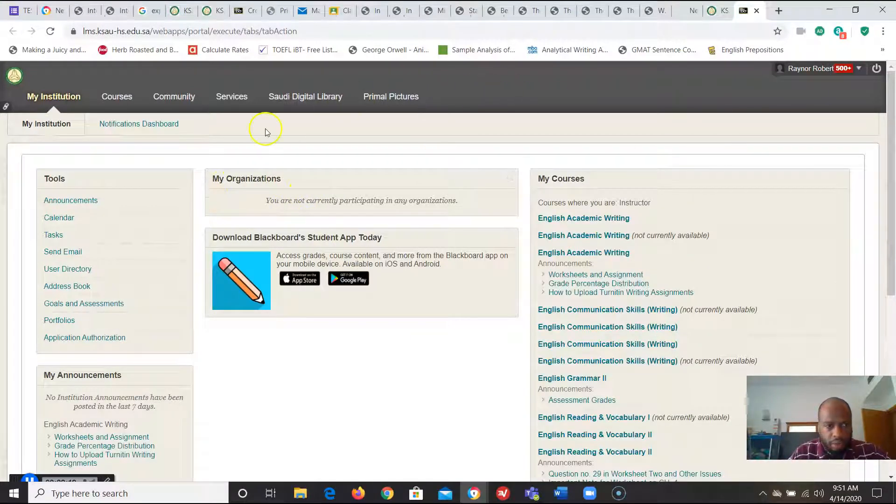
pyautogui.click(116, 96)
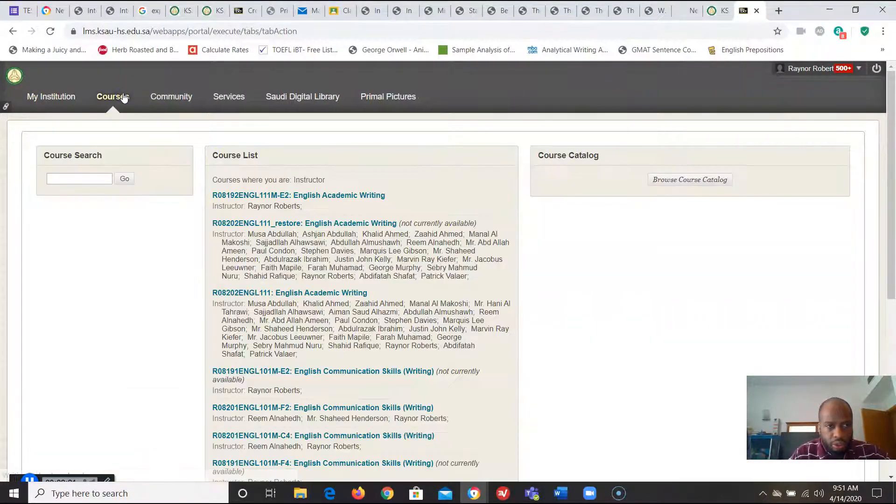
pyautogui.click(290, 293)
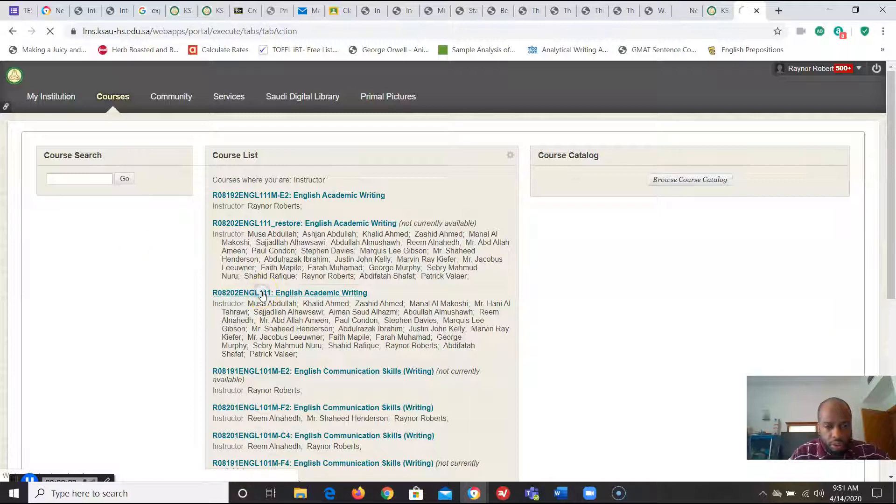
pyautogui.click(289, 293)
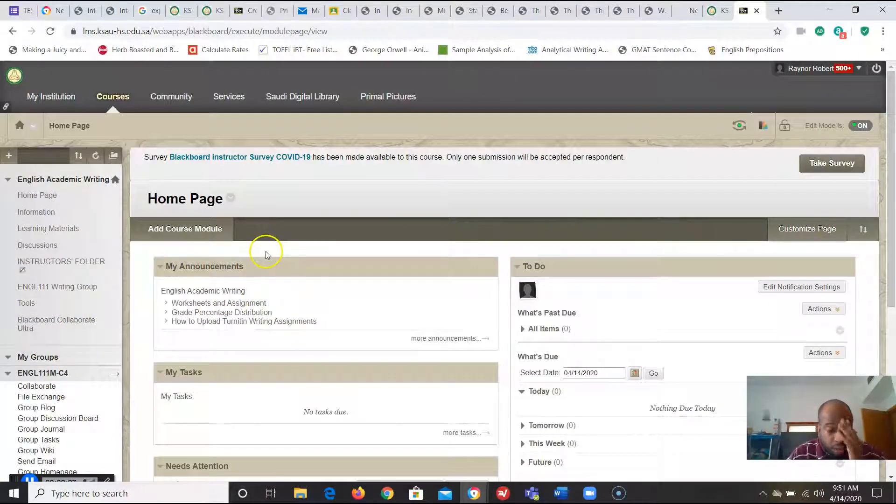
pyautogui.moveTo(191, 249)
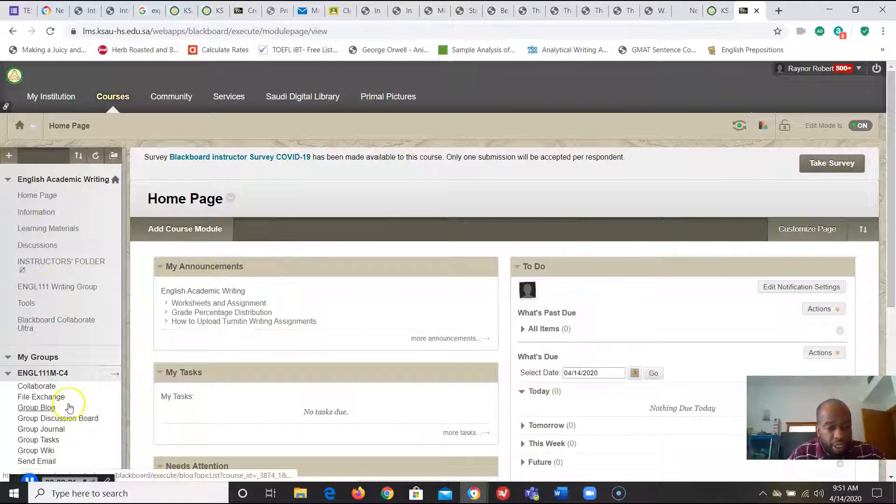
pyautogui.scroll(-3)
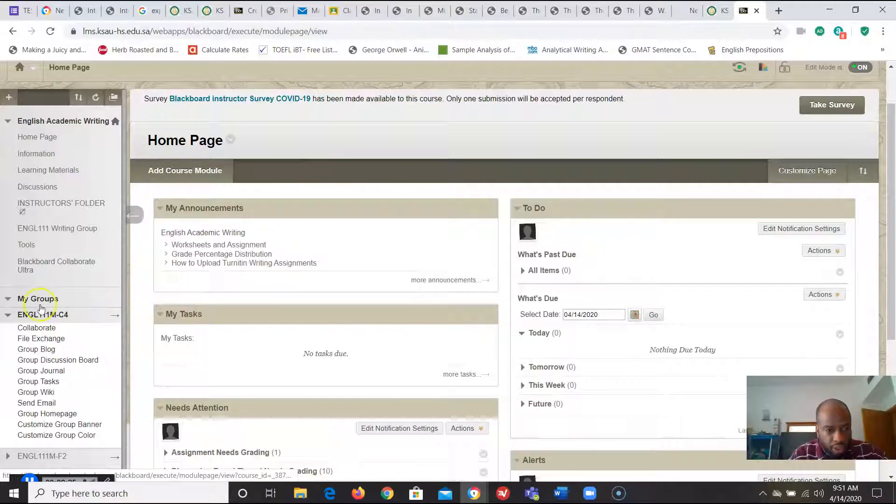
pyautogui.moveTo(43, 314)
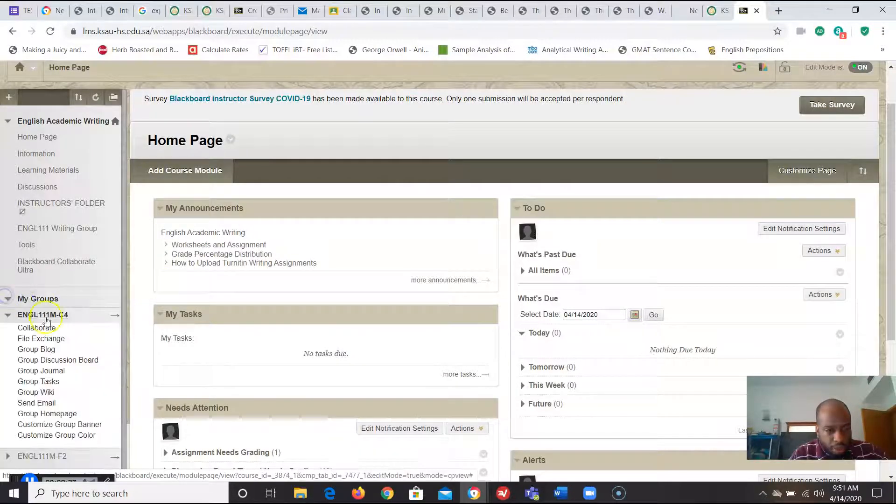
pyautogui.moveTo(60, 314)
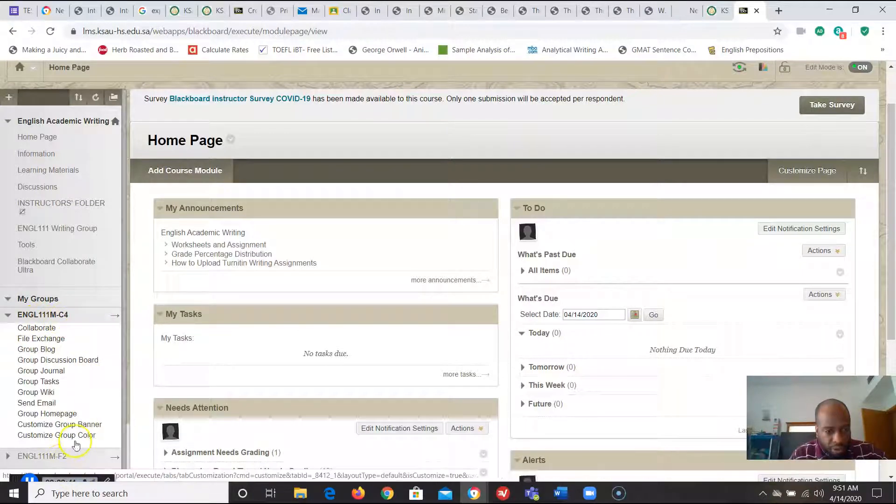
pyautogui.moveTo(58, 360)
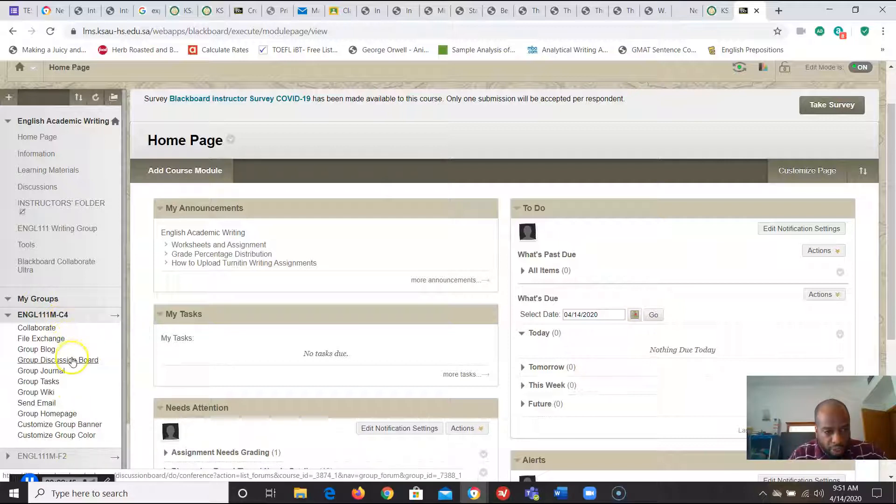
# Step: Open the ENGL111M-C4 Group Discussion Board and select the ENGL111M-C4 forum
pyautogui.click(58, 359)
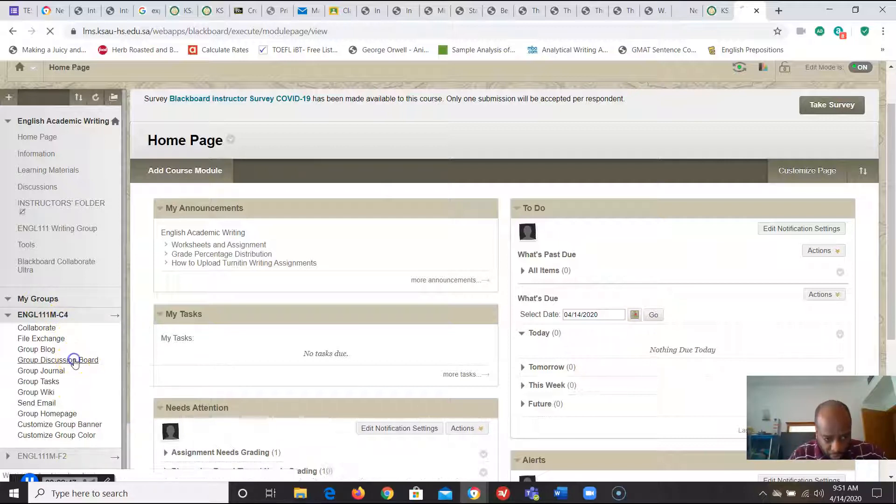
pyautogui.click(57, 359)
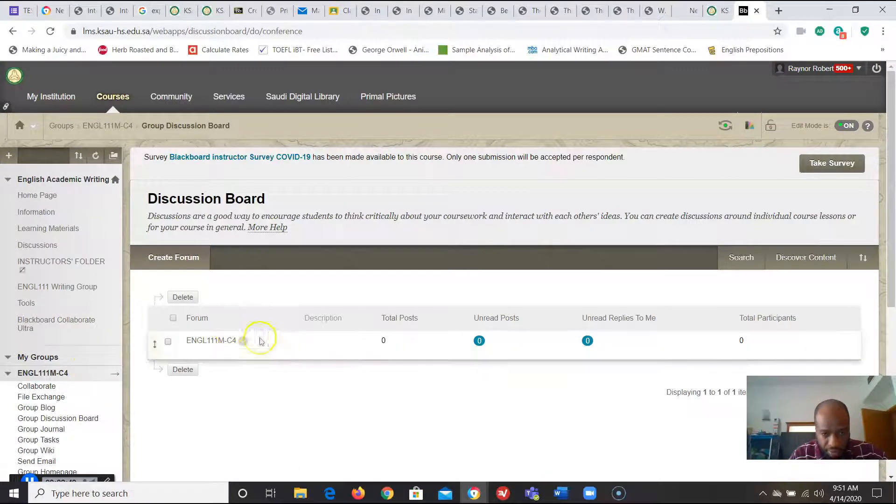
pyautogui.moveTo(200, 340)
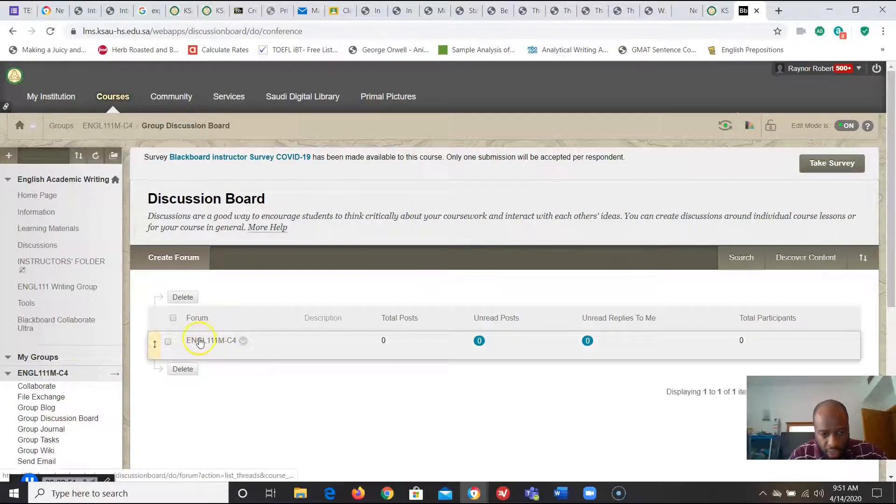
pyautogui.moveTo(206, 344)
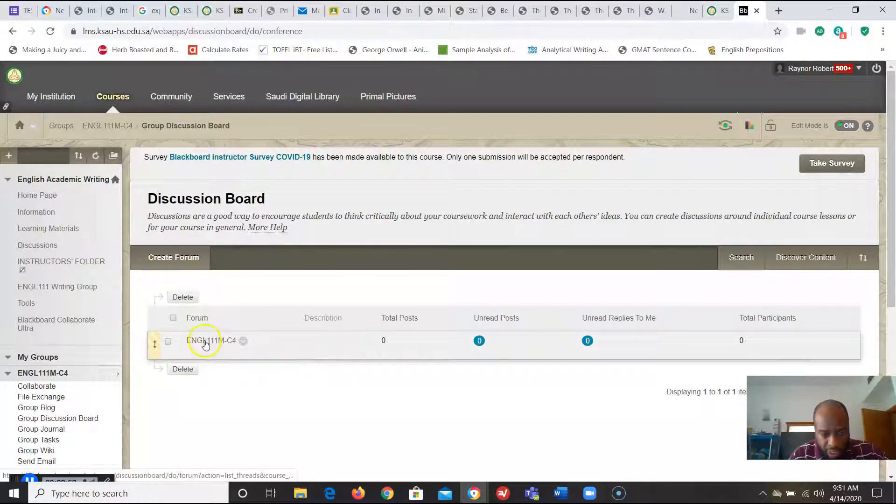
pyautogui.click(211, 340)
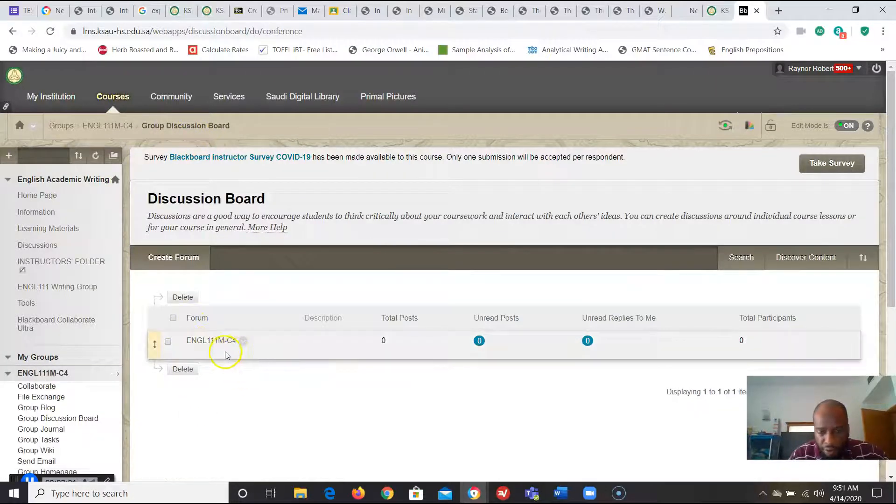
pyautogui.moveTo(223, 351)
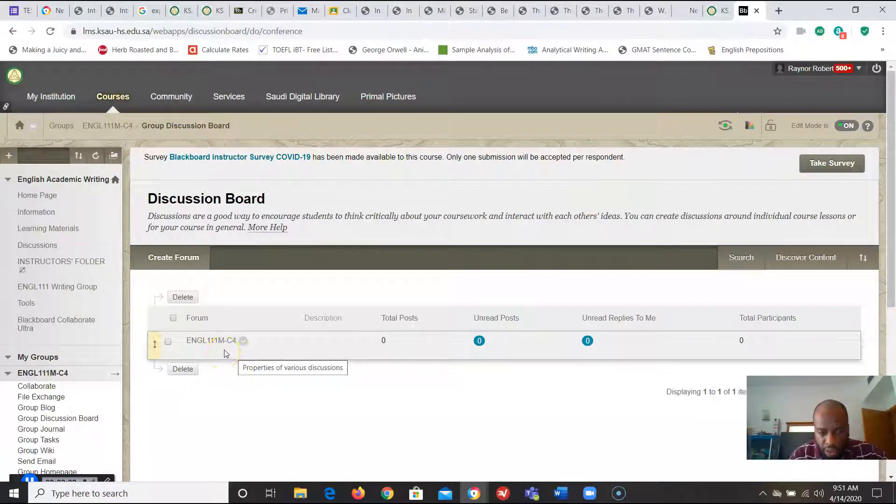
pyautogui.moveTo(218, 343)
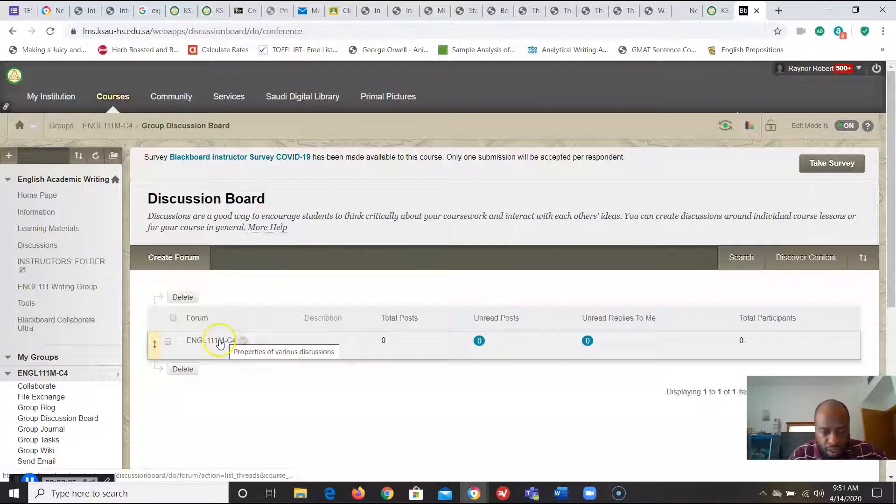
pyautogui.moveTo(186, 245)
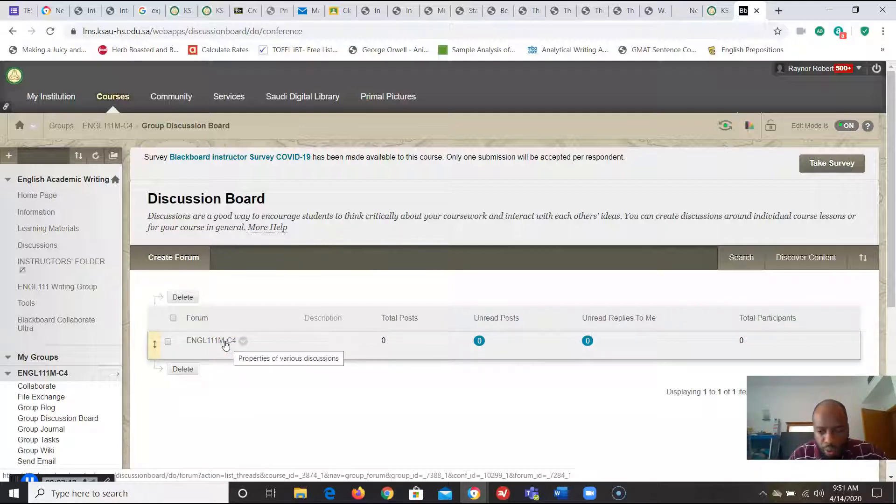
pyautogui.moveTo(221, 346)
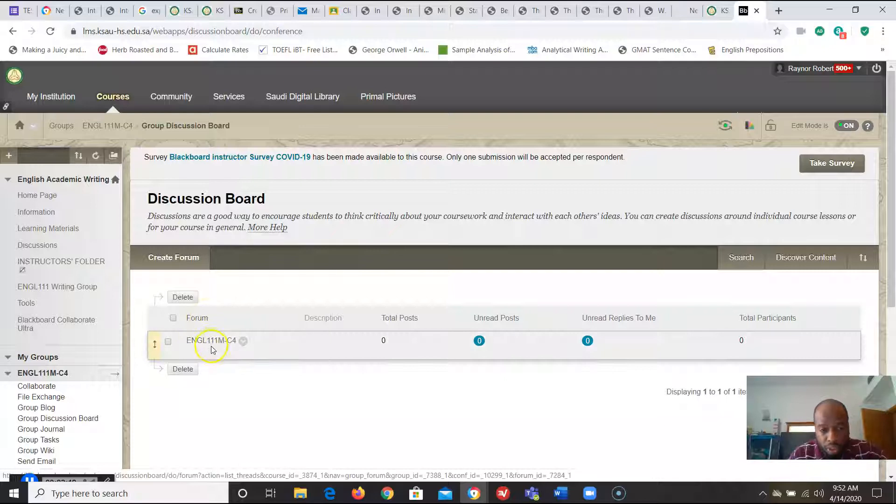
pyautogui.moveTo(212, 340)
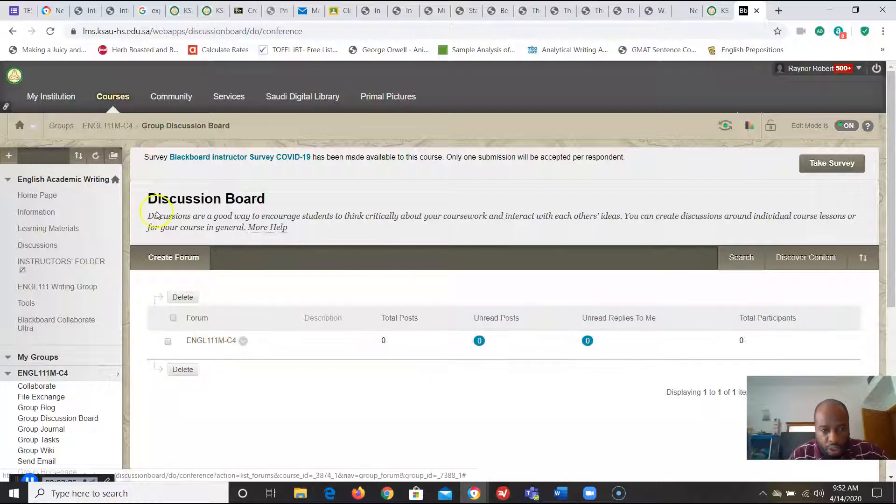
pyautogui.moveTo(256, 292)
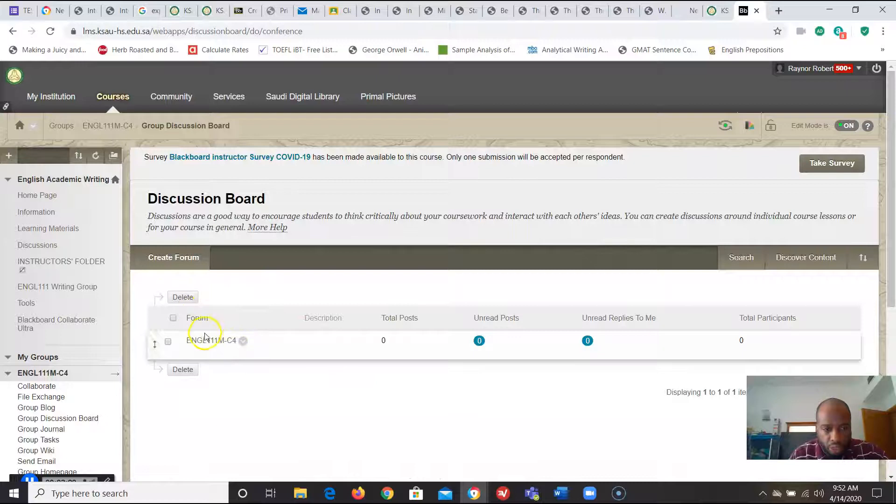
pyautogui.moveTo(221, 348)
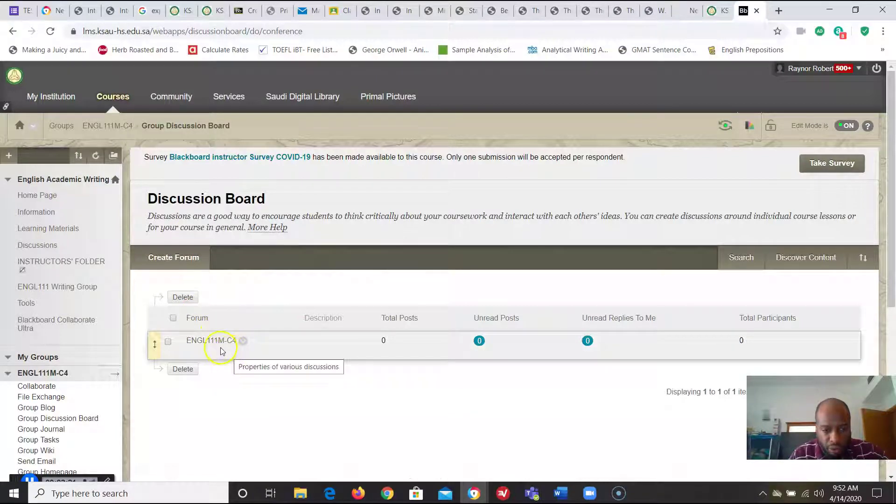
pyautogui.moveTo(169, 401)
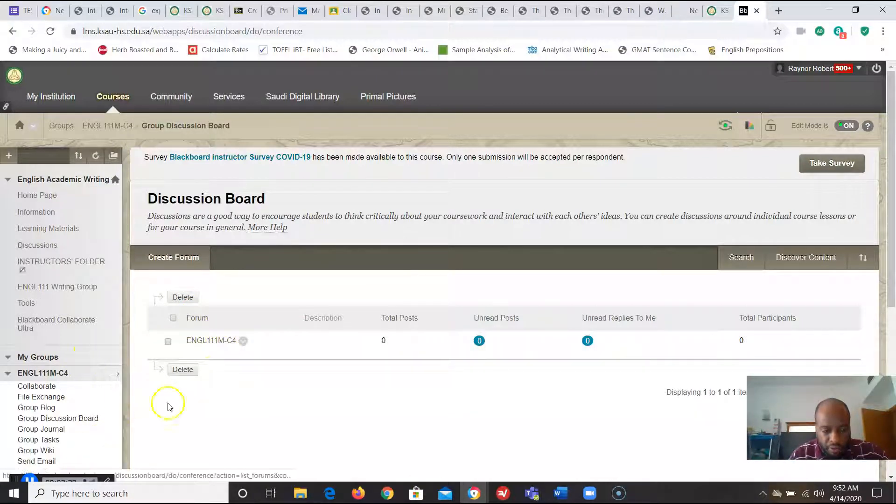
pyautogui.moveTo(216, 340)
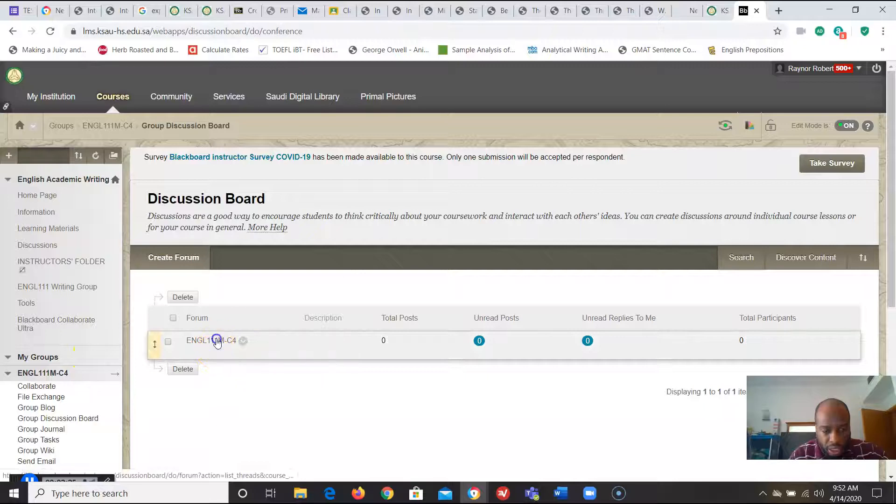
# Step: Start a new thread in the ENGL111M-C4 forum with subject 'Week 13 Forum Discussion'
pyautogui.click(211, 340)
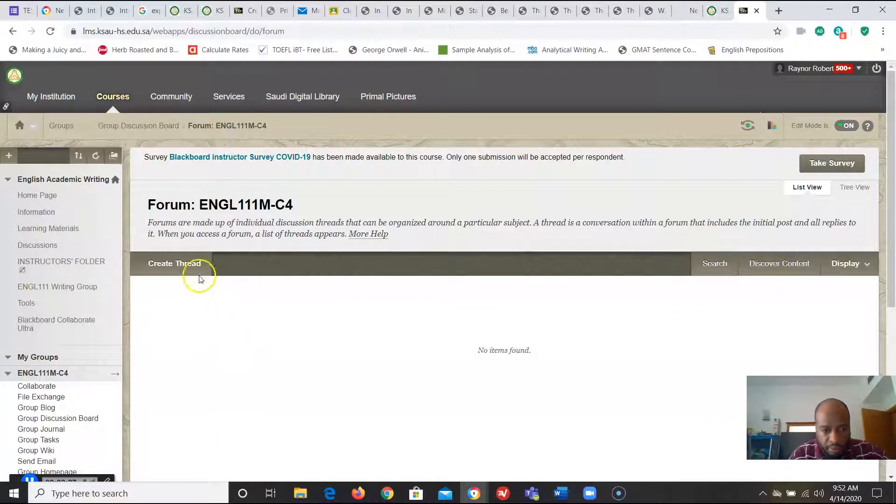
pyautogui.click(174, 263)
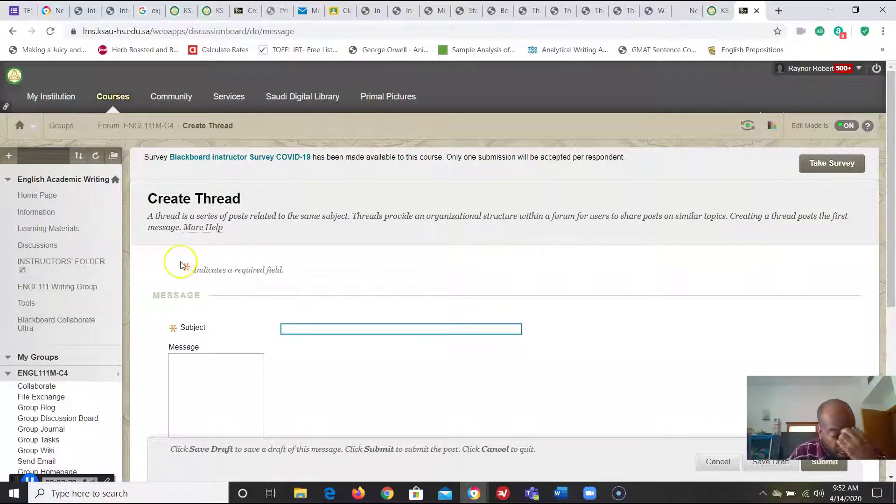
pyautogui.write('Wee')
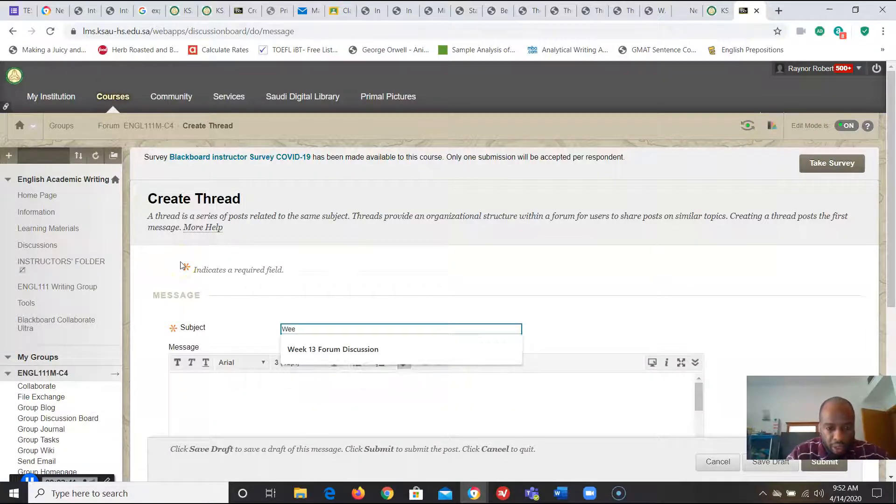
pyautogui.click(333, 349)
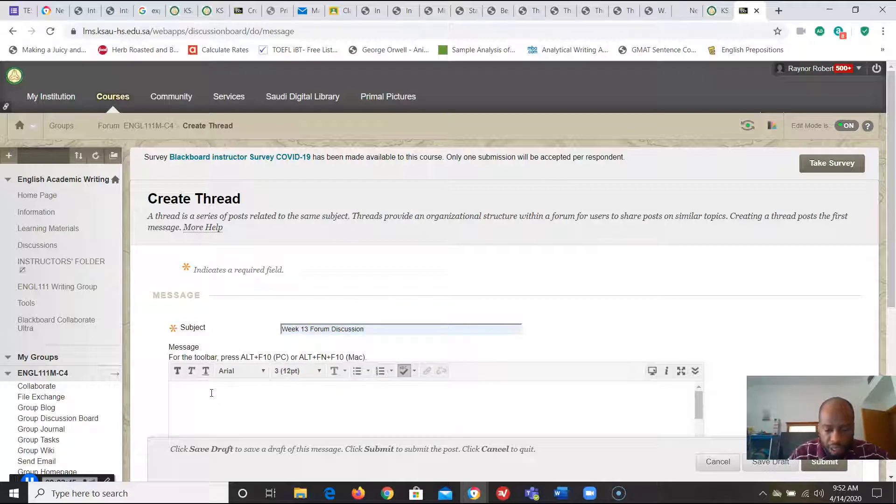
# Step: Write the message 'Plese answer 3 questions' and submit the thread
pyautogui.write('Plese')
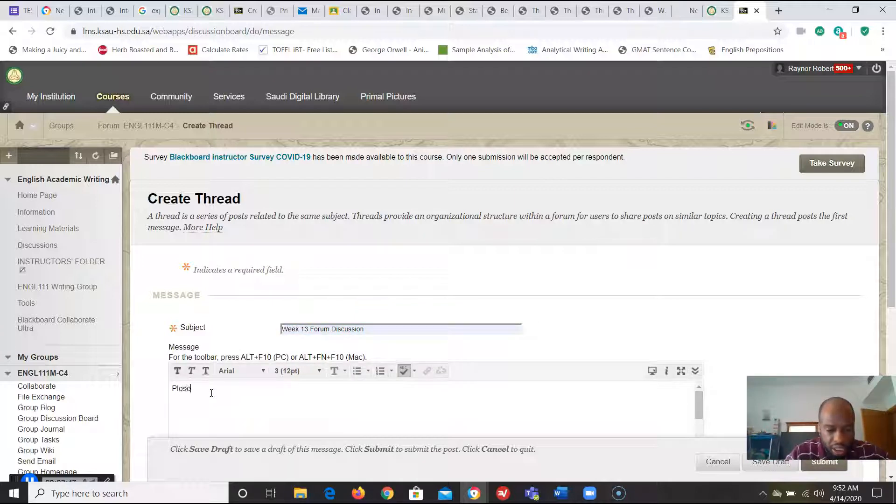
pyautogui.write('answer the')
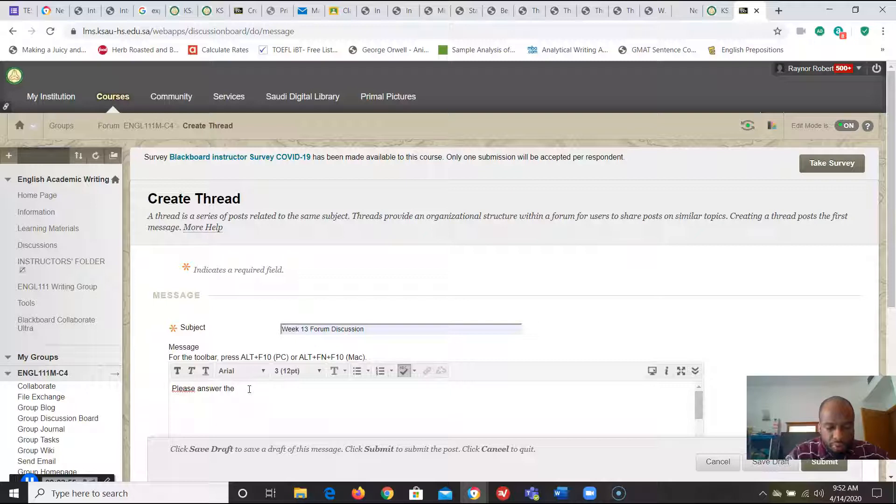
pyautogui.write('3 que')
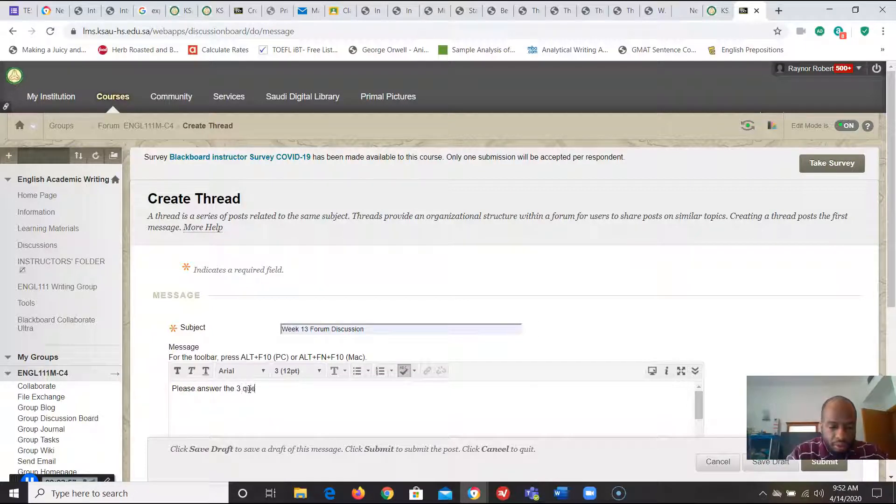
pyautogui.write('s')
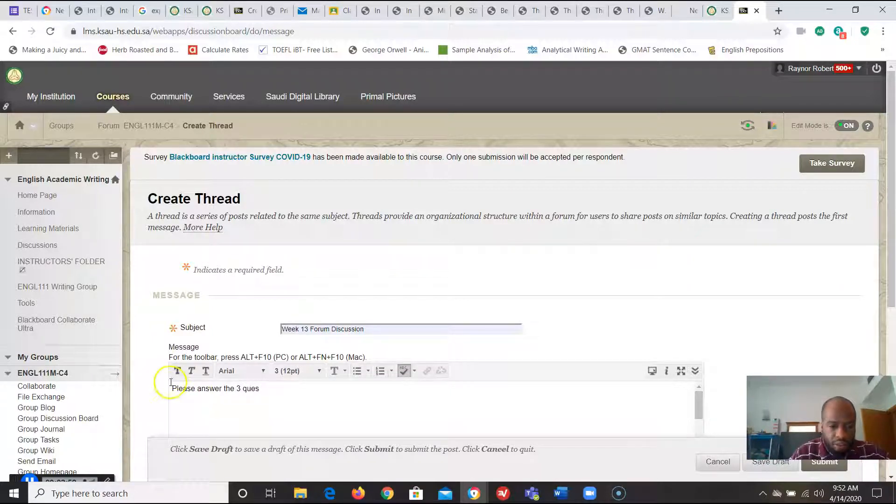
pyautogui.write('tions.')
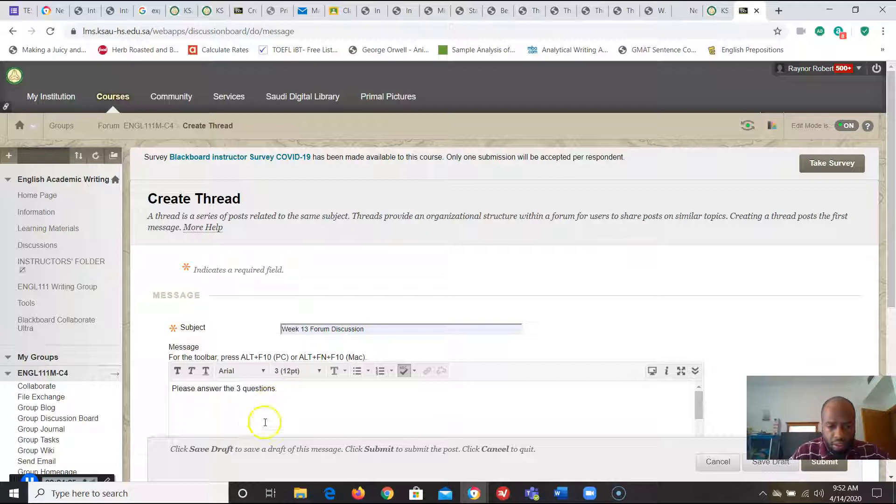
pyautogui.scroll(-3)
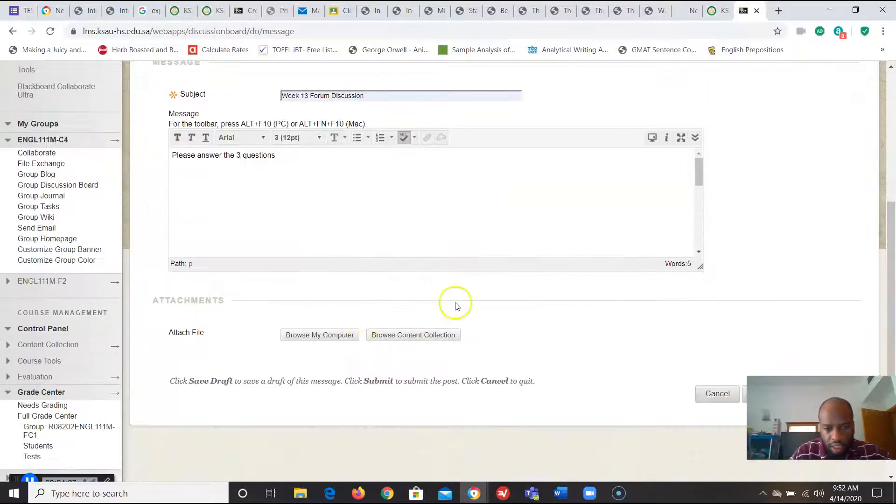
pyautogui.scroll(-3)
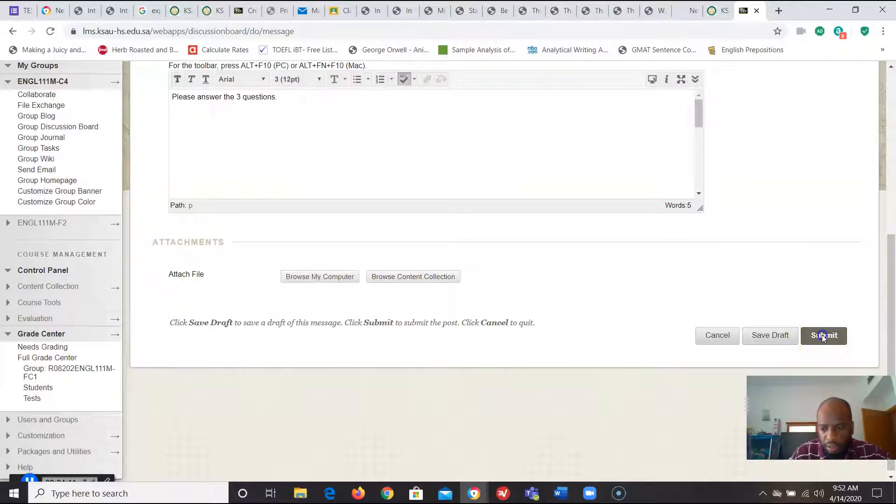
pyautogui.click(823, 335)
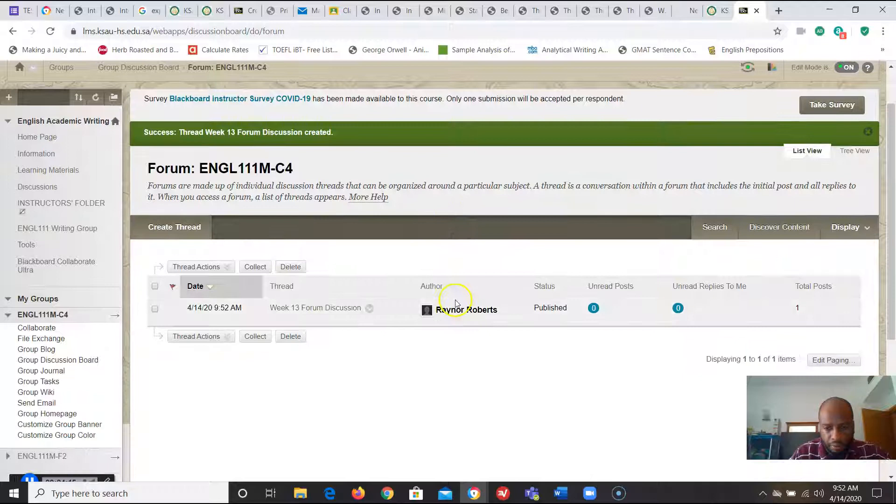
# Step: Scroll the forum list to review the published Week 13 Forum Discussion thread
pyautogui.scroll(-3)
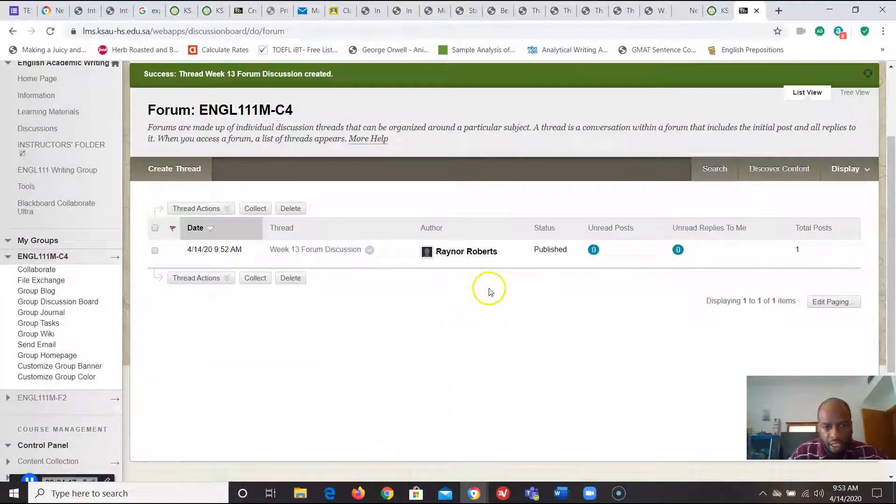
pyautogui.moveTo(216, 274)
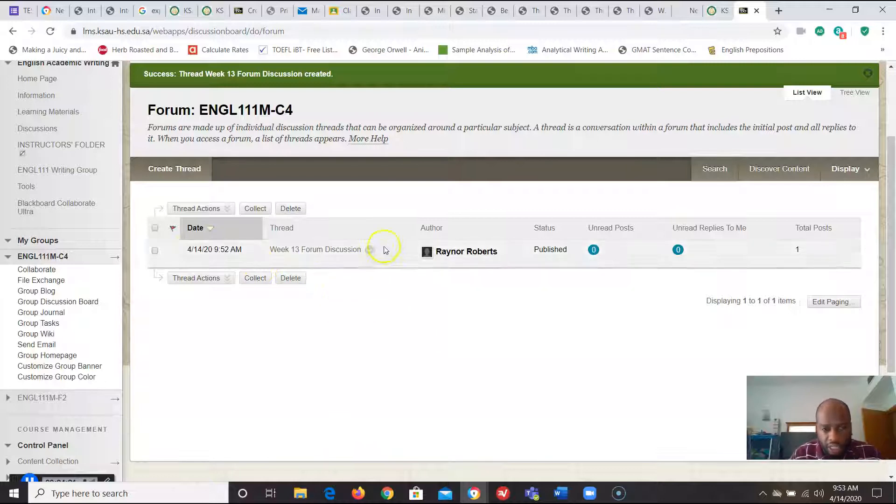
pyautogui.moveTo(280, 270)
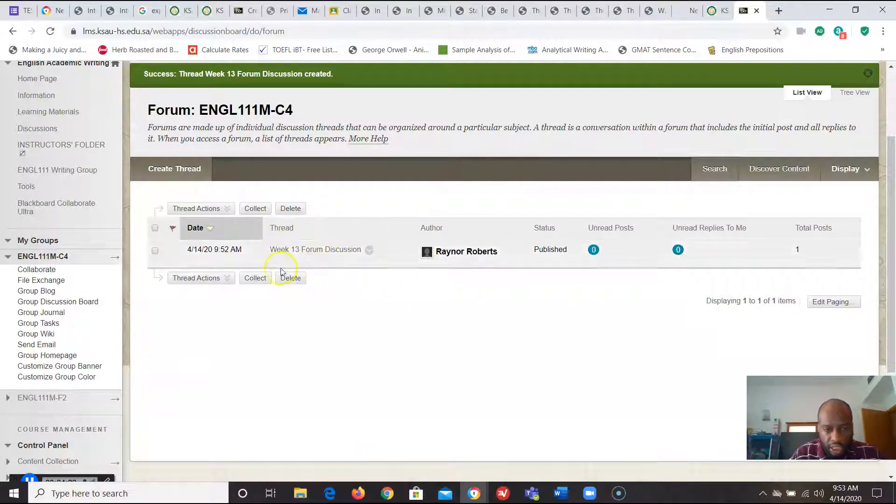
pyautogui.moveTo(251, 87)
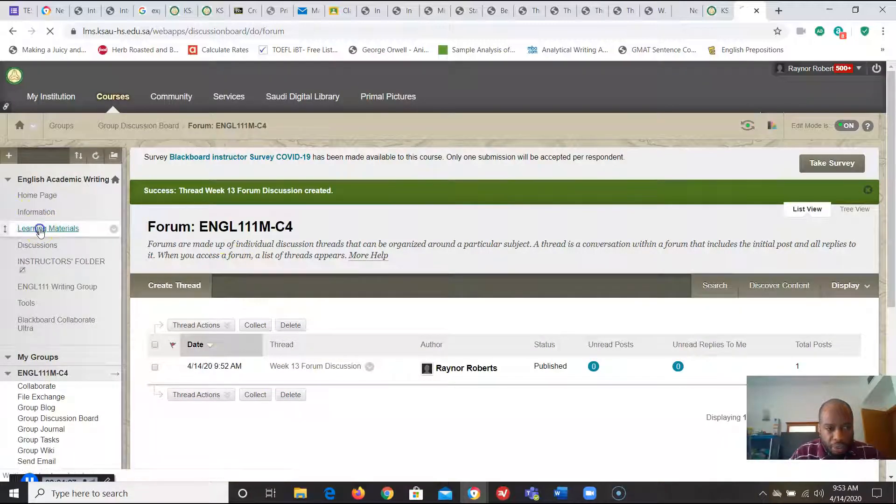
pyautogui.click(48, 228)
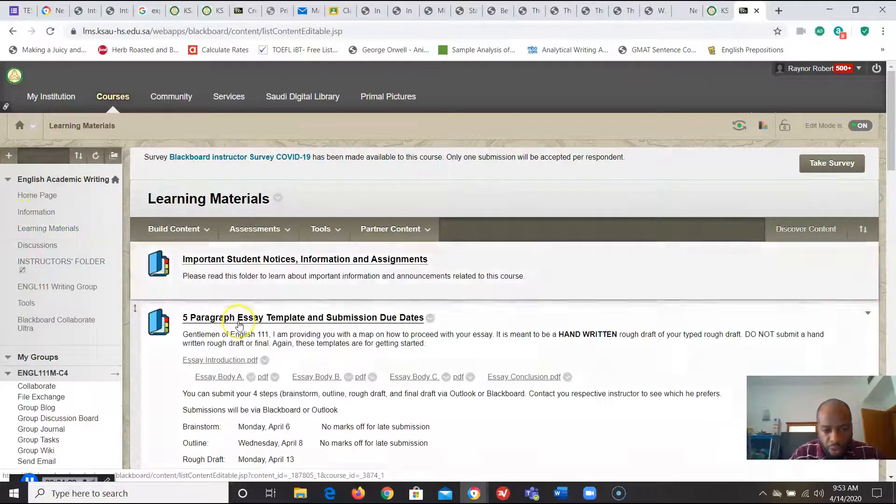
pyautogui.scroll(-3)
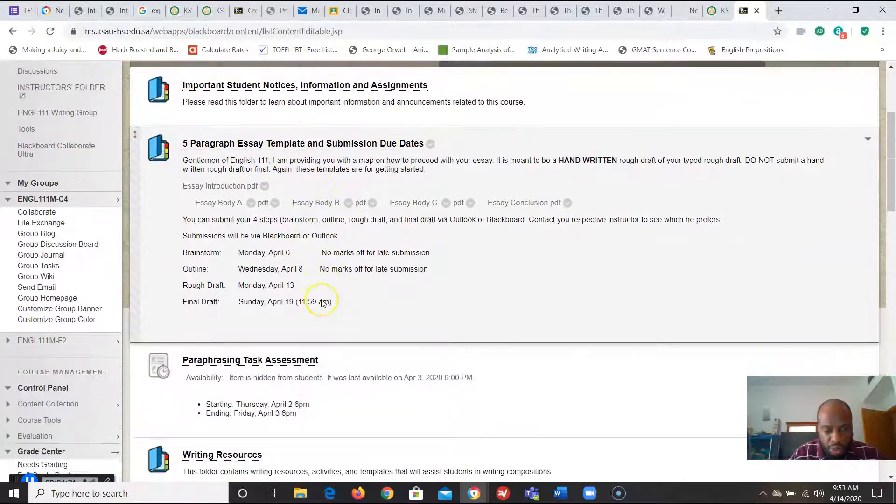
pyautogui.scroll(3)
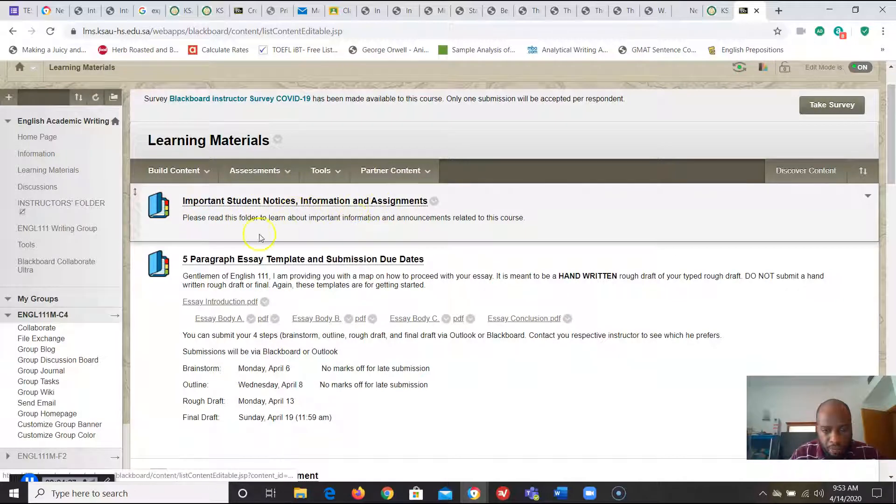
pyautogui.scroll(-3)
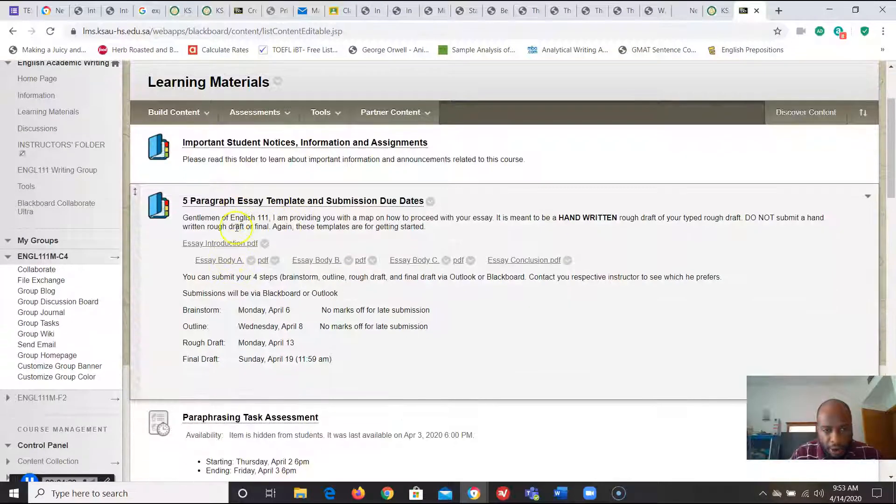
pyautogui.scroll(-3)
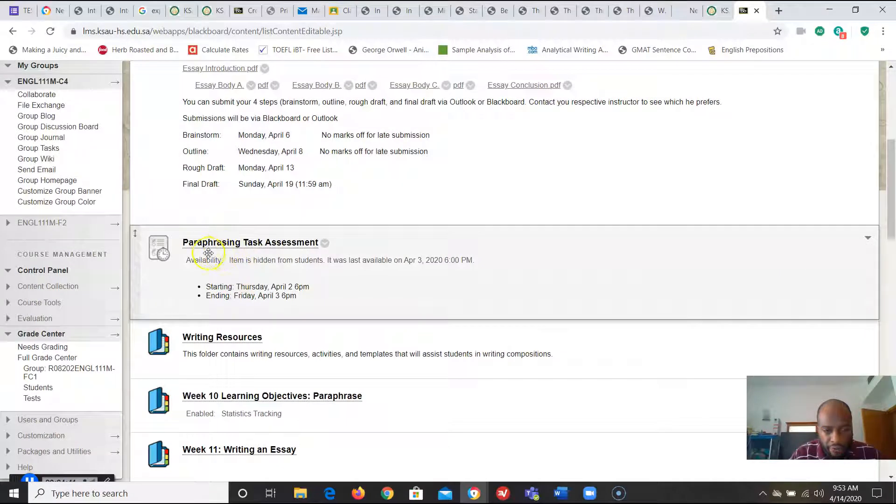
pyautogui.scroll(3)
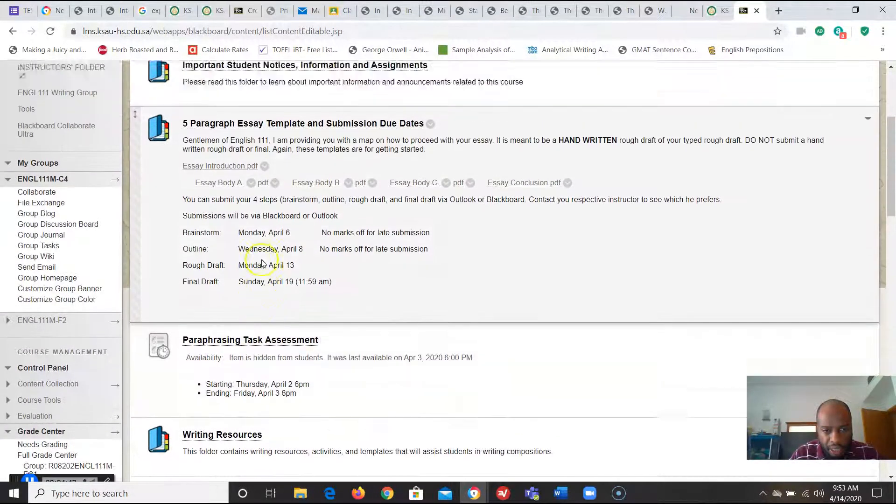
pyautogui.scroll(3)
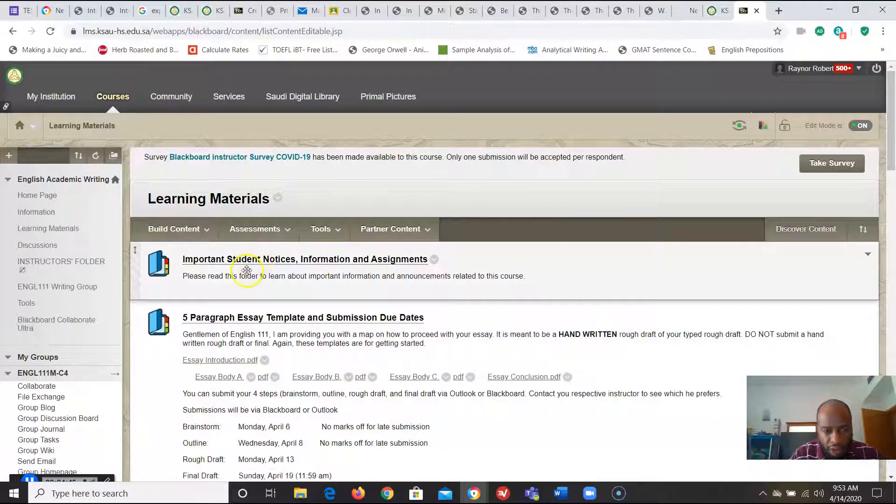
pyautogui.scroll(-3)
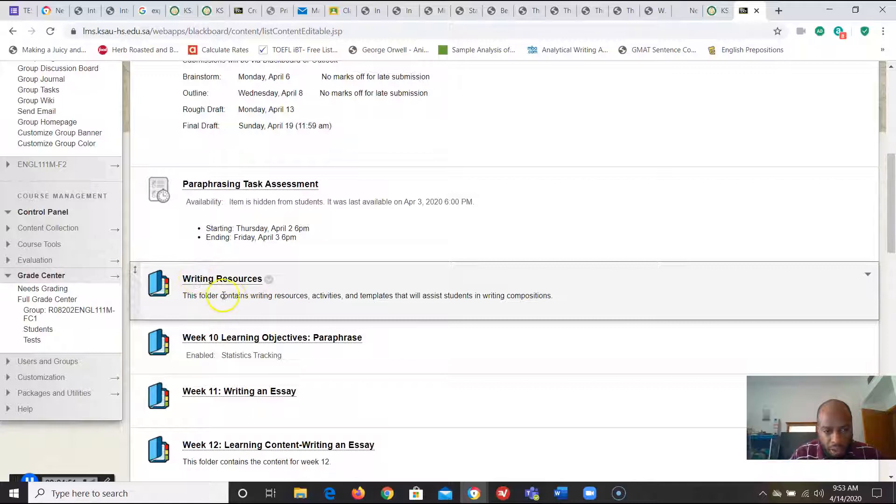
pyautogui.moveTo(225, 308)
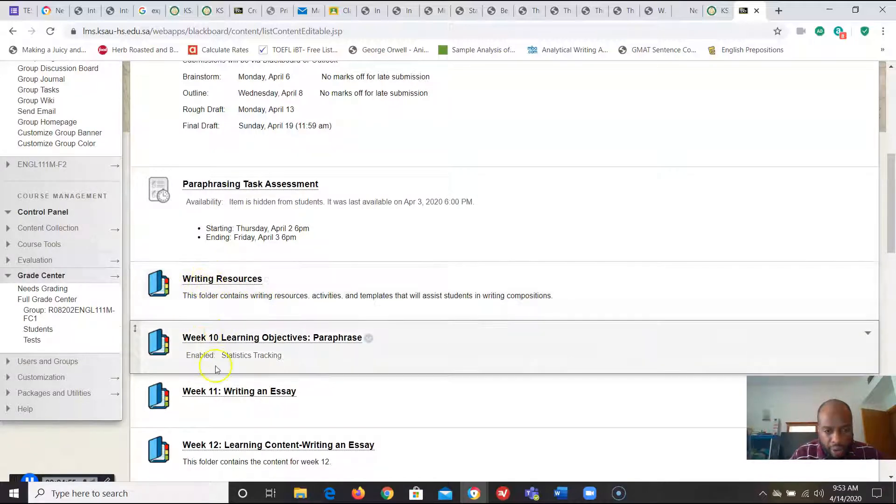
pyautogui.scroll(-3)
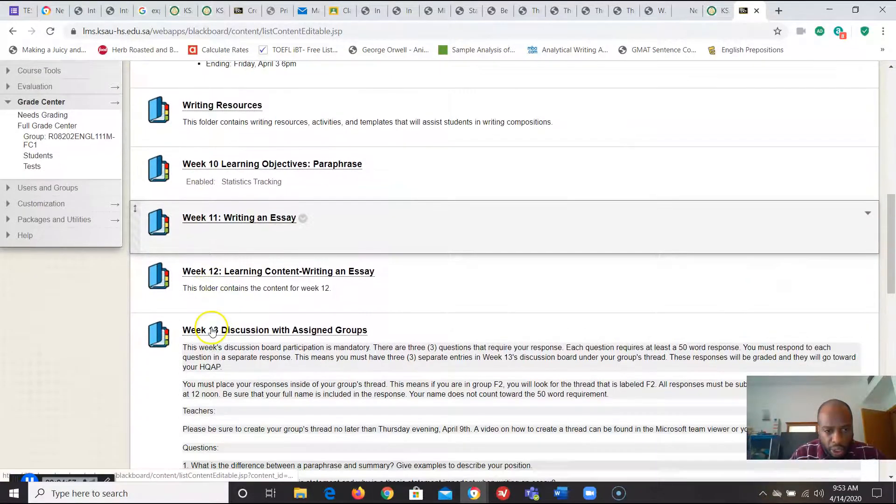
pyautogui.scroll(-3)
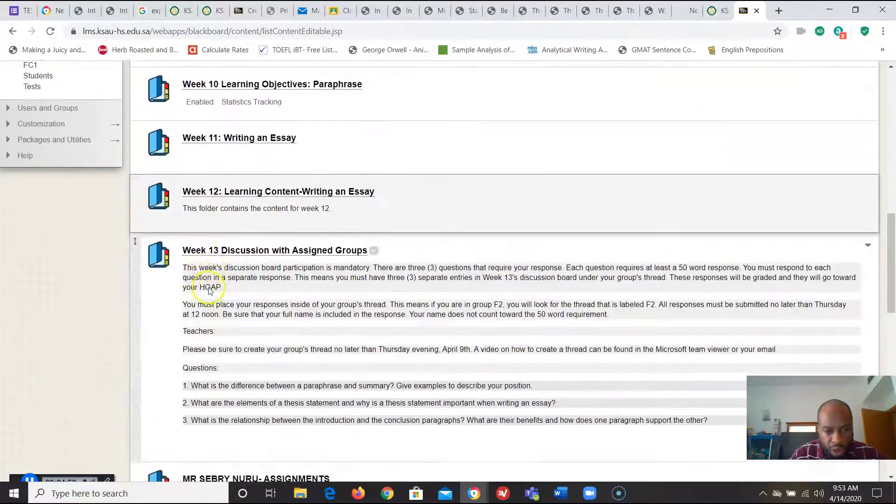
pyautogui.scroll(-3)
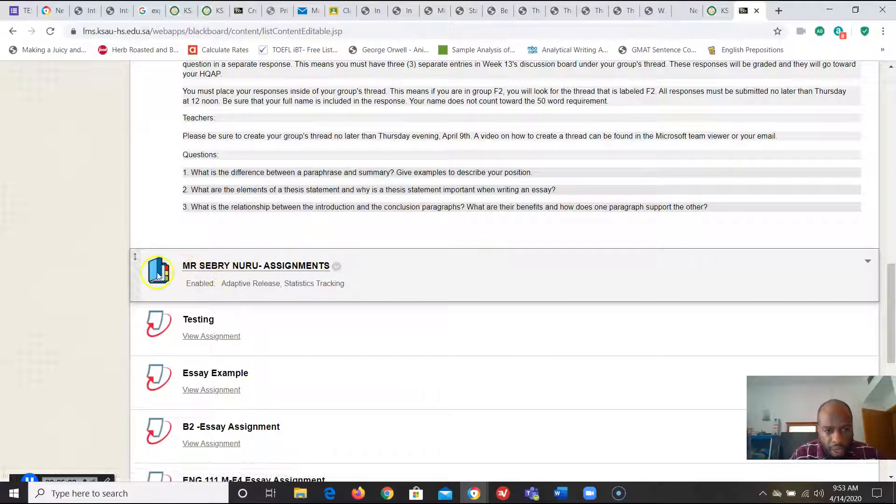
pyautogui.moveTo(204, 293)
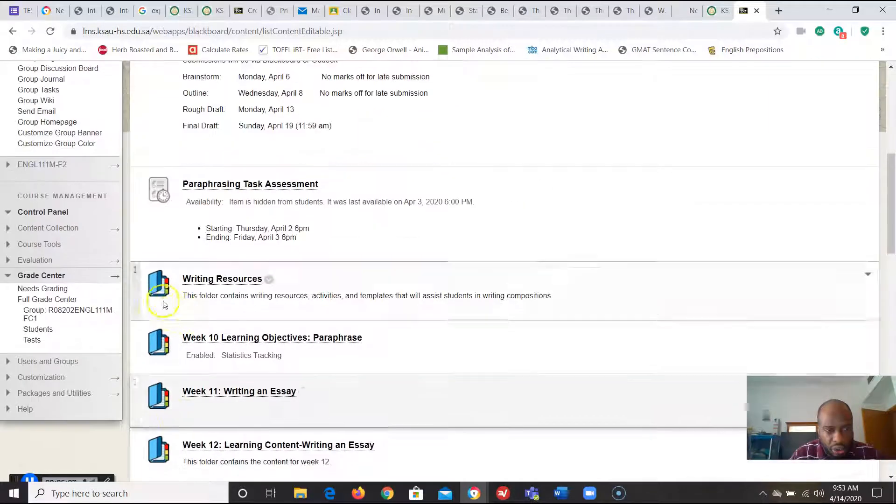
pyautogui.scroll(3)
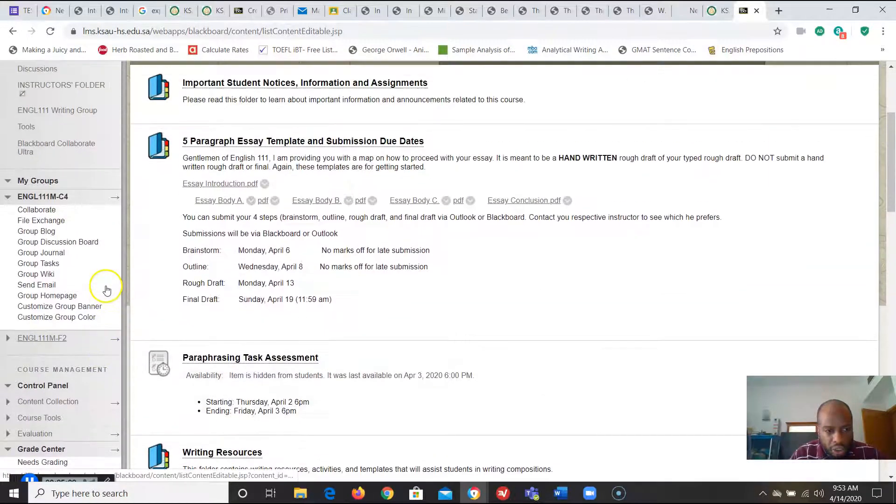
pyautogui.scroll(-3)
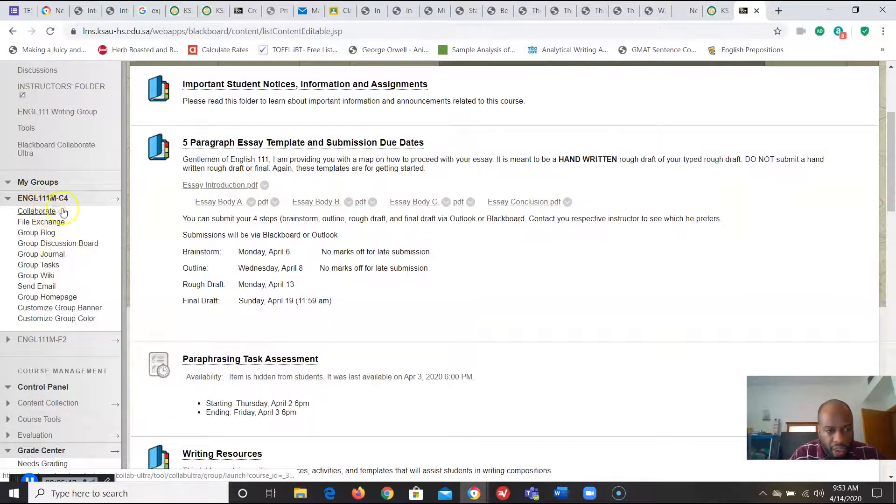
pyautogui.moveTo(114, 257)
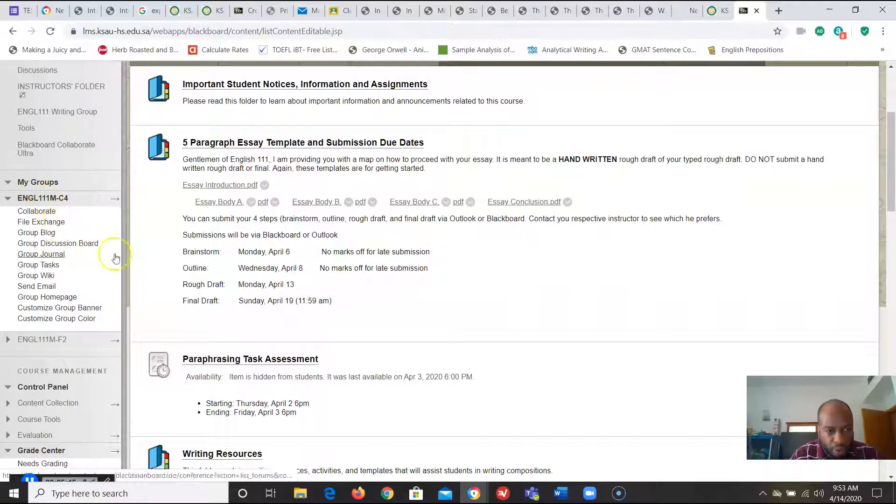
pyautogui.moveTo(39, 264)
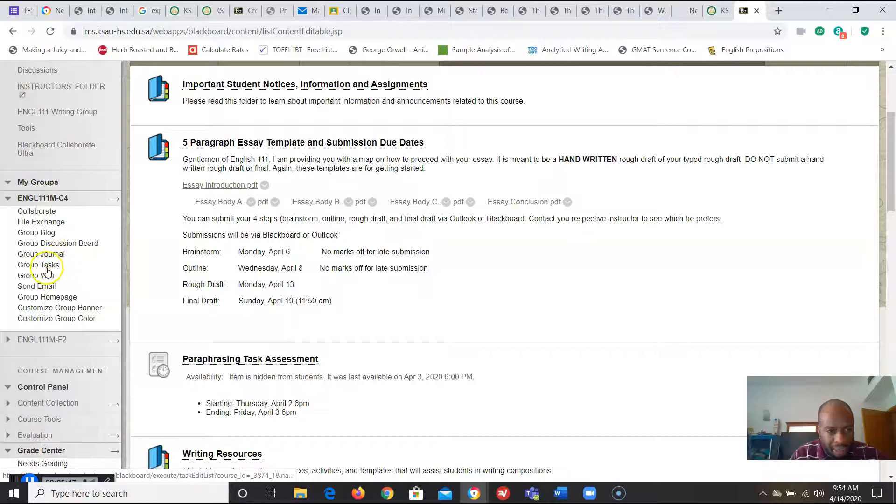
pyautogui.moveTo(38, 264)
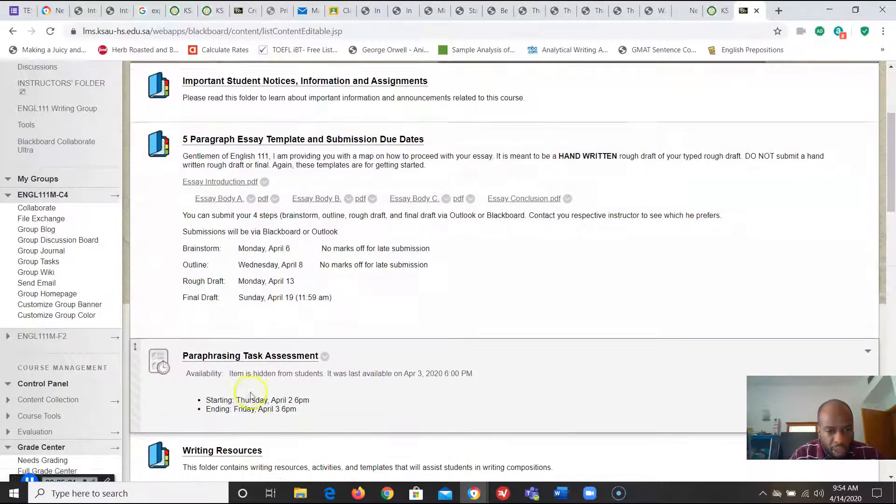
pyautogui.scroll(-3)
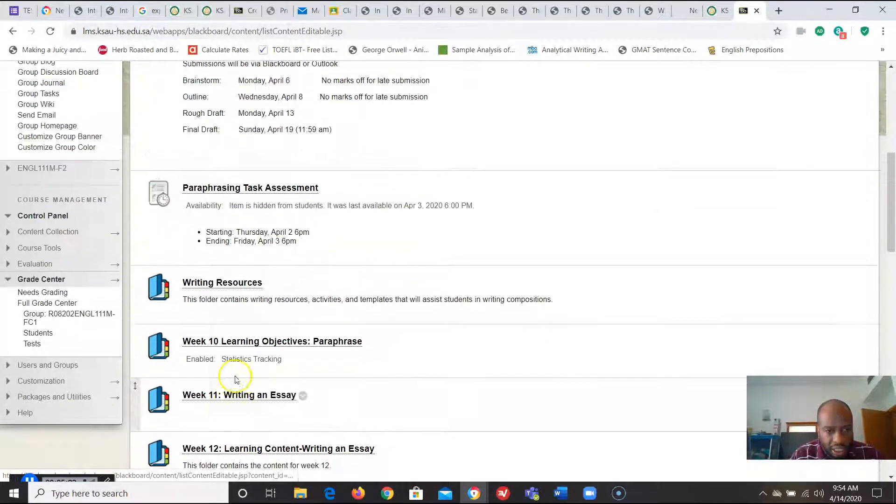
pyautogui.scroll(3)
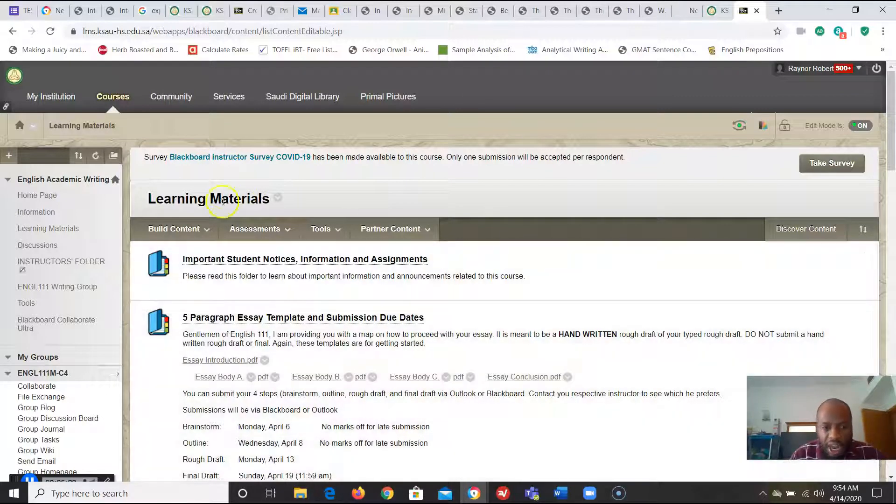
pyautogui.moveTo(449, 405)
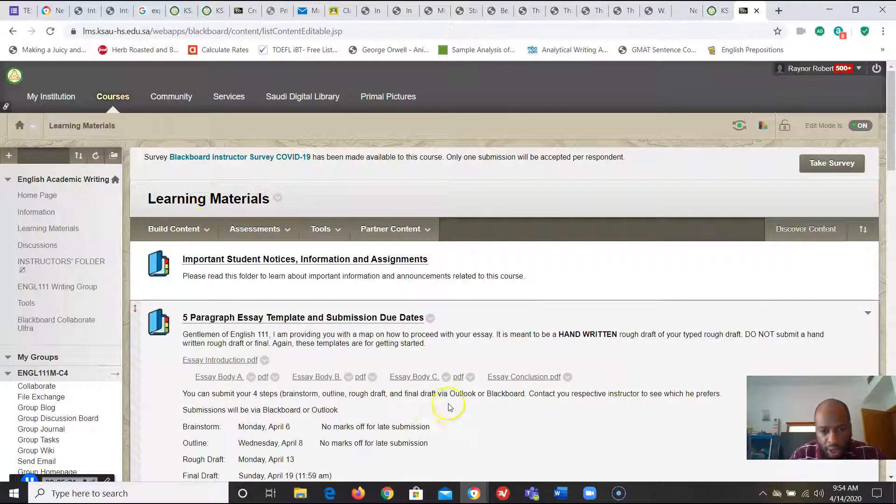
pyautogui.moveTo(257, 389)
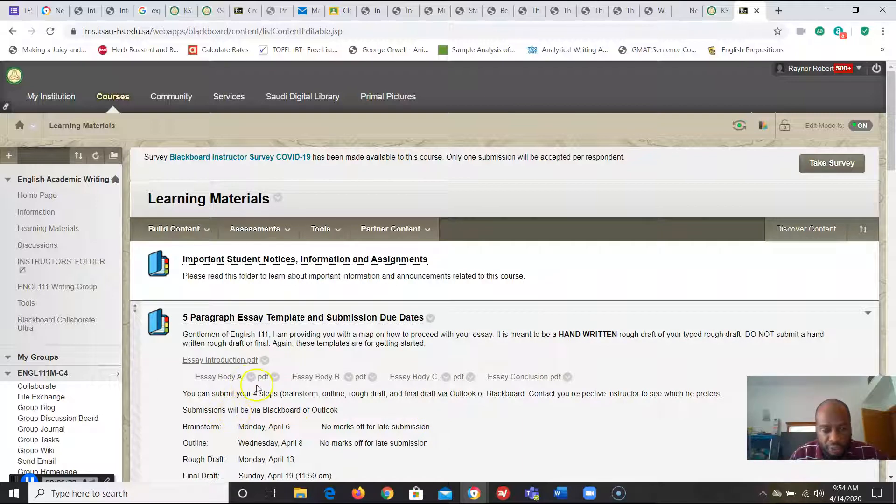
pyautogui.moveTo(158, 389)
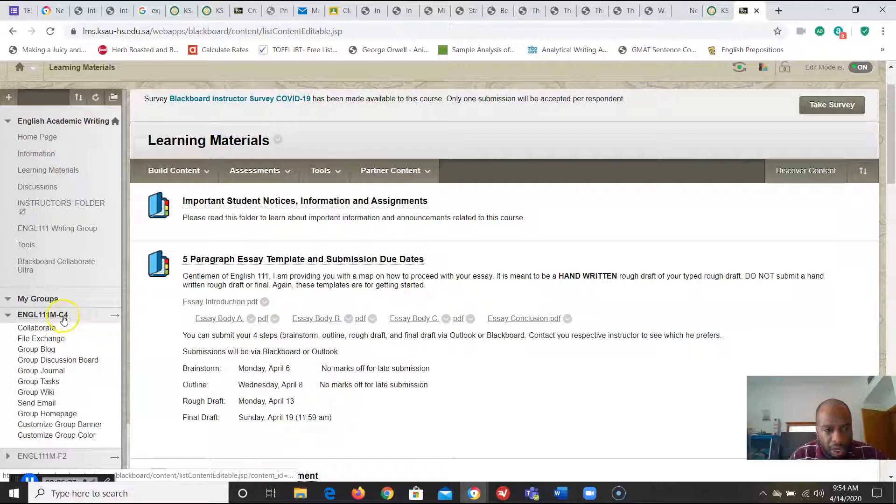
pyautogui.moveTo(36, 349)
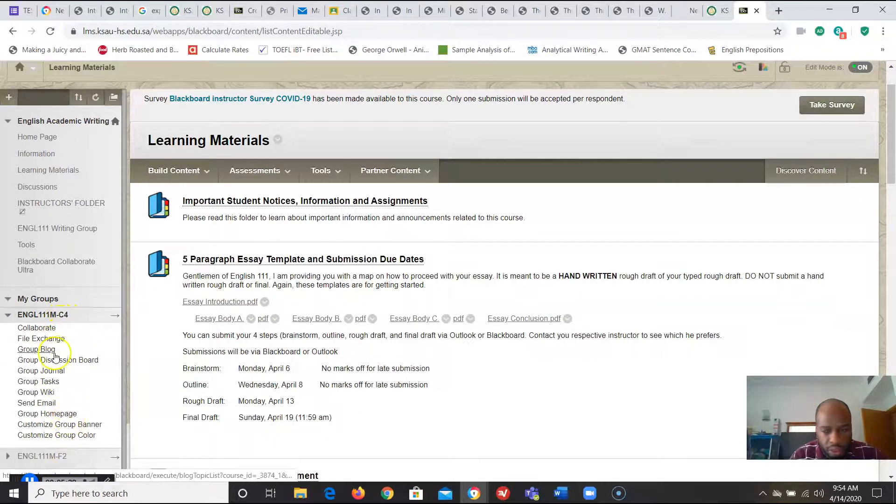
pyautogui.scroll(-3)
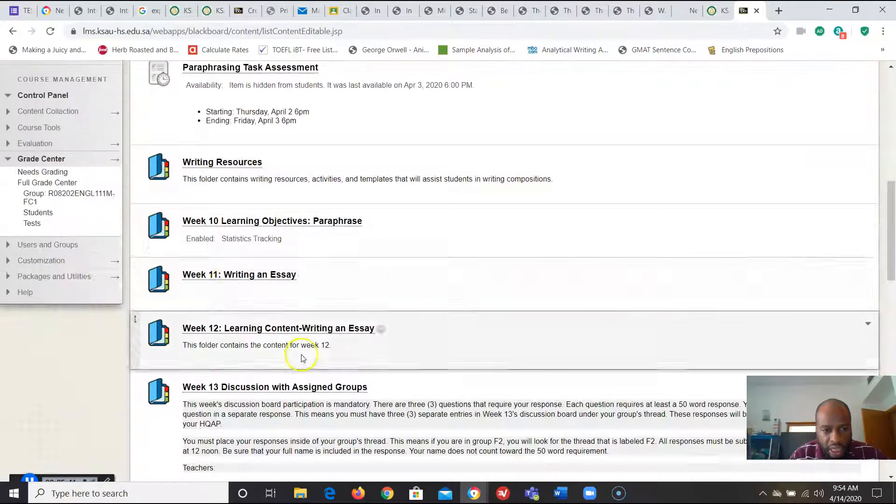
pyautogui.scroll(-3)
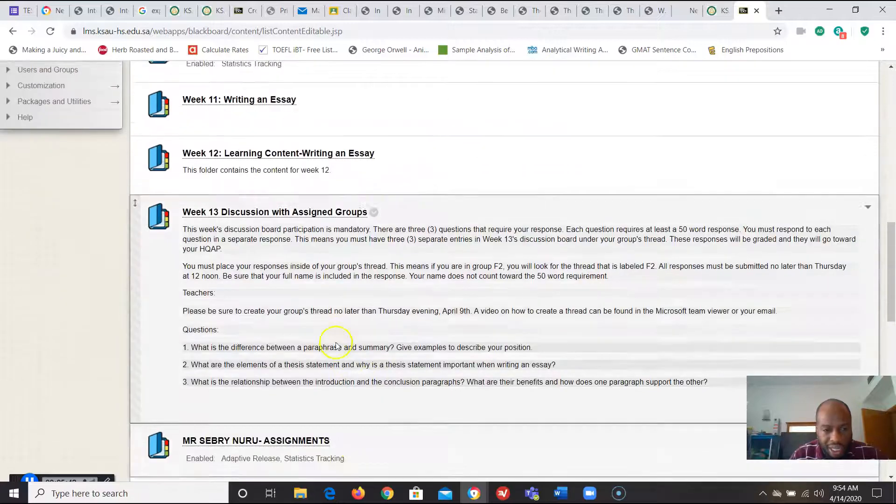
pyautogui.scroll(-3)
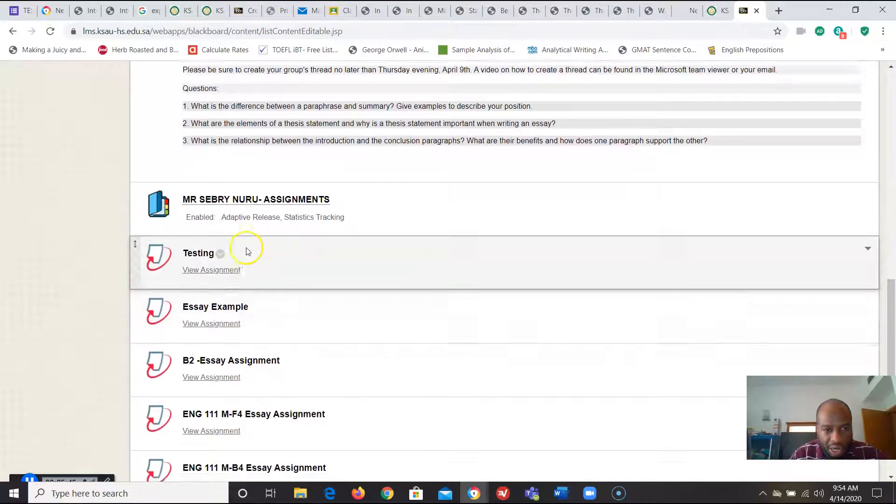
pyautogui.scroll(-3)
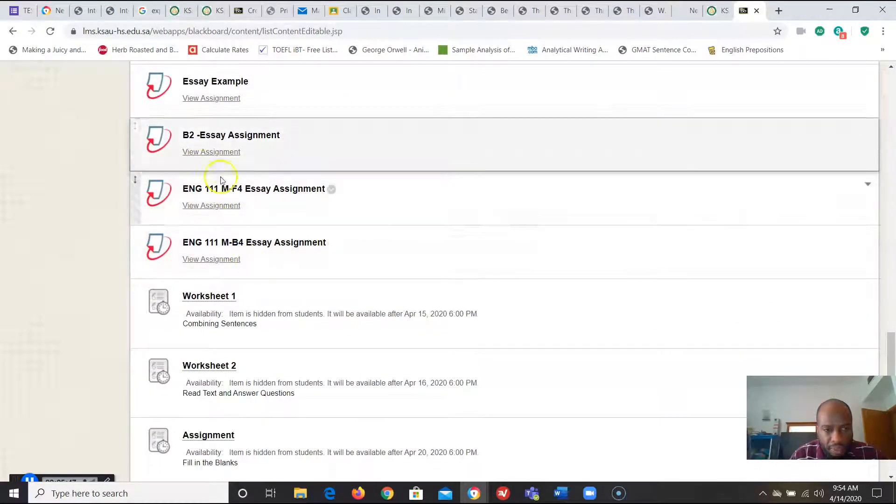
pyautogui.scroll(-3)
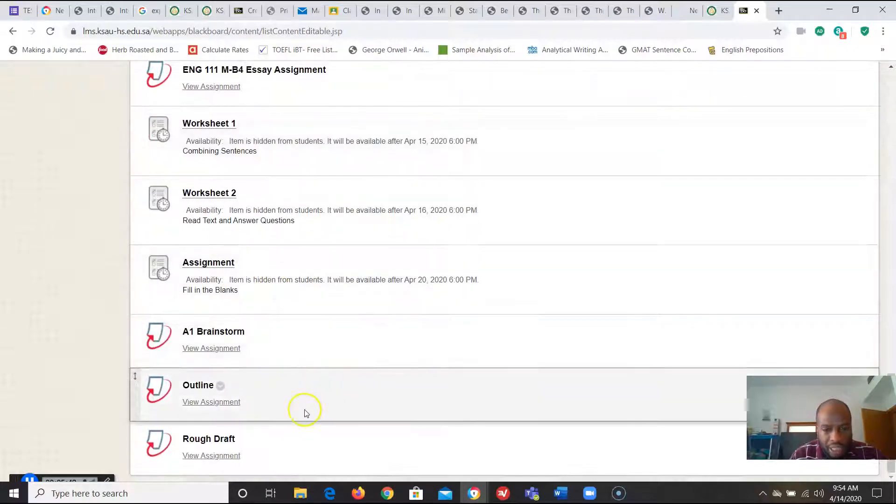
pyautogui.moveTo(304, 413)
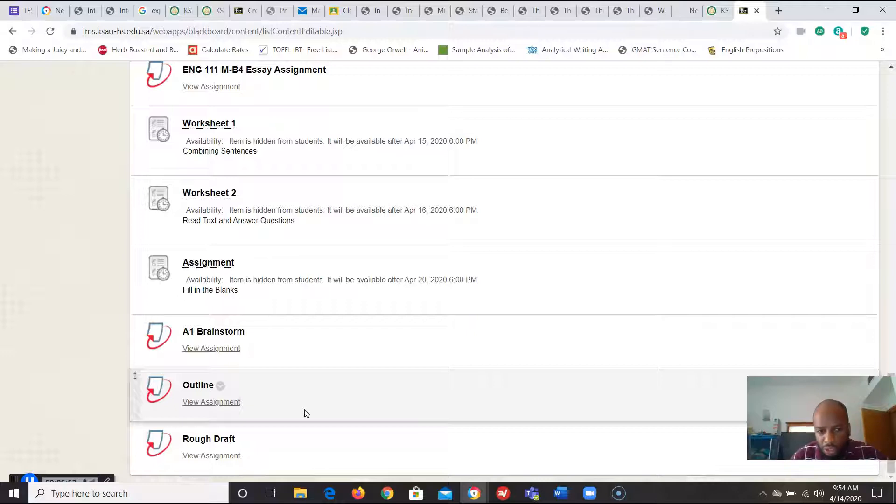
pyautogui.scroll(3)
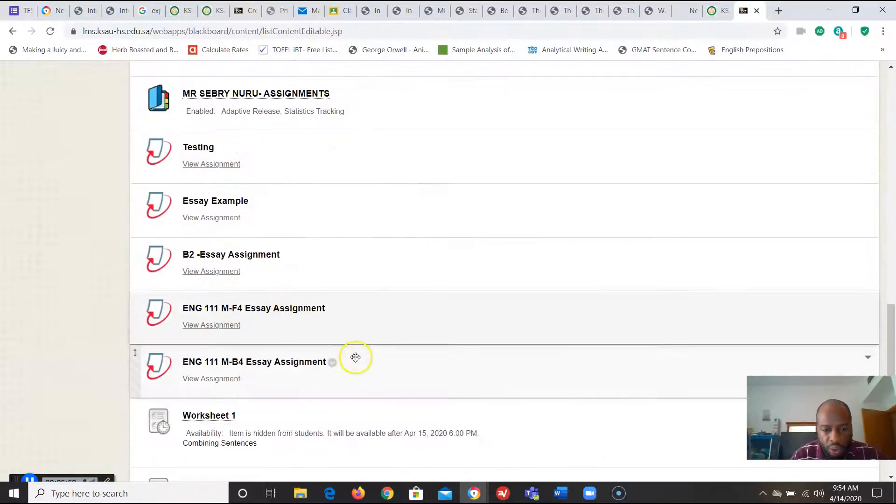
pyautogui.scroll(-3)
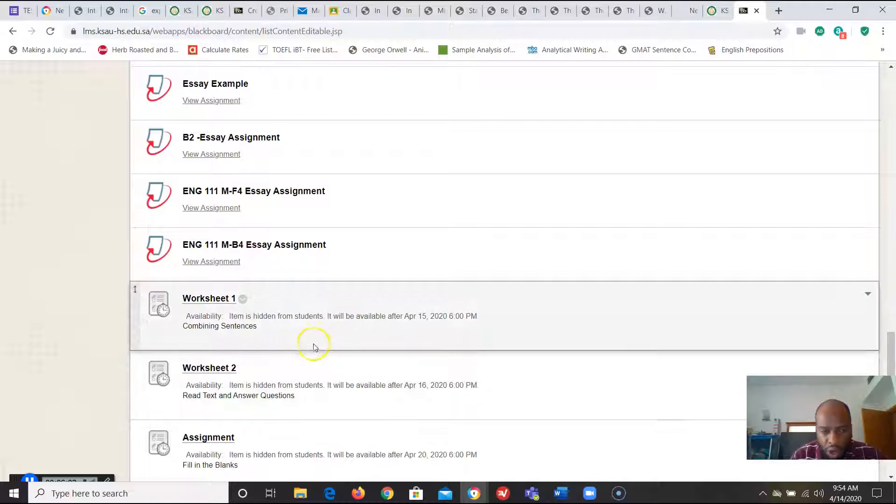
pyautogui.scroll(-3)
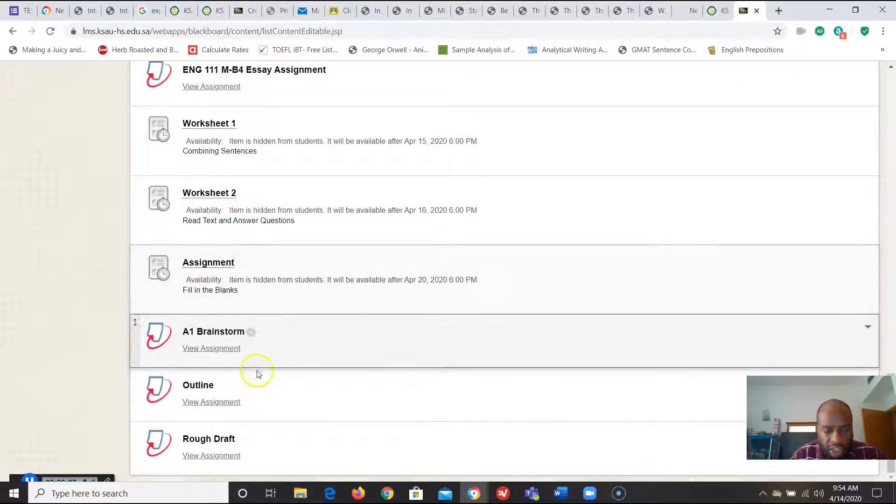
pyautogui.scroll(3)
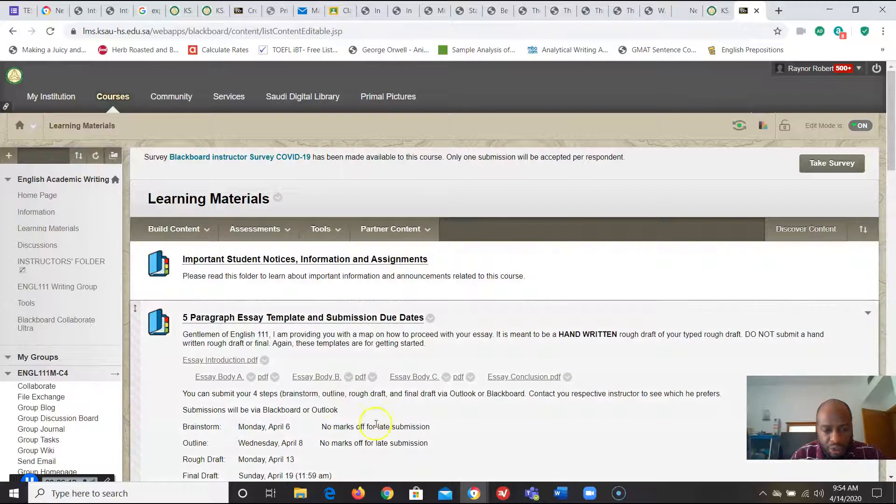
pyautogui.moveTo(314, 424)
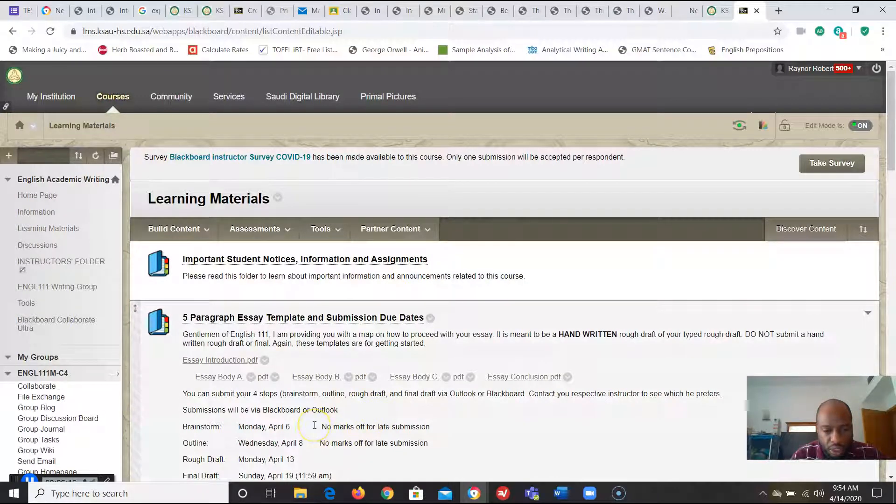
pyautogui.click(324, 228)
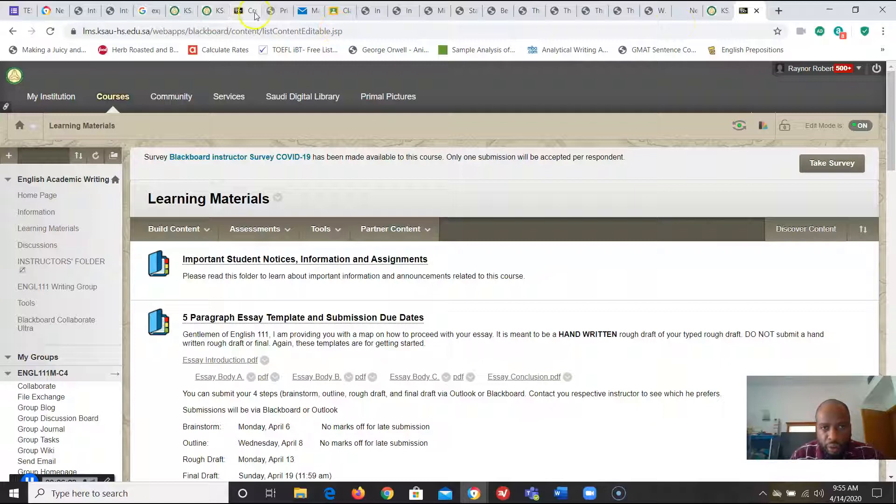
pyautogui.write('liberty.edu')
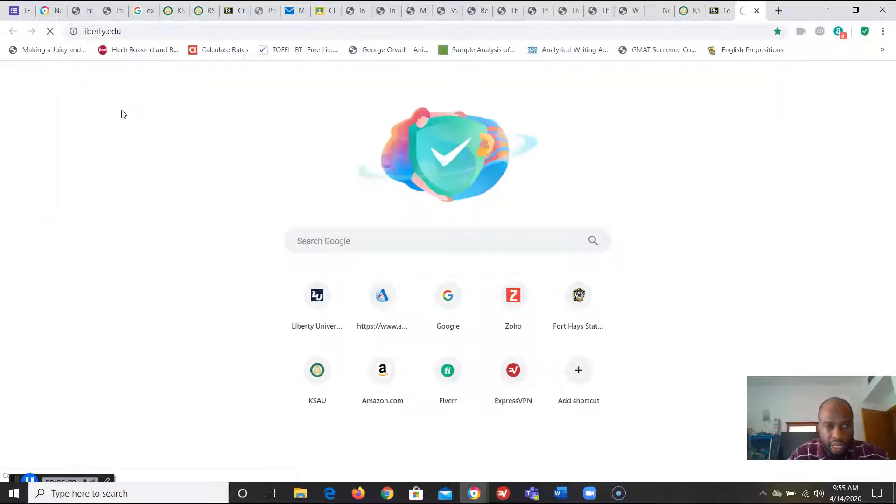
# Step: Sign in to the Liberty University portal and open Blackboard from the myLU sidebar
pyautogui.click(316, 295)
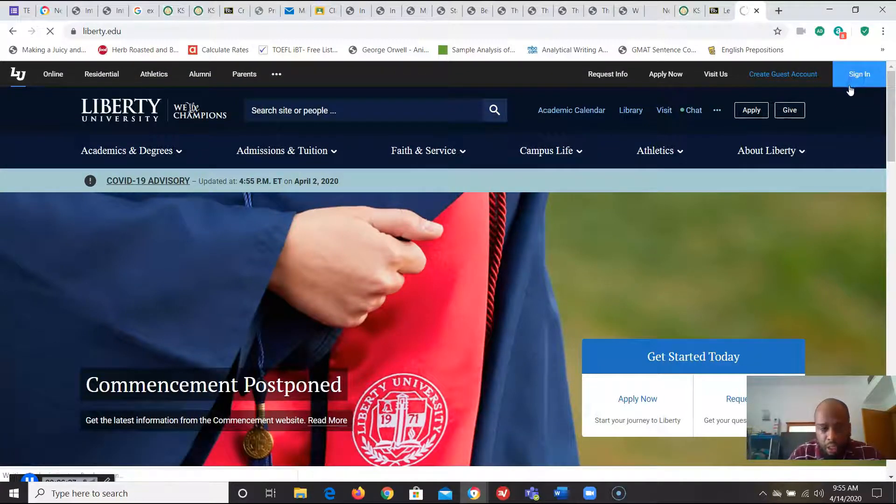
pyautogui.click(858, 74)
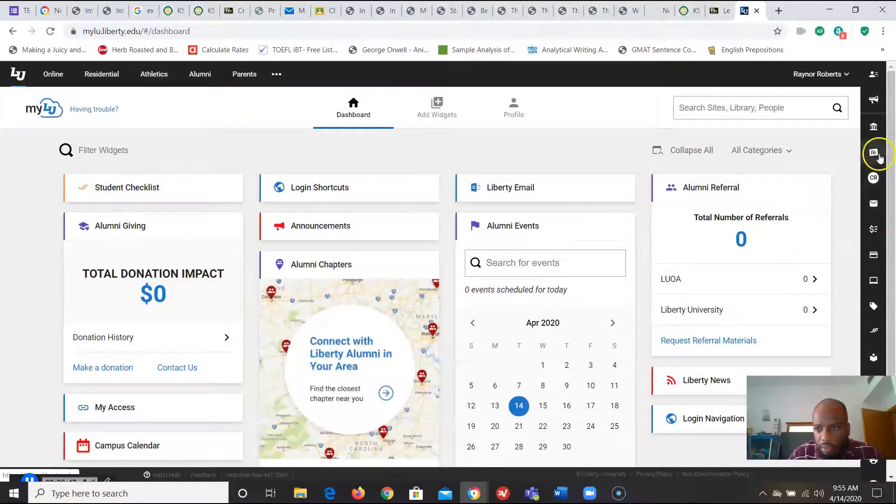
pyautogui.click(873, 153)
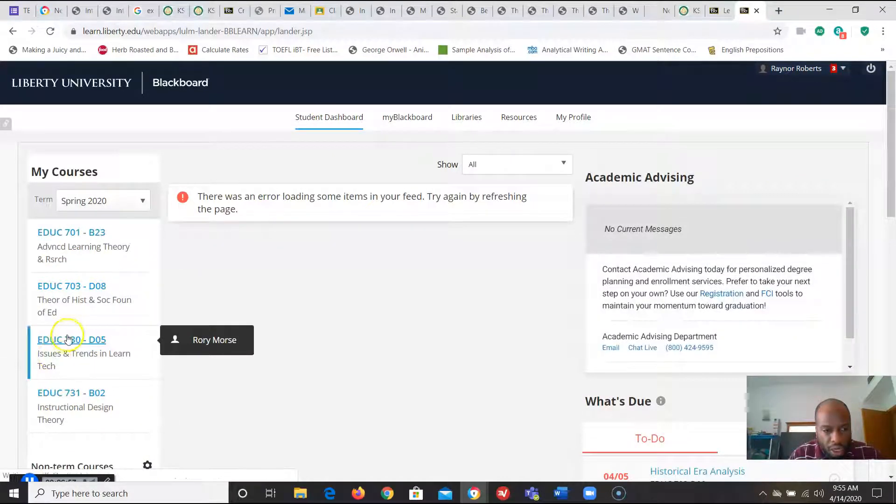
# Step: Open EDUC 703 - D08's Course Content and scroll down to the Module/Week 5 folder
pyautogui.click(71, 286)
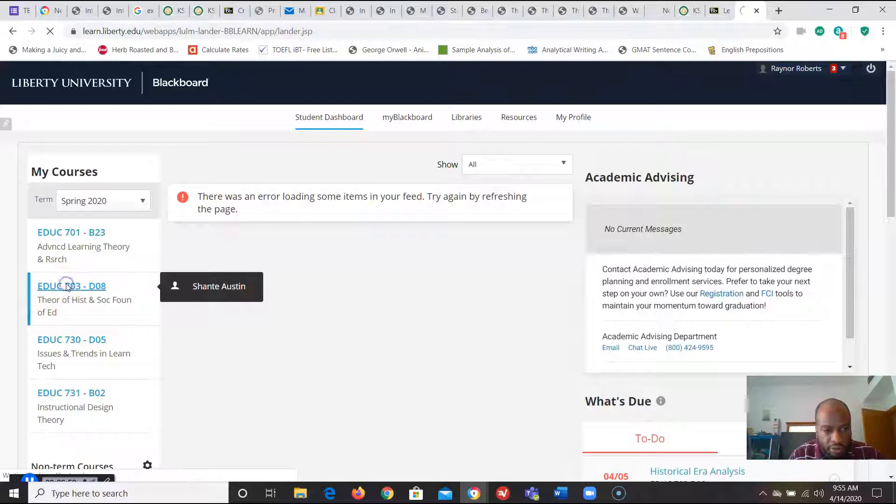
pyautogui.click(71, 286)
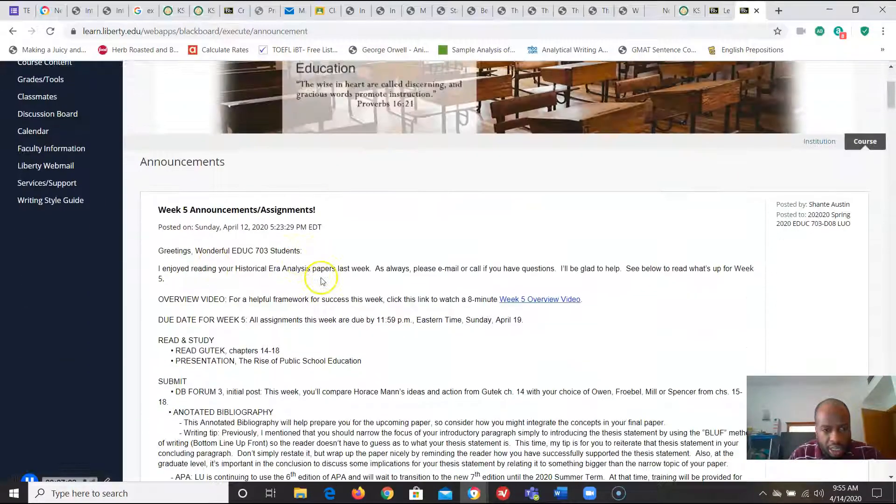
pyautogui.scroll(-3)
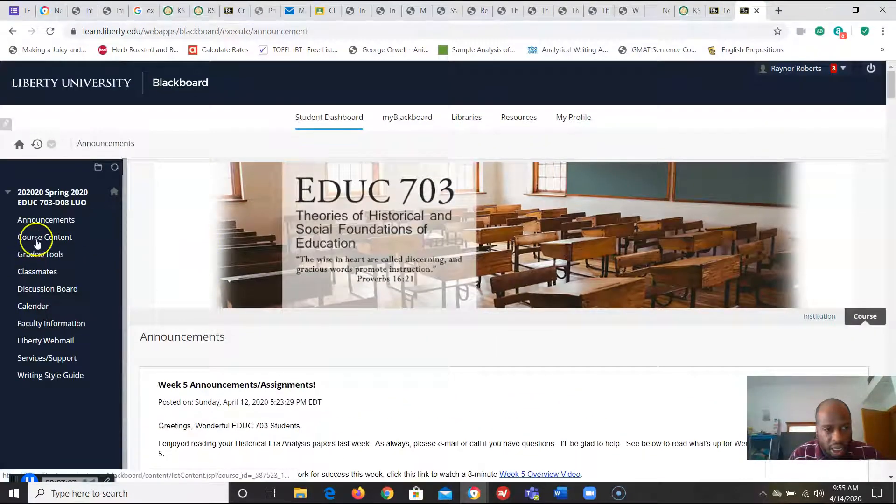
pyautogui.click(45, 237)
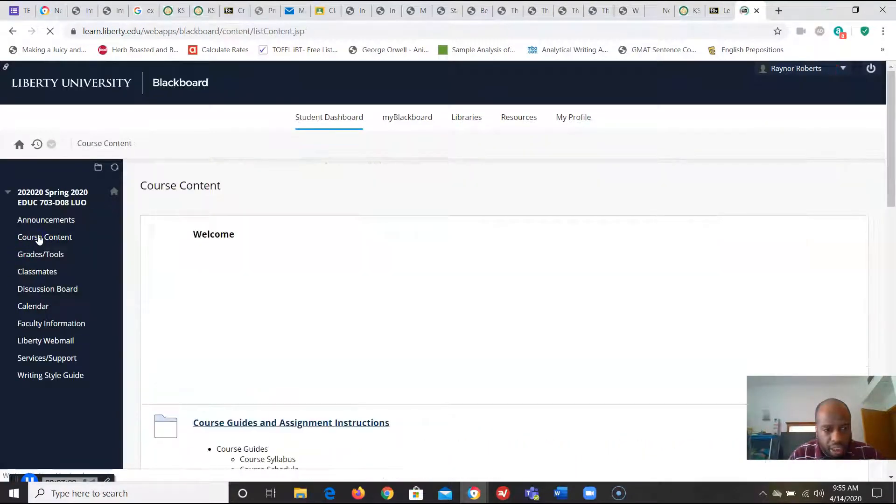
pyautogui.scroll(-3)
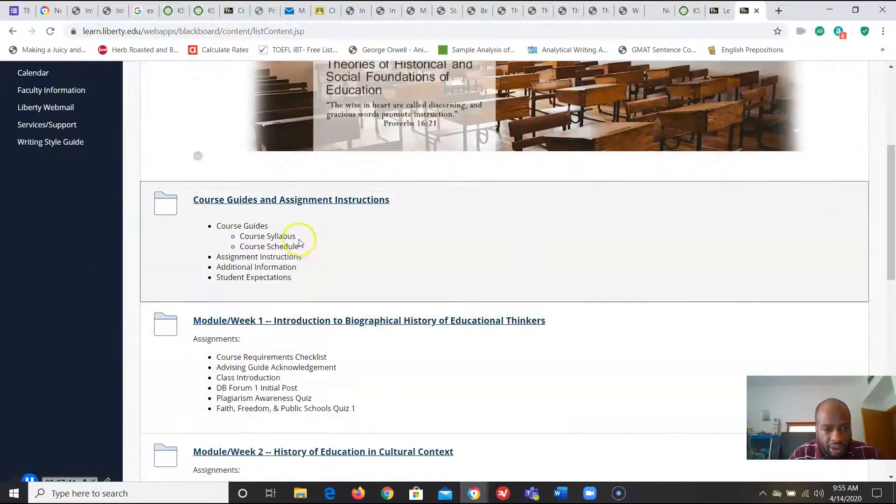
pyautogui.moveTo(377, 227)
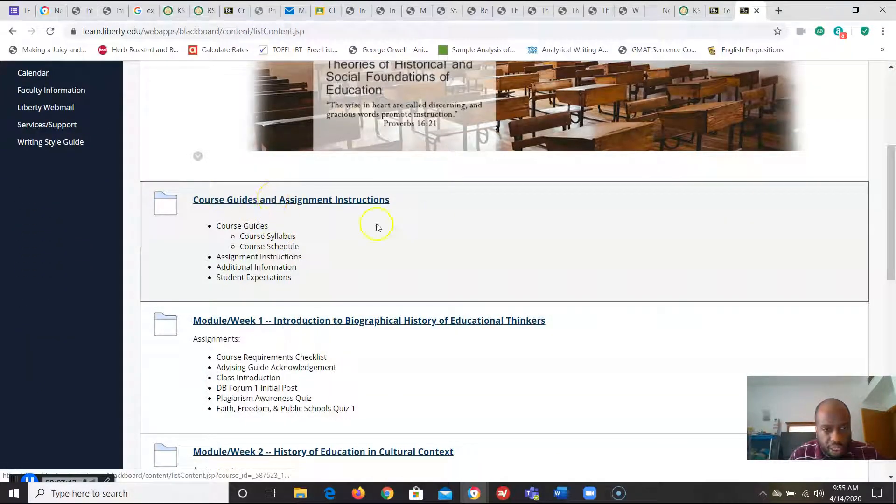
pyautogui.moveTo(325, 262)
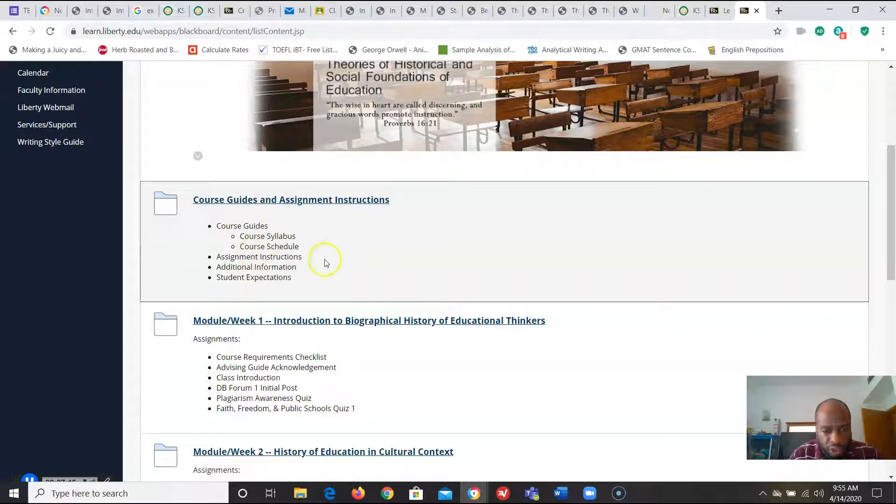
pyautogui.scroll(-3)
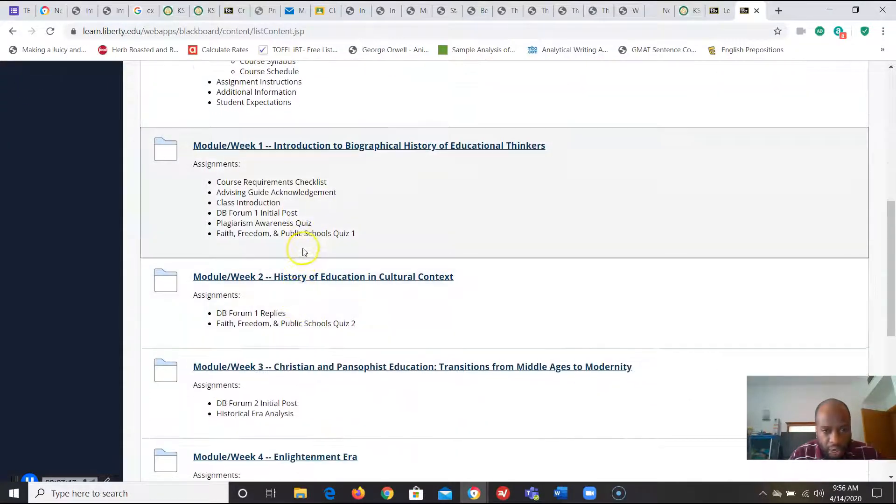
pyautogui.scroll(-3)
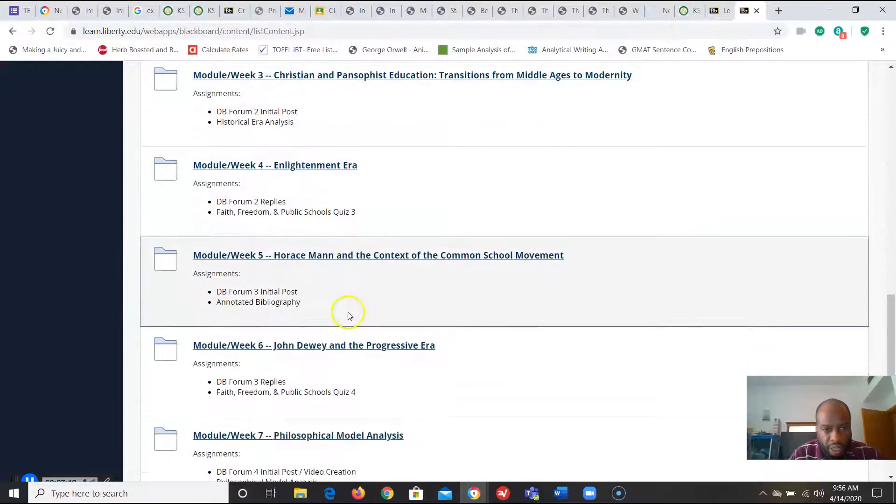
pyautogui.moveTo(284, 267)
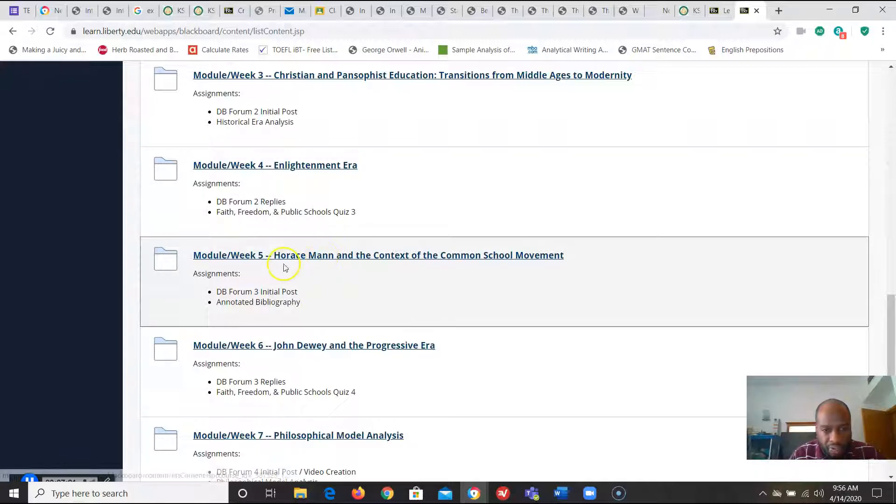
pyautogui.moveTo(461, 269)
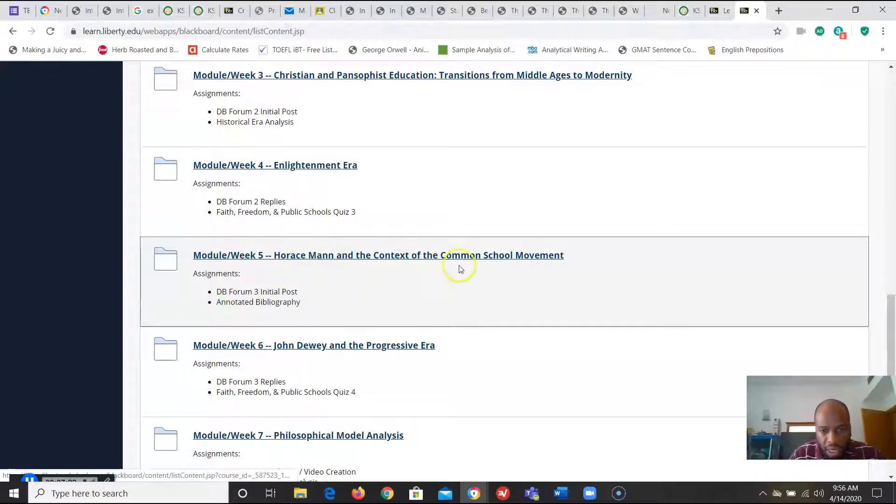
pyautogui.click(378, 255)
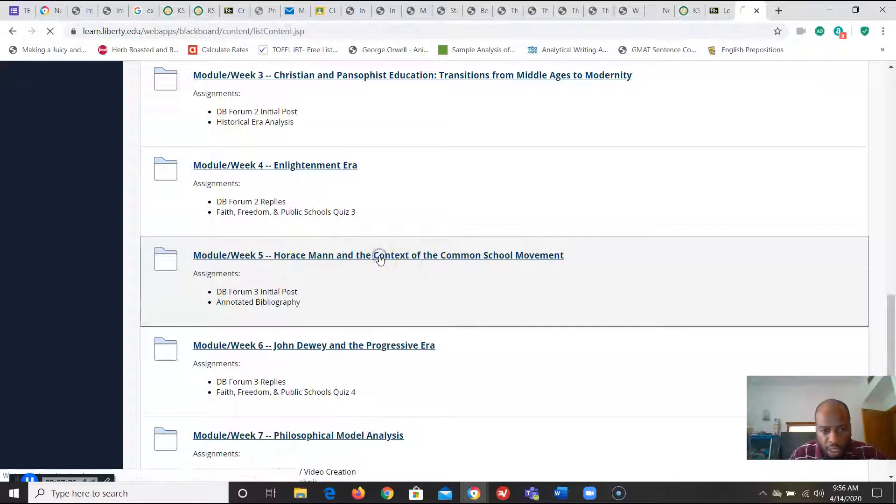
# Step: Go into the Module/Week 5 Assignments folder and select Annotated Bibliography
pyautogui.click(379, 255)
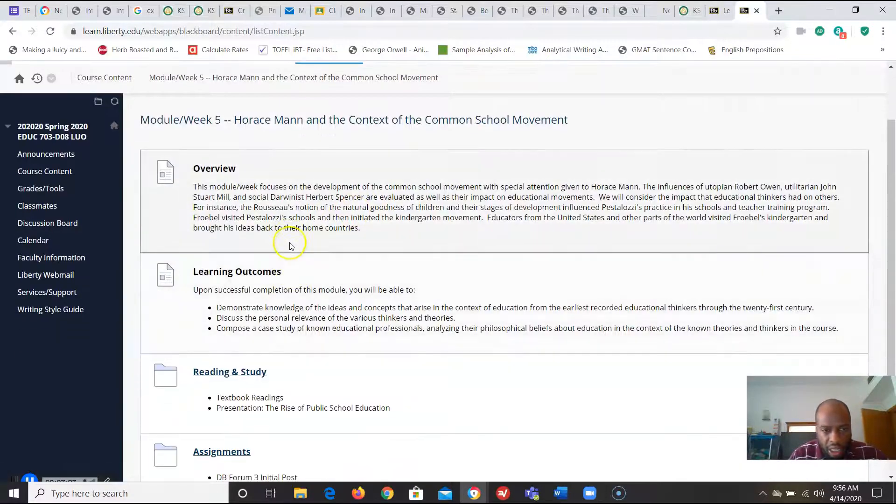
pyautogui.scroll(-3)
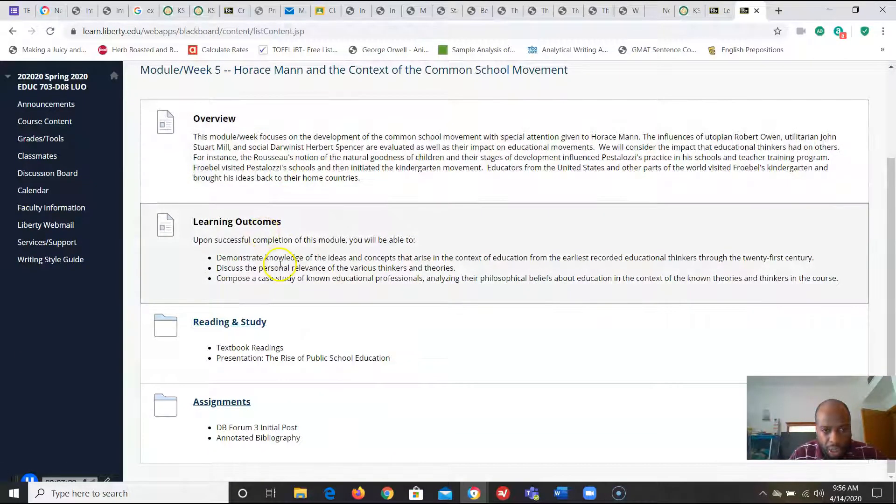
pyautogui.moveTo(319, 333)
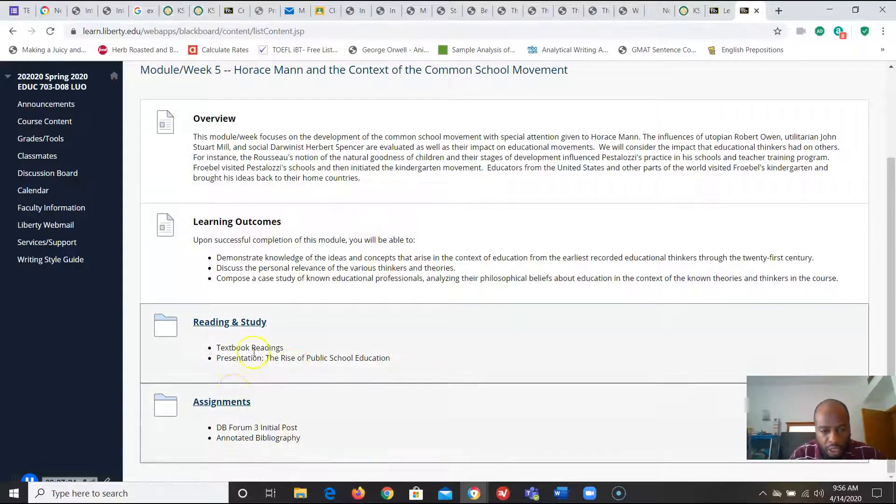
pyautogui.moveTo(291, 379)
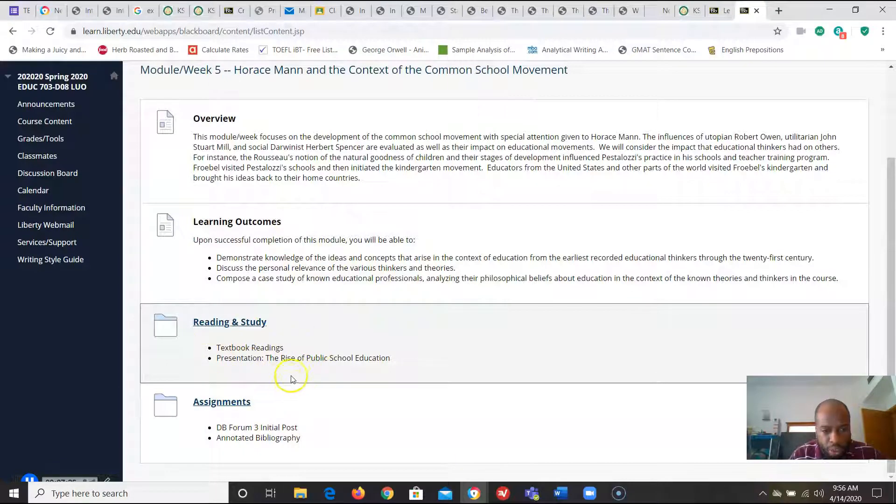
pyautogui.moveTo(226, 308)
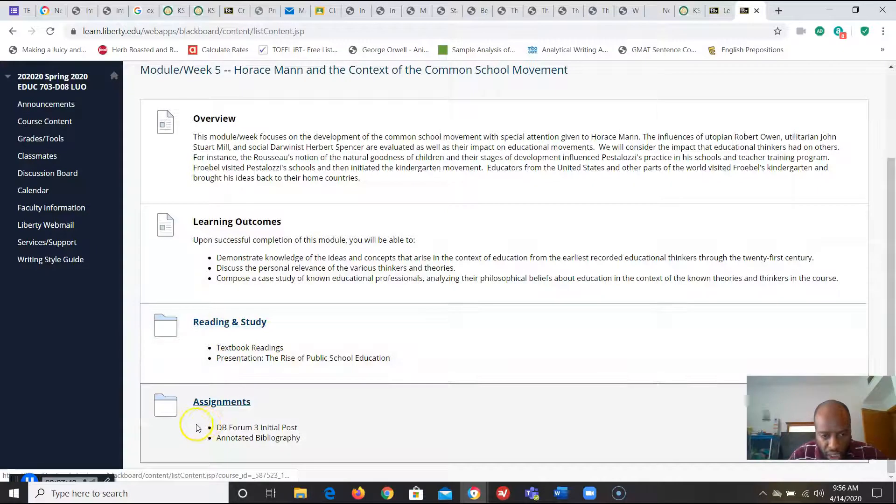
pyautogui.click(221, 401)
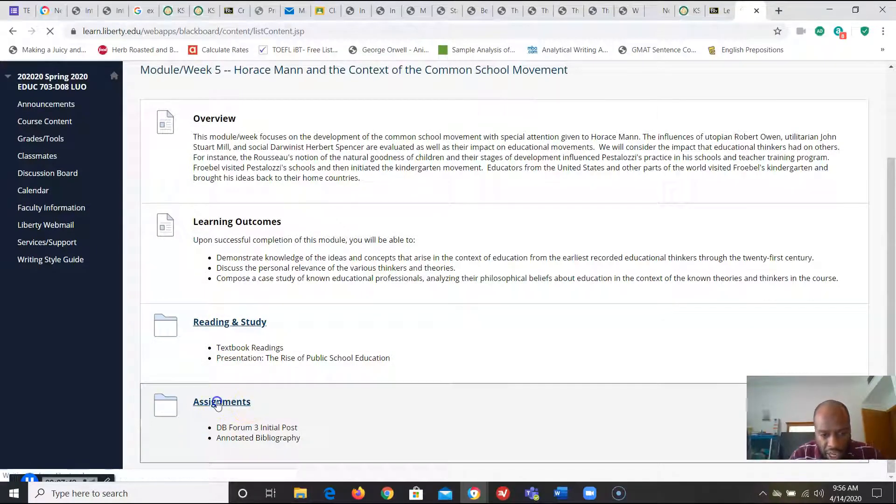
pyautogui.click(221, 401)
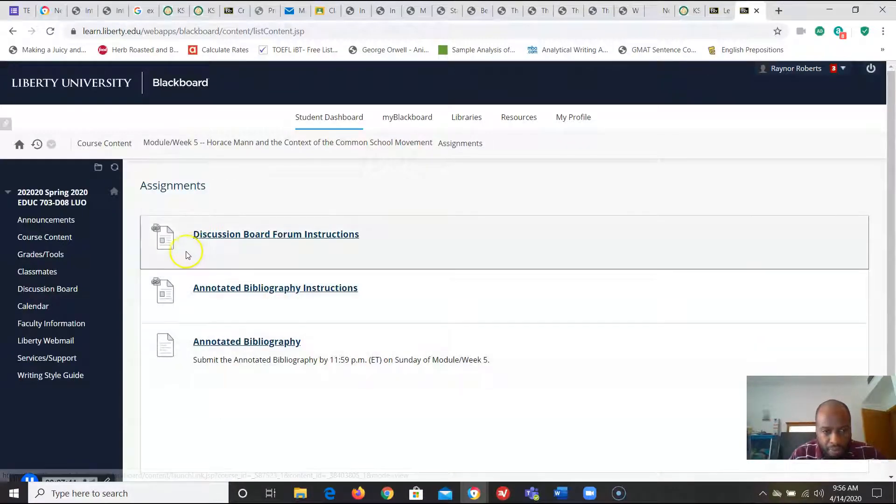
pyautogui.moveTo(104, 276)
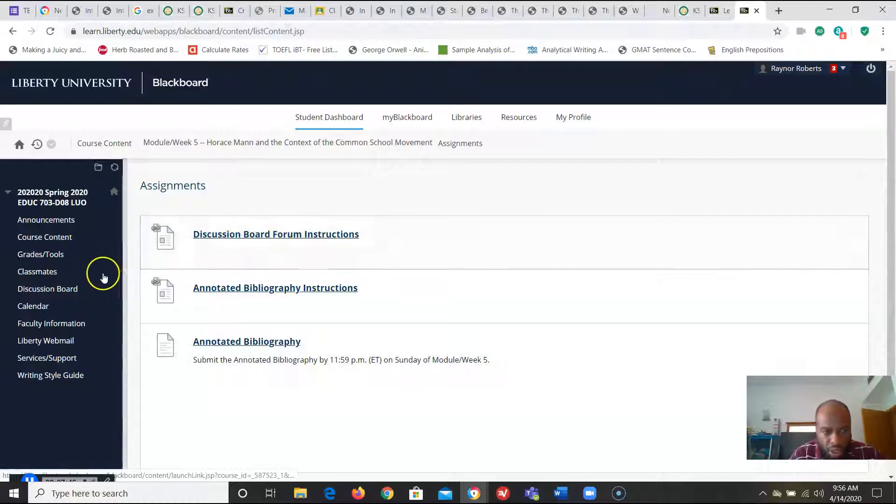
pyautogui.moveTo(163, 303)
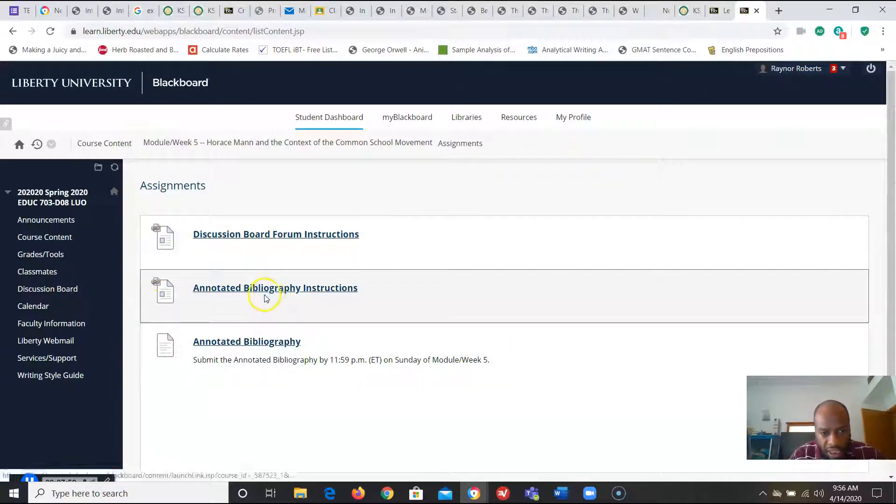
pyautogui.moveTo(242, 303)
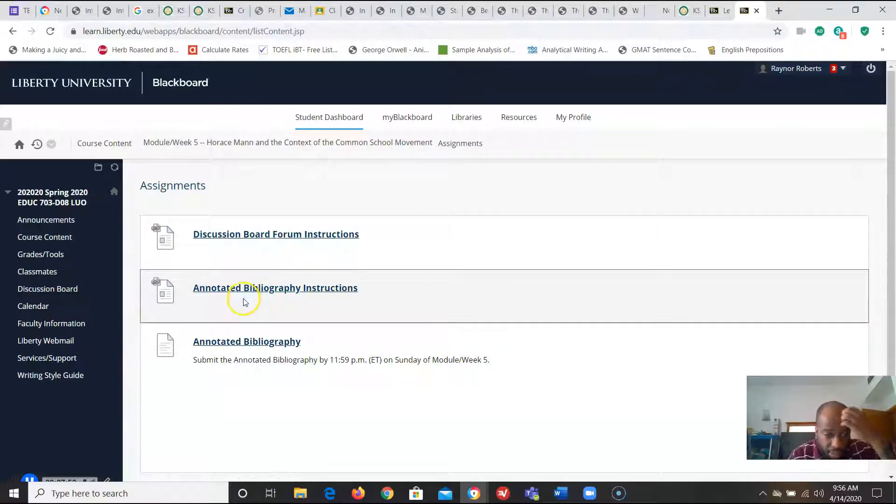
pyautogui.moveTo(230, 346)
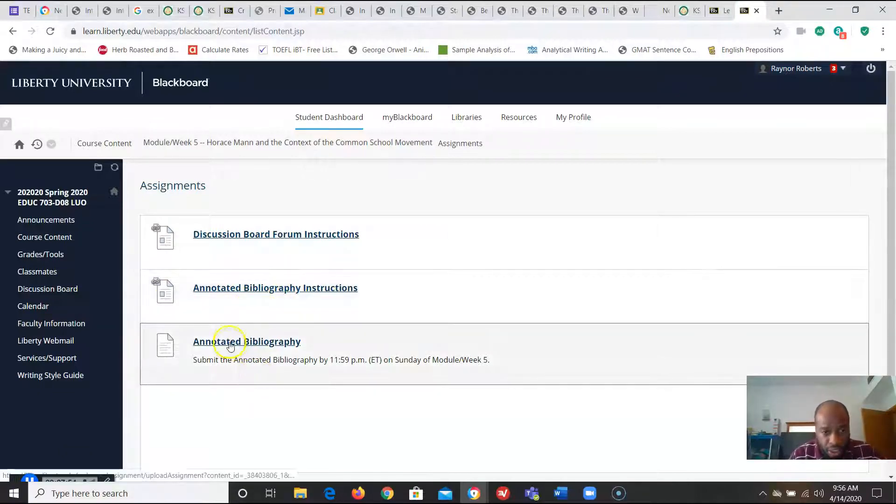
pyautogui.click(246, 341)
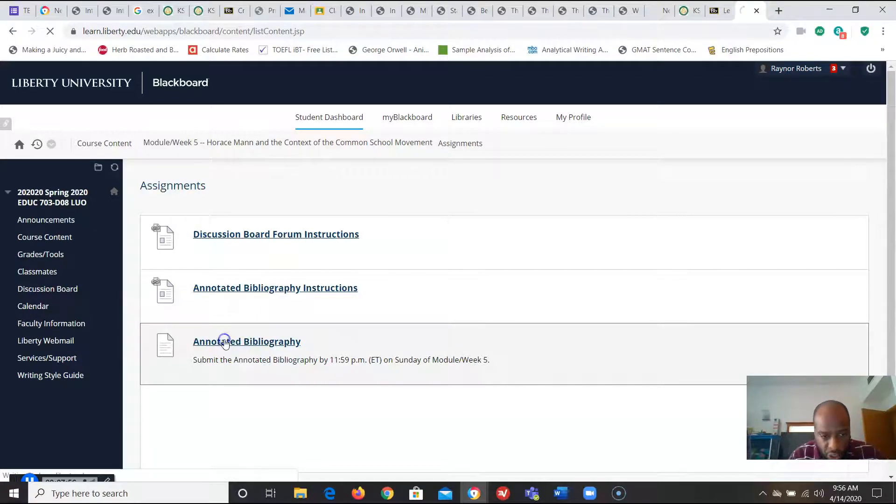
# Step: Scroll through the assignment entries, reading their attached files and due dates
pyautogui.click(246, 341)
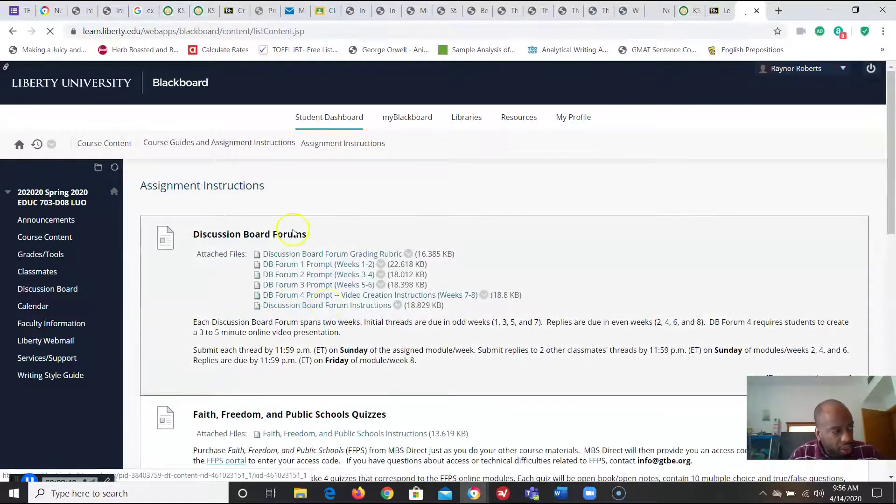
pyautogui.scroll(-3)
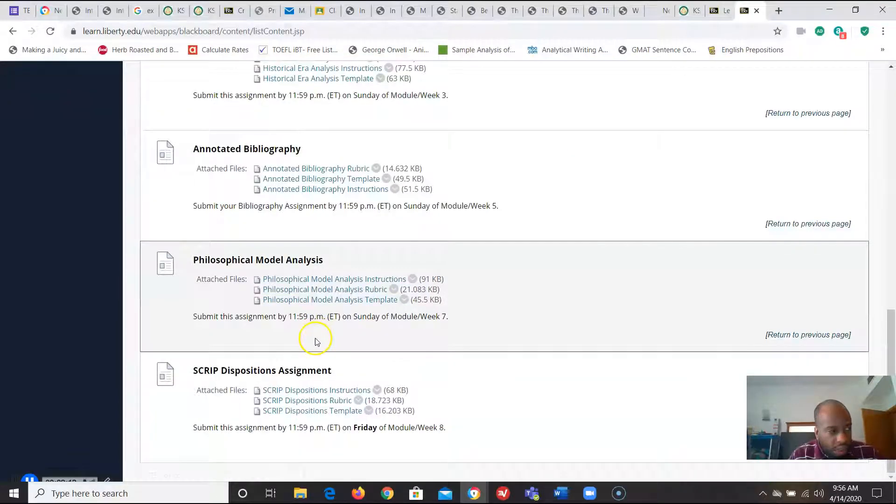
pyautogui.moveTo(313, 344)
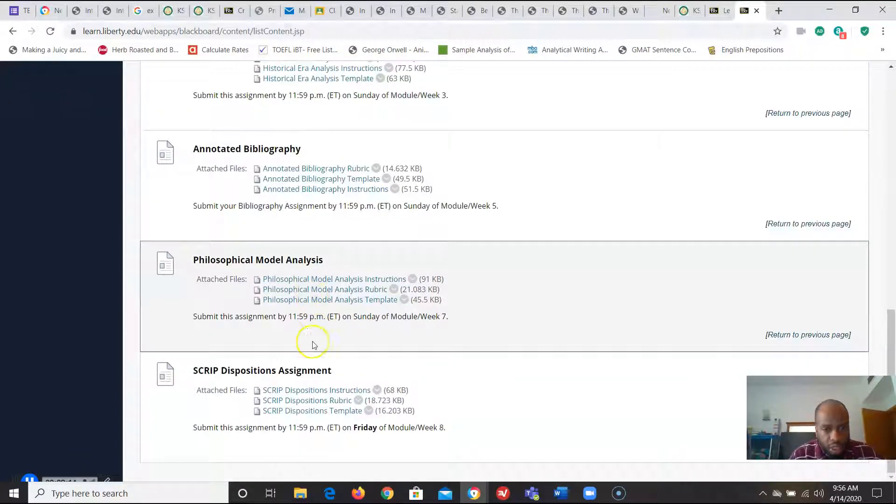
pyautogui.scroll(3)
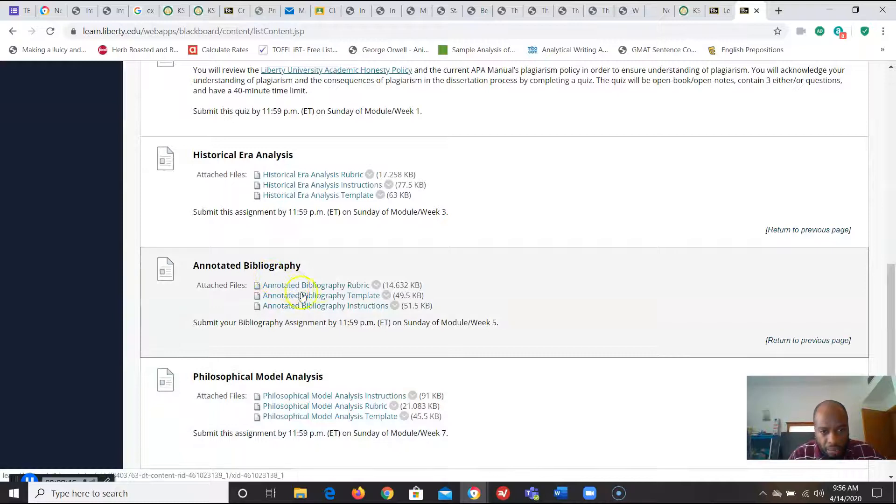
pyautogui.moveTo(360, 300)
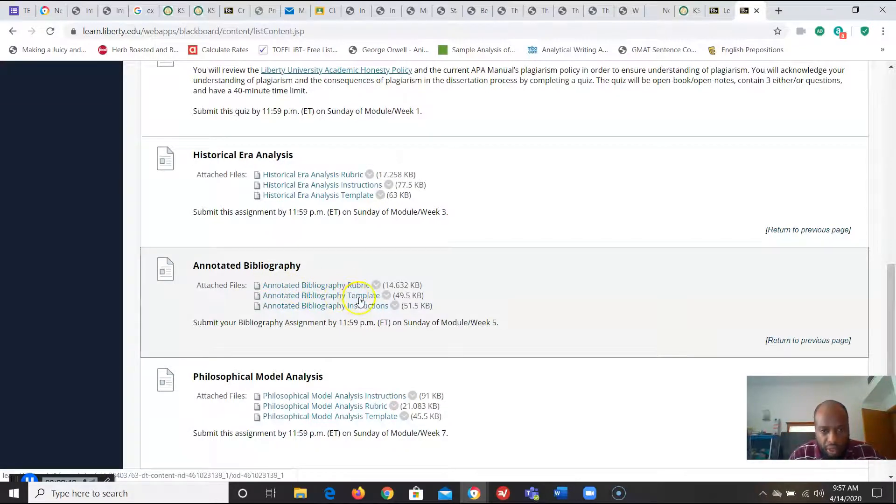
pyautogui.moveTo(326, 332)
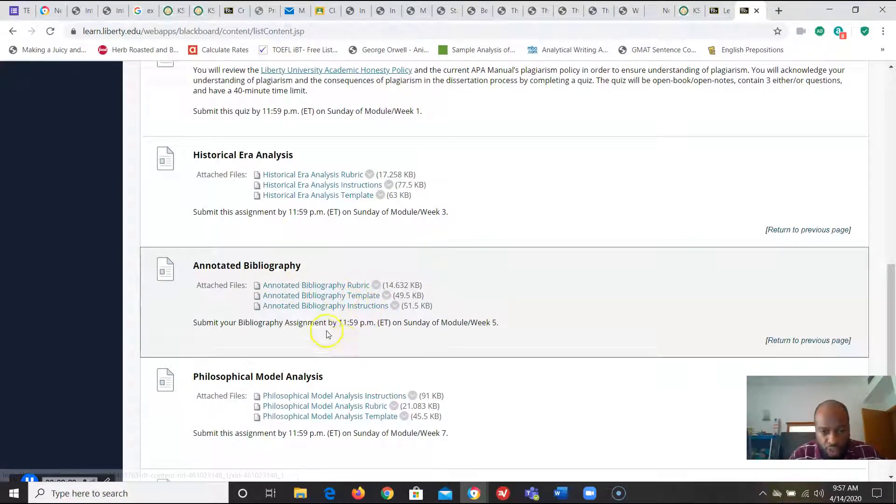
pyautogui.scroll(3)
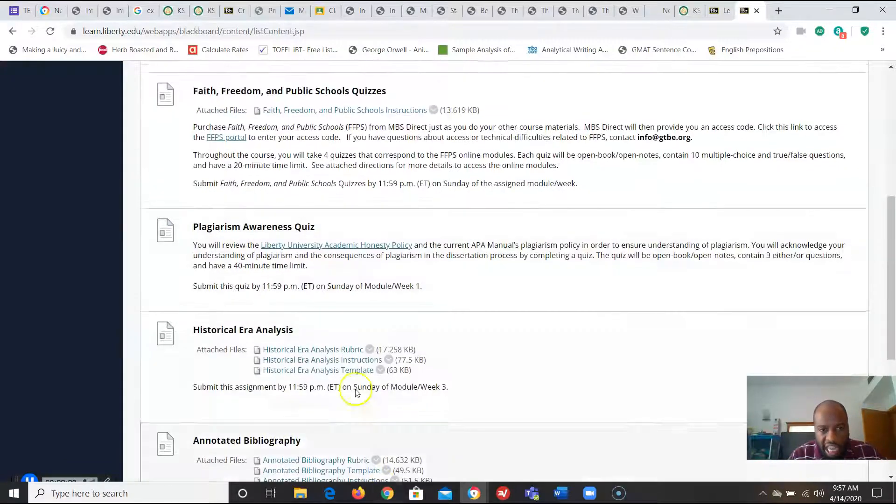
pyautogui.scroll(-3)
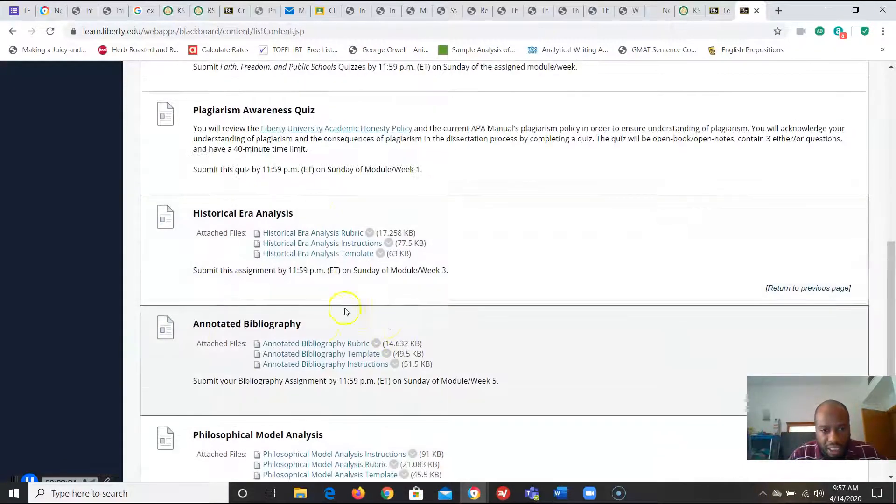
pyautogui.scroll(-3)
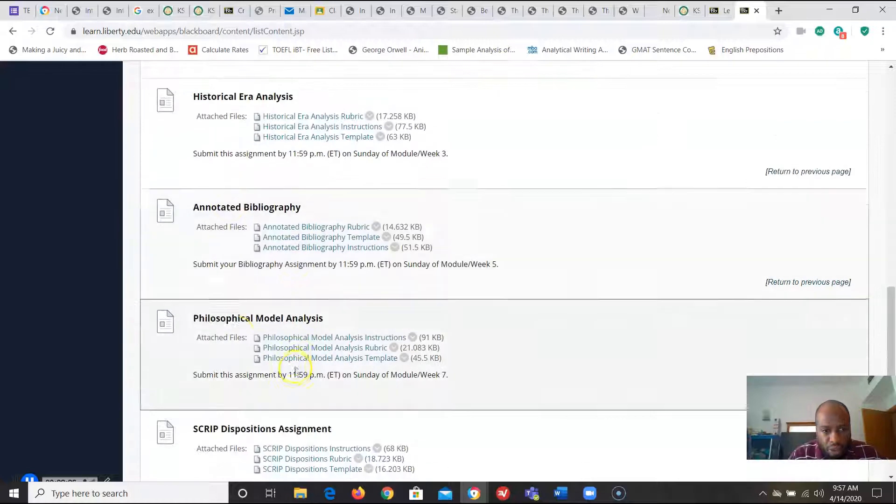
pyautogui.scroll(3)
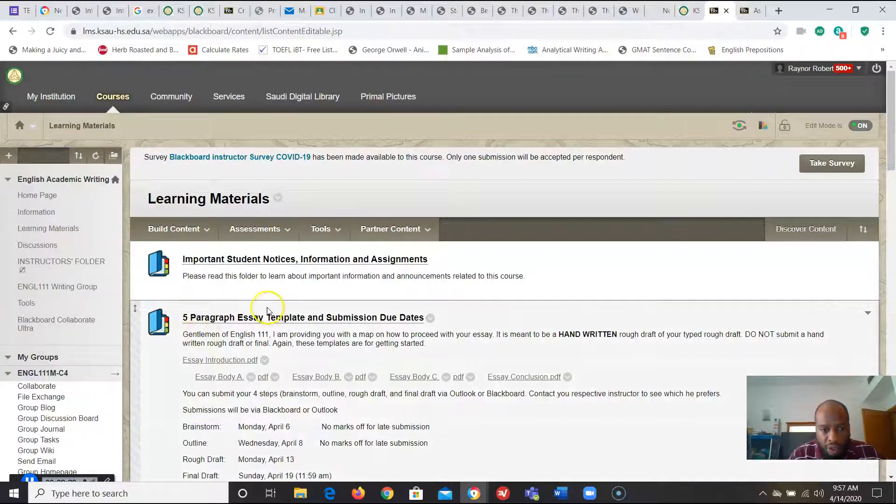
pyautogui.scroll(-3)
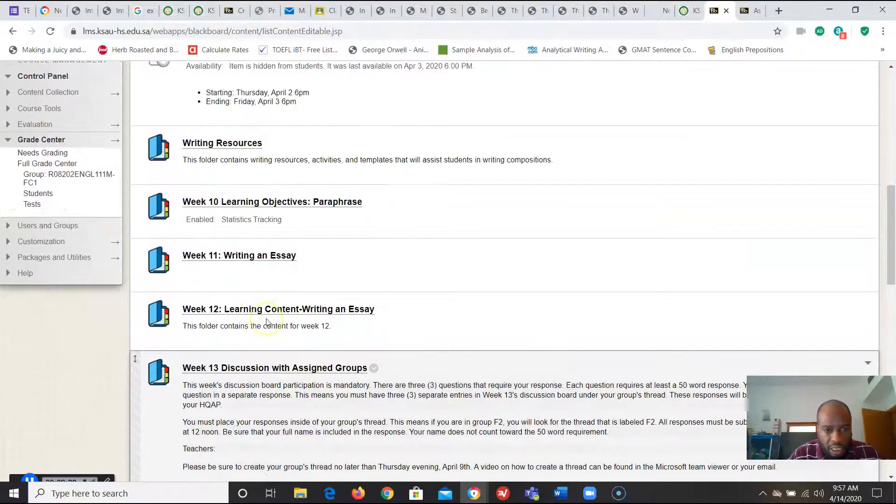
pyautogui.scroll(3)
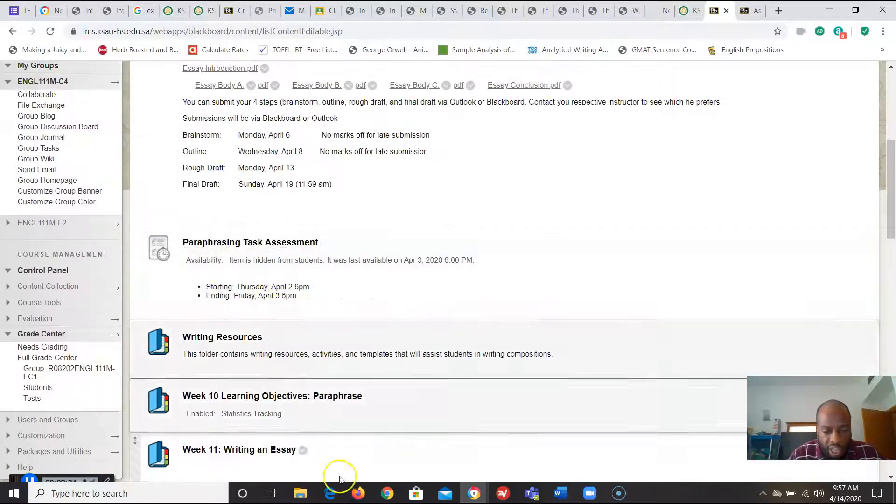
pyautogui.scroll(3)
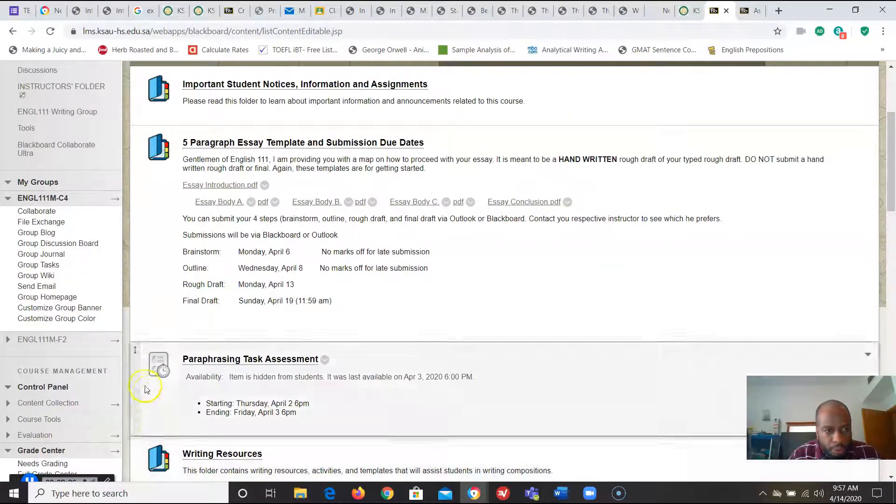
pyautogui.moveTo(38, 236)
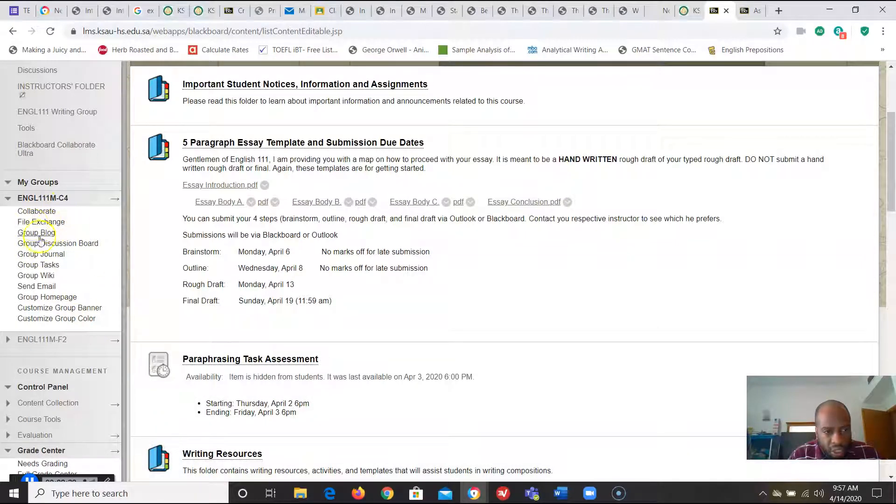
pyautogui.moveTo(39, 265)
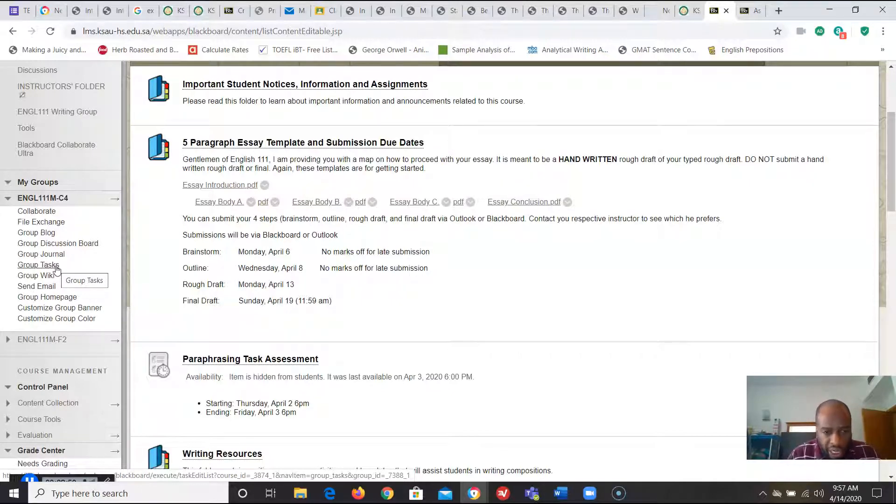
pyautogui.moveTo(191, 323)
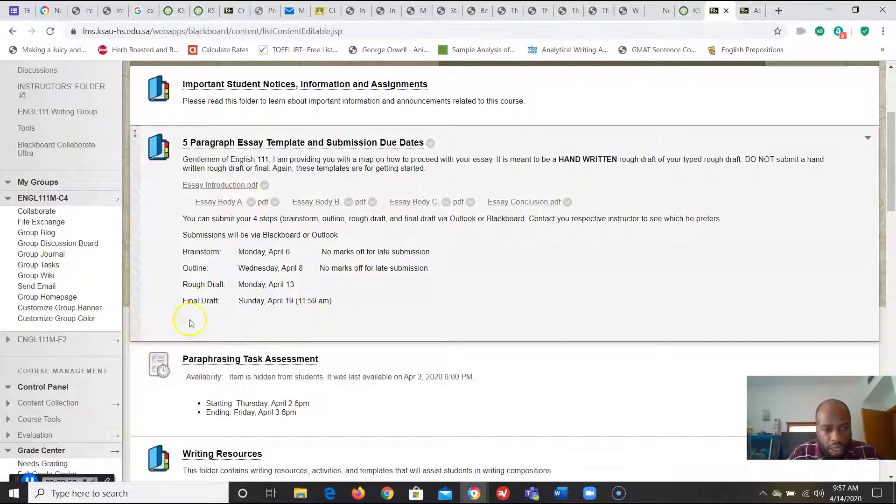
pyautogui.moveTo(296, 327)
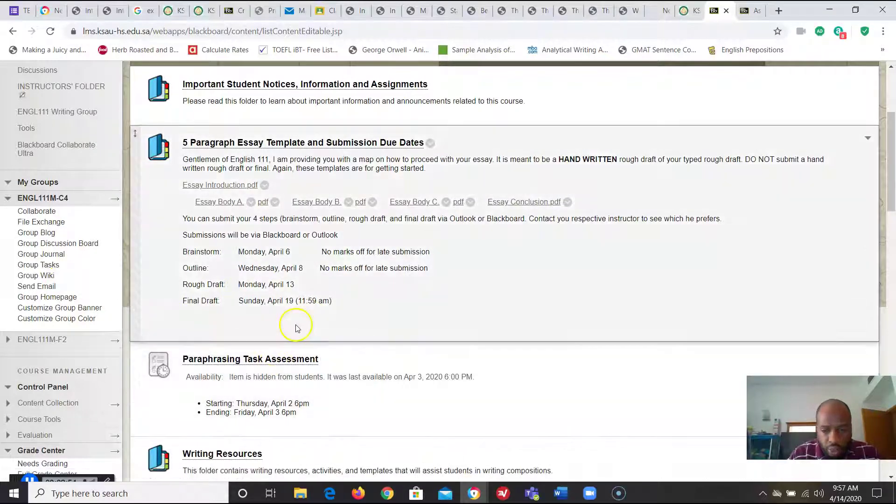
pyautogui.scroll(3)
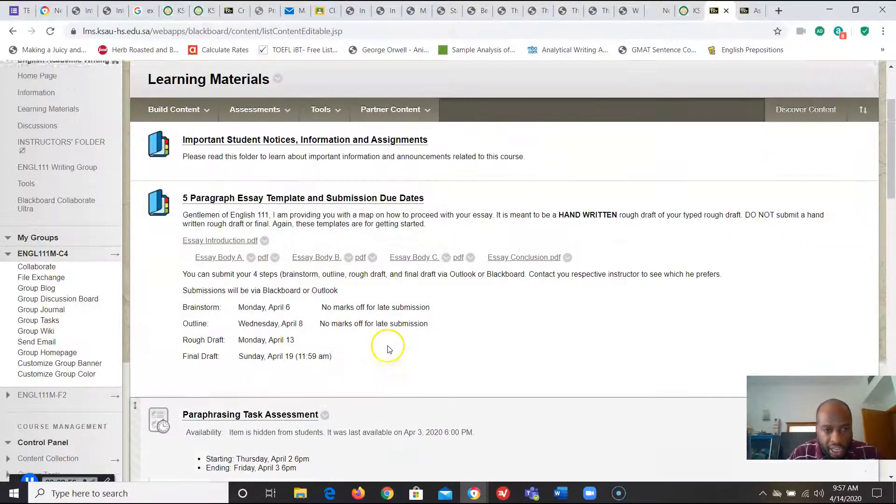
pyautogui.scroll(3)
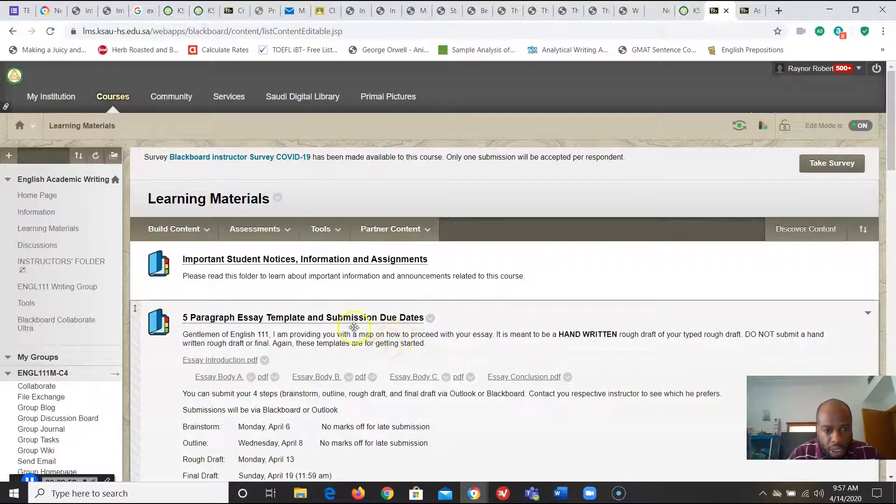
pyautogui.scroll(-3)
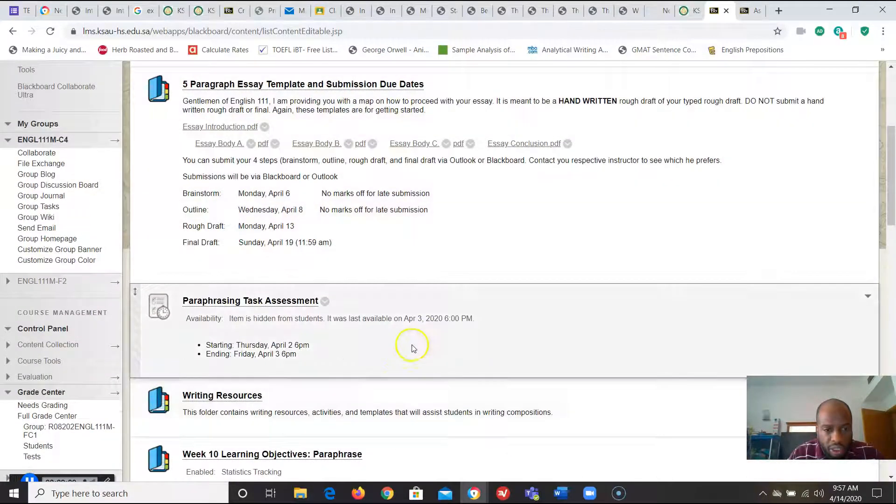
pyautogui.scroll(-3)
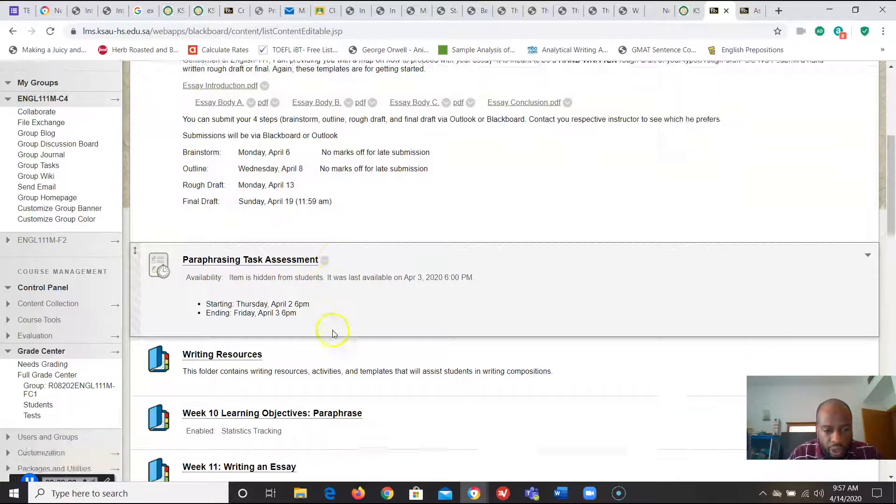
pyautogui.scroll(3)
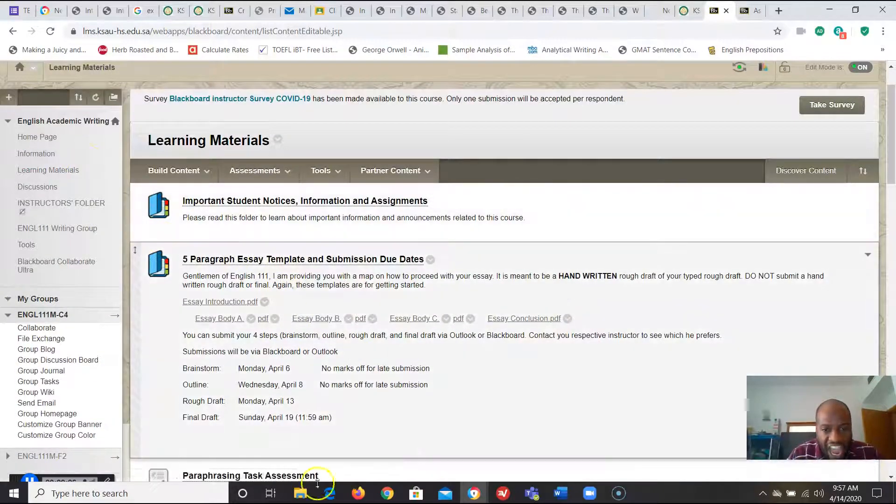
pyautogui.scroll(-3)
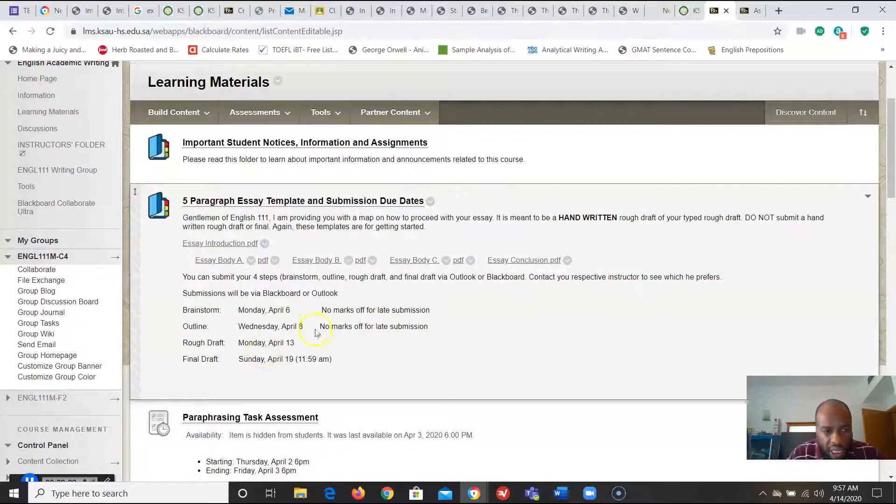
pyautogui.moveTo(427, 301)
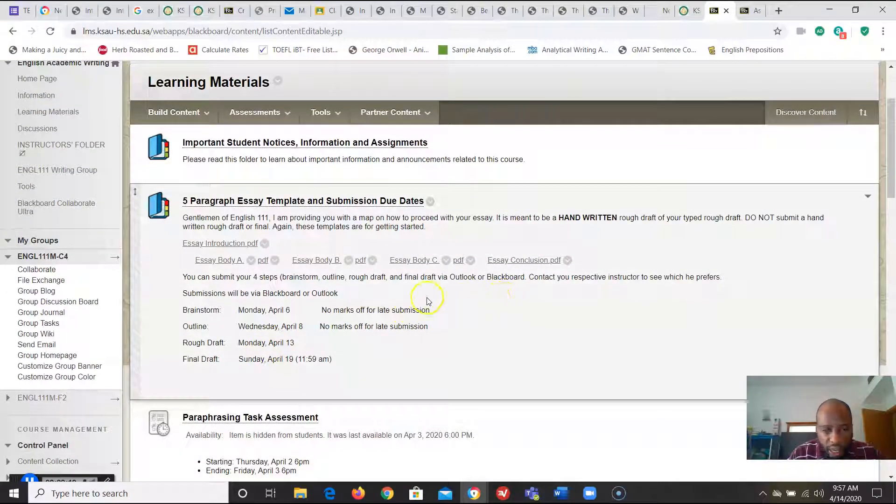
pyautogui.moveTo(425, 309)
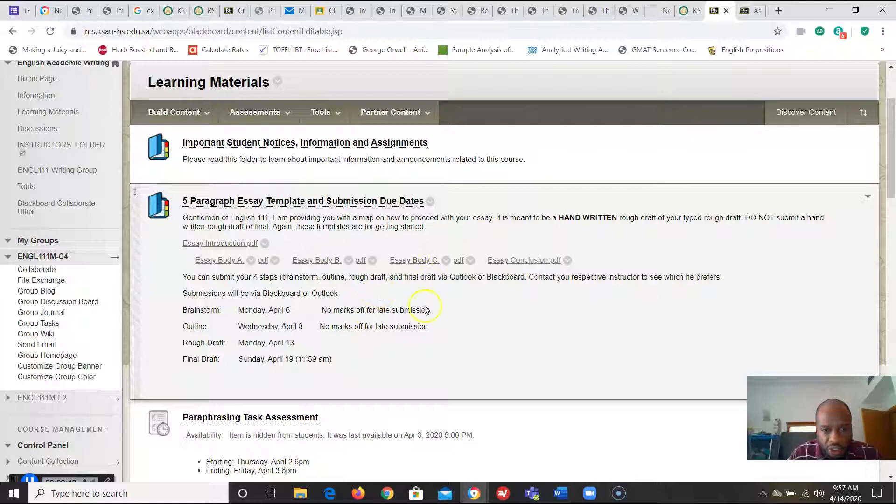
pyautogui.moveTo(449, 365)
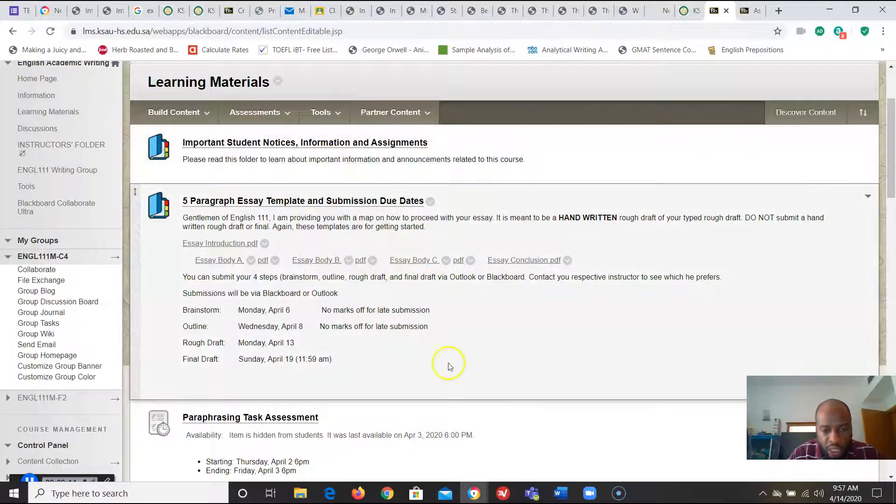
pyautogui.scroll(-3)
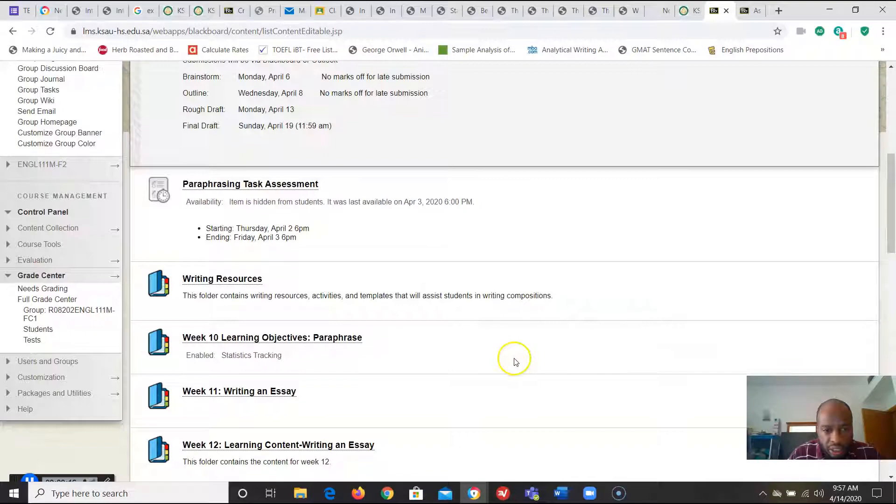
pyautogui.scroll(-3)
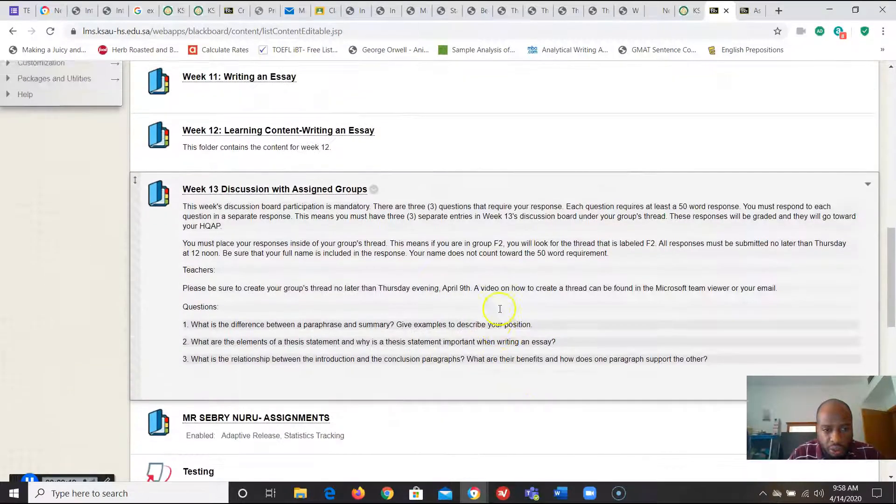
pyautogui.scroll(-3)
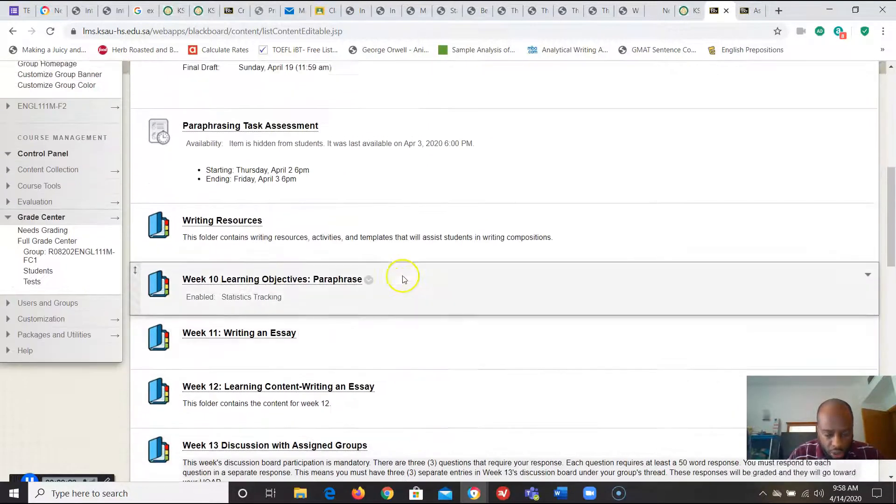
pyautogui.scroll(3)
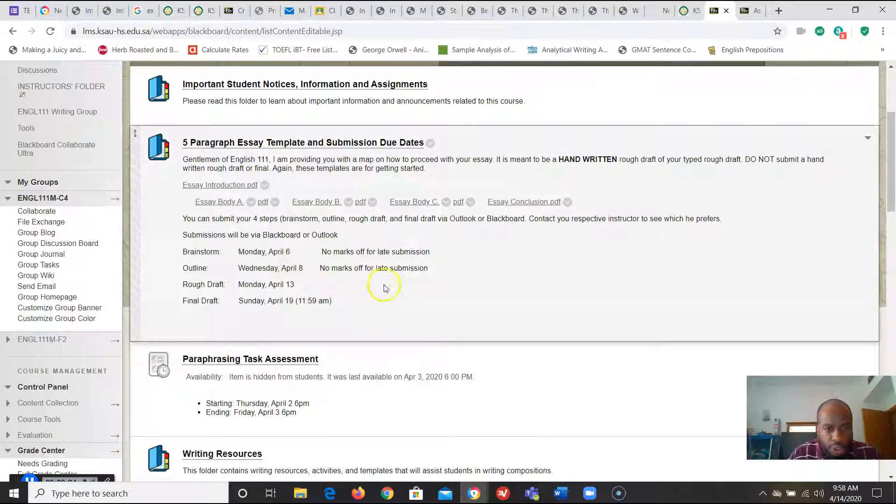
pyautogui.scroll(3)
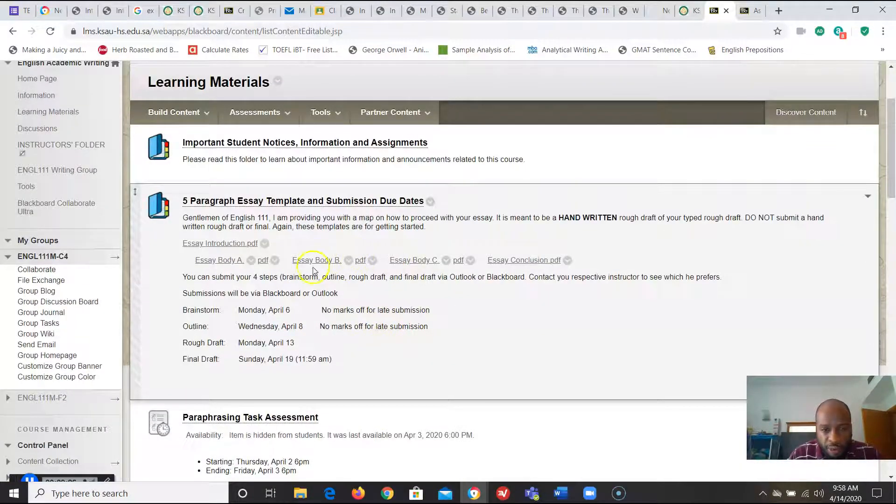
pyautogui.moveTo(443, 326)
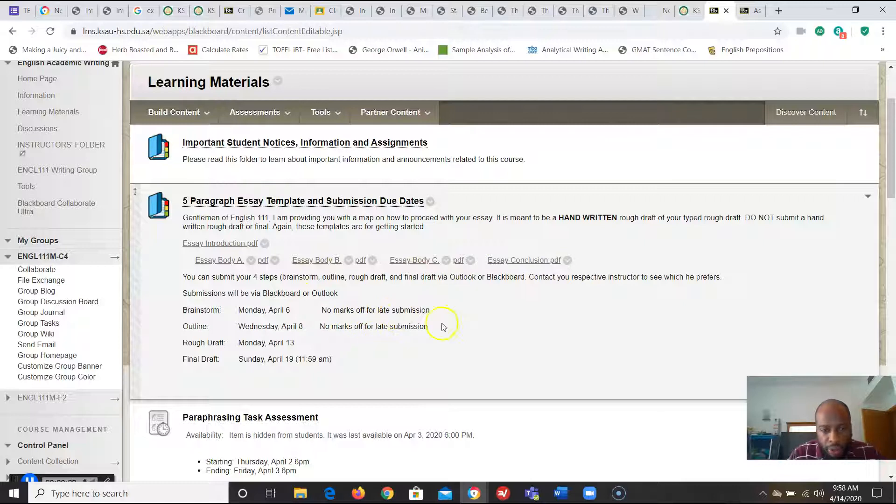
pyautogui.moveTo(551, 273)
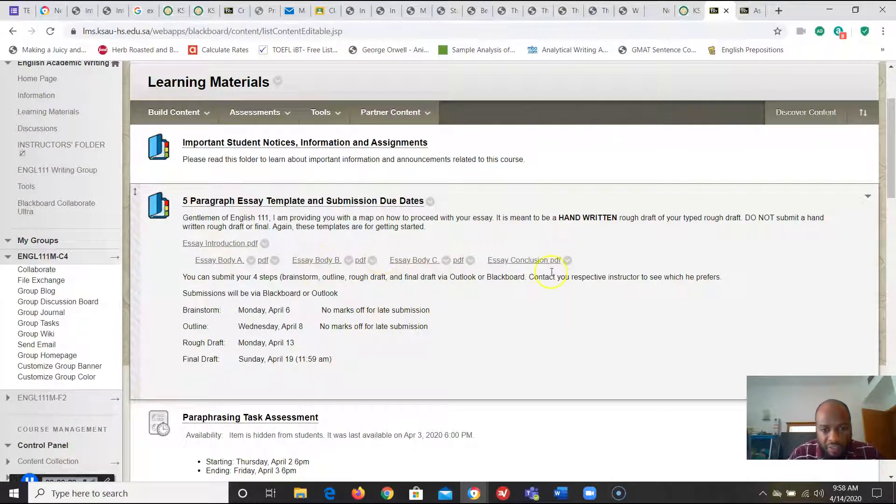
pyautogui.moveTo(478, 376)
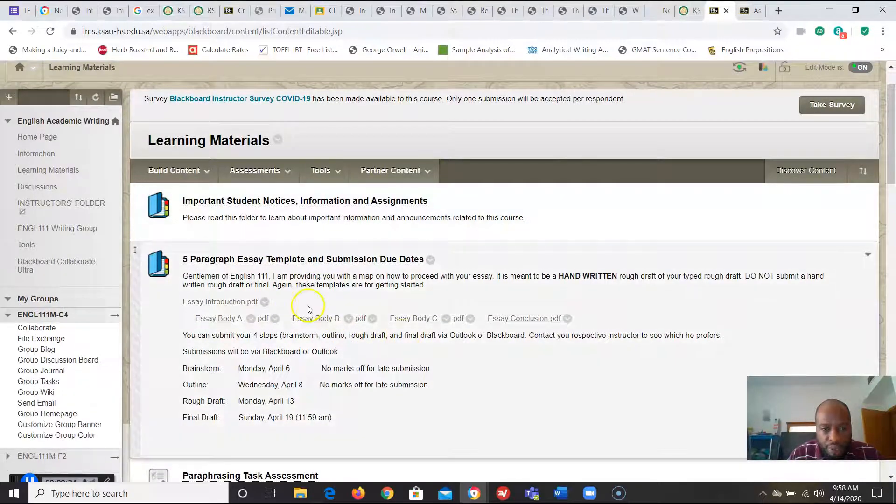
# Step: Select Group Tasks under ENGL111M-C4 in the course menu
pyautogui.click(174, 170)
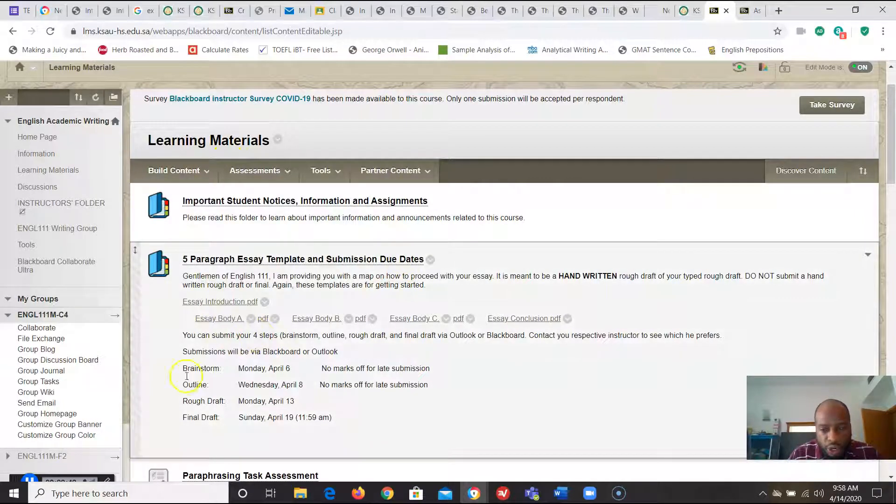
pyautogui.moveTo(41, 338)
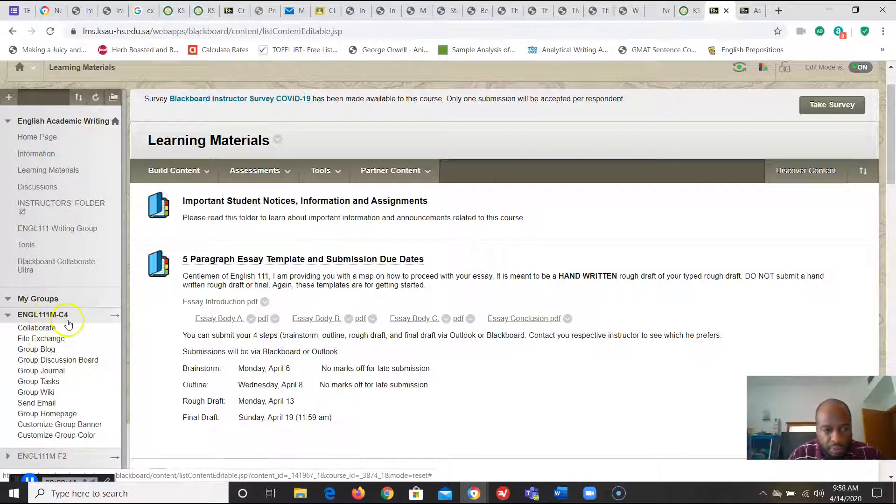
pyautogui.moveTo(60, 424)
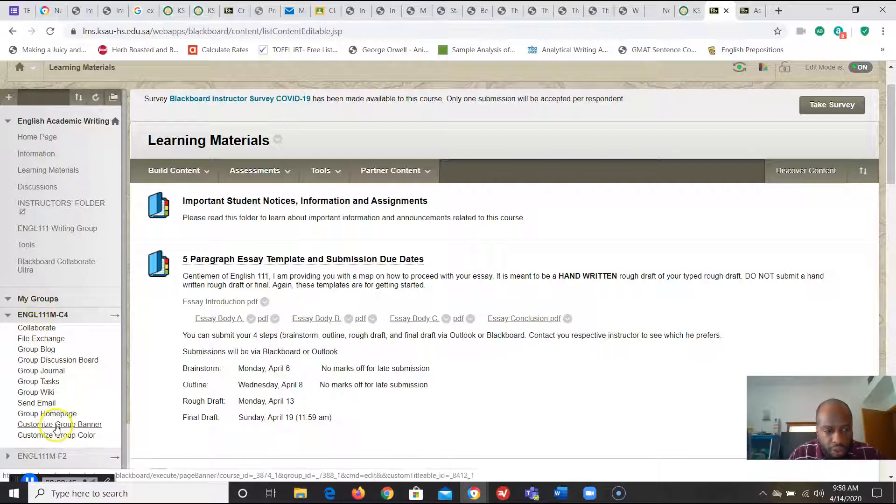
pyautogui.moveTo(58, 359)
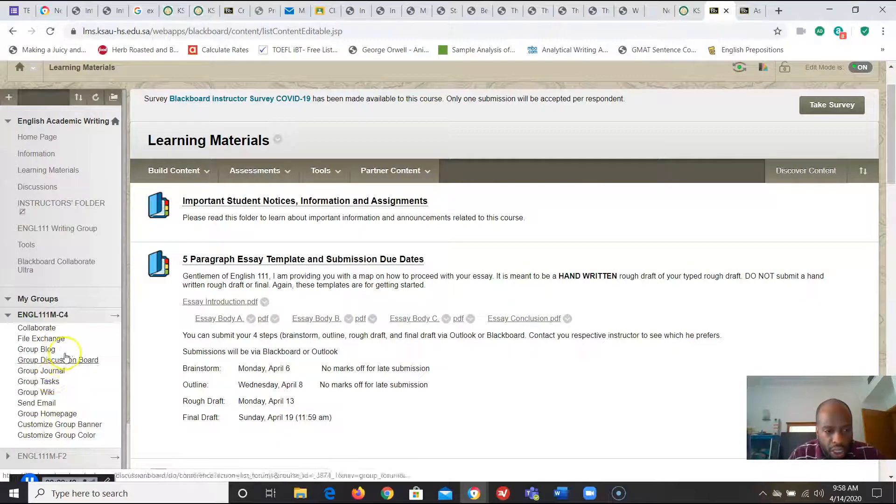
pyautogui.moveTo(39, 370)
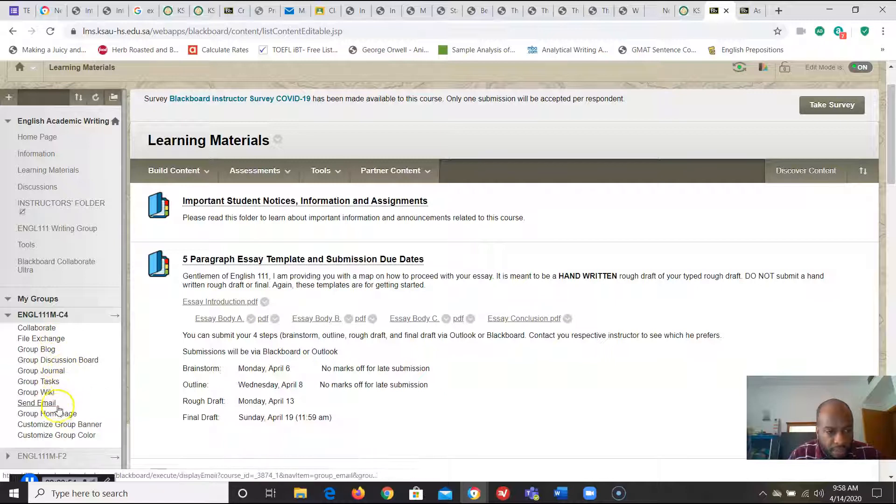
pyautogui.click(38, 381)
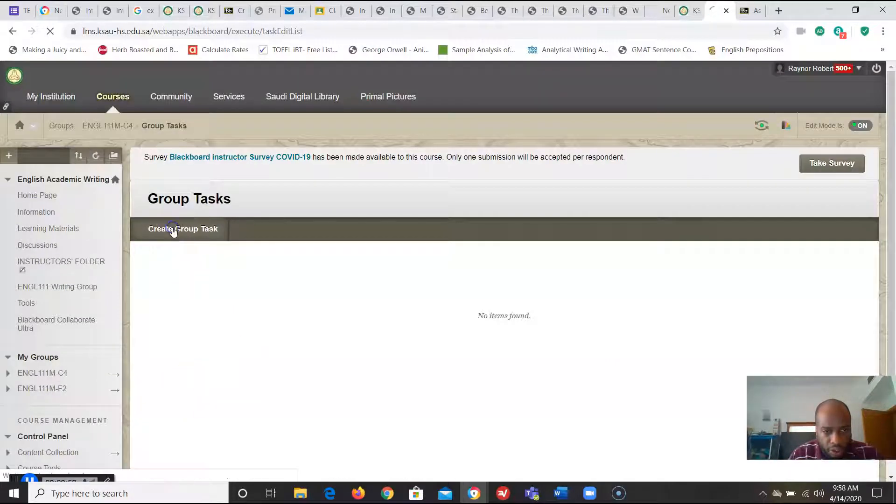
# Step: Launch Create Group Task for ENGL111M-C4 and scroll through its blank task form
pyautogui.click(183, 229)
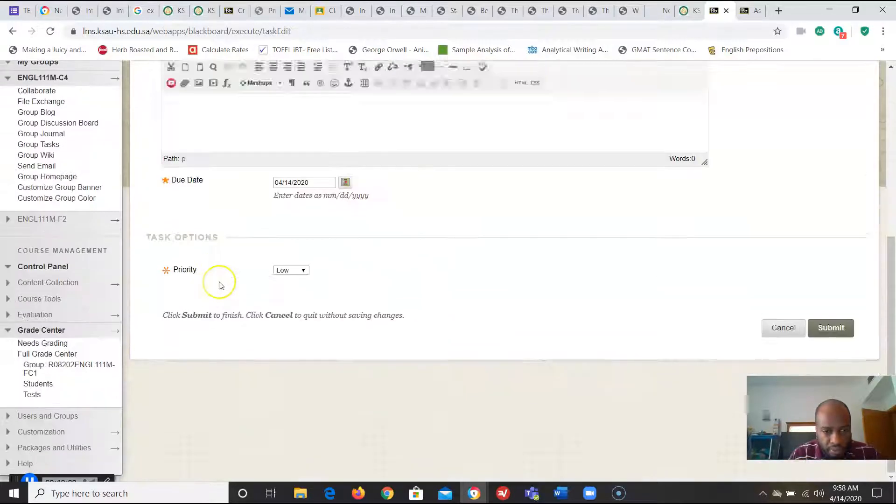
pyautogui.scroll(3)
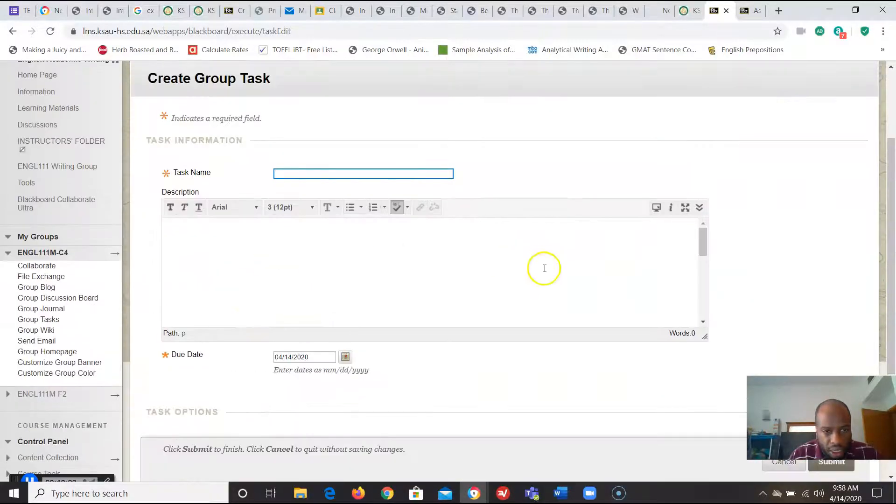
pyautogui.scroll(-3)
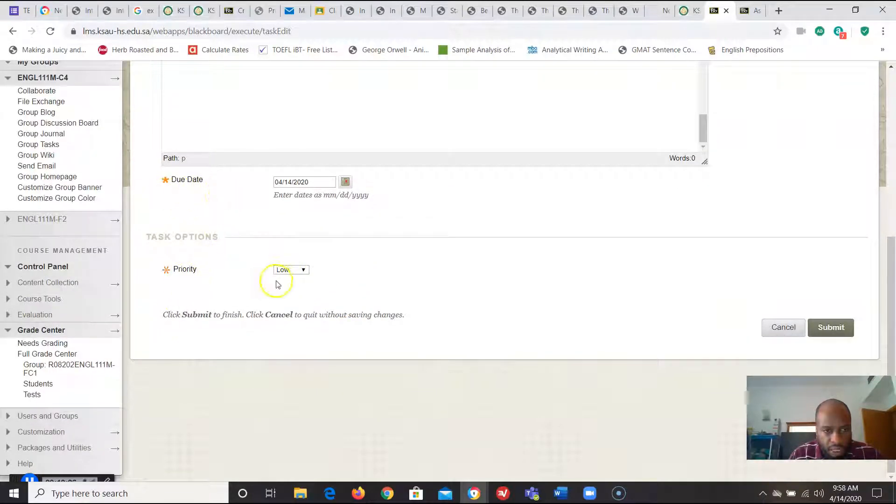
pyautogui.scroll(3)
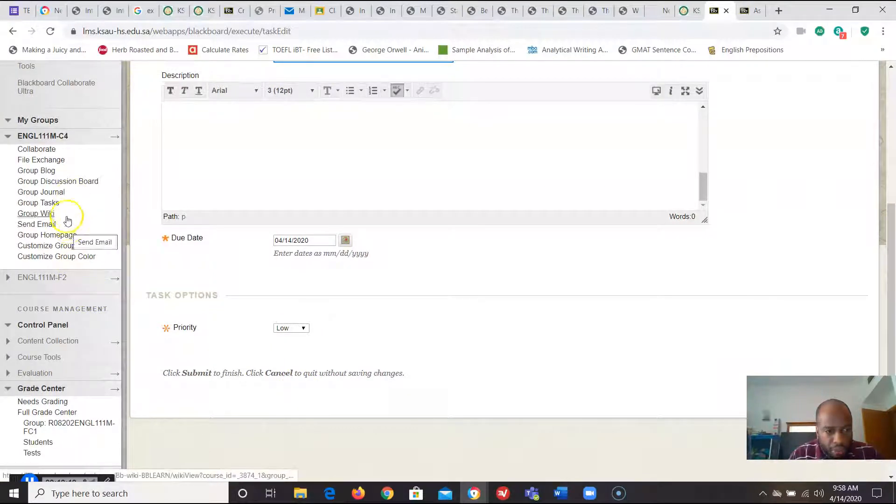
pyautogui.moveTo(102, 302)
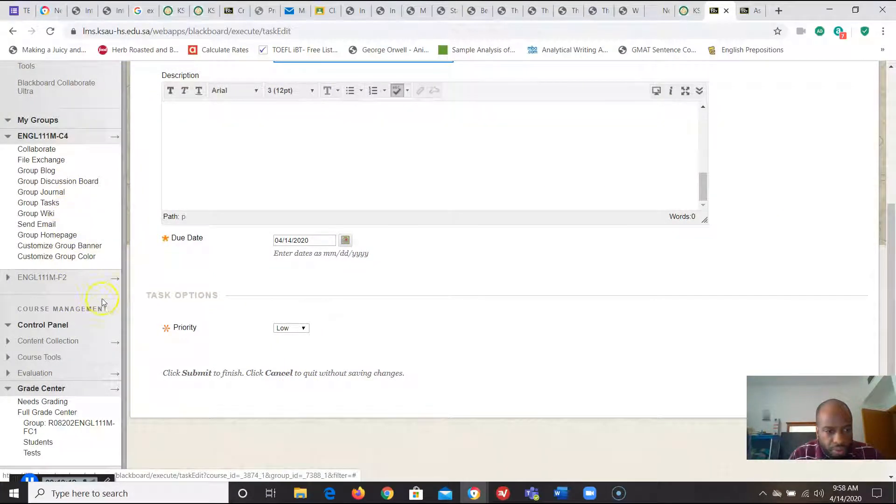
pyautogui.scroll(3)
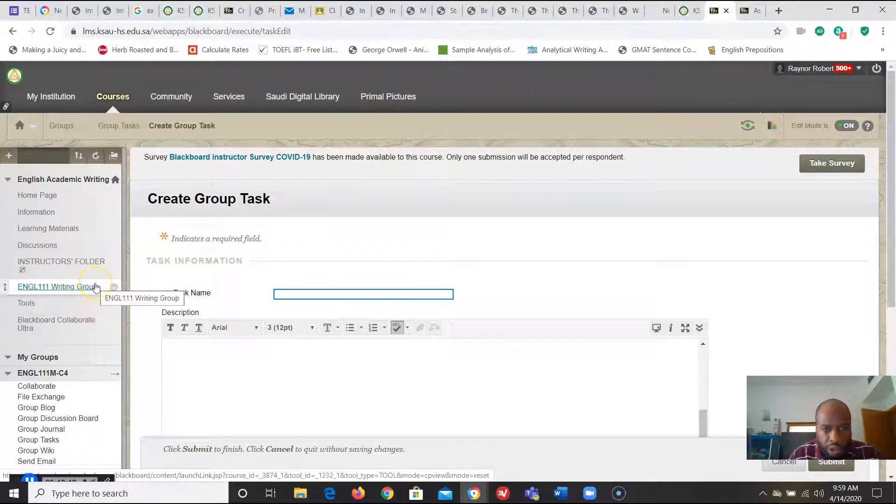
pyautogui.moveTo(92, 291)
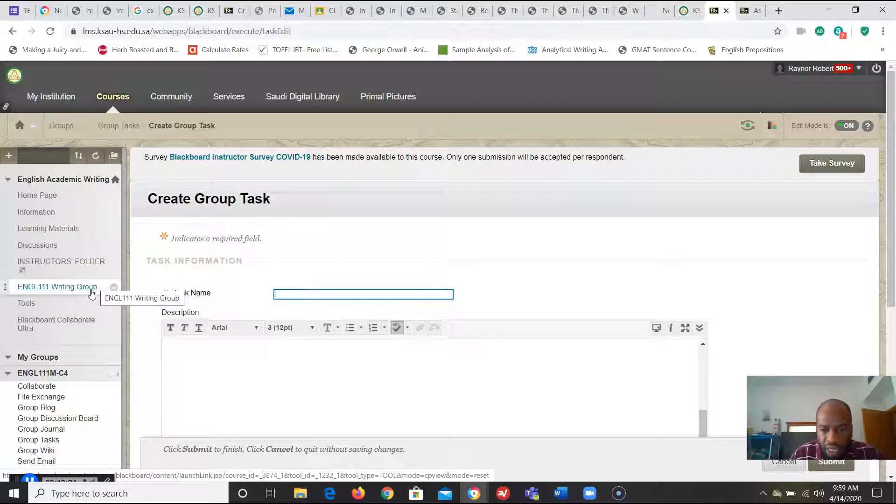
pyautogui.moveTo(153, 316)
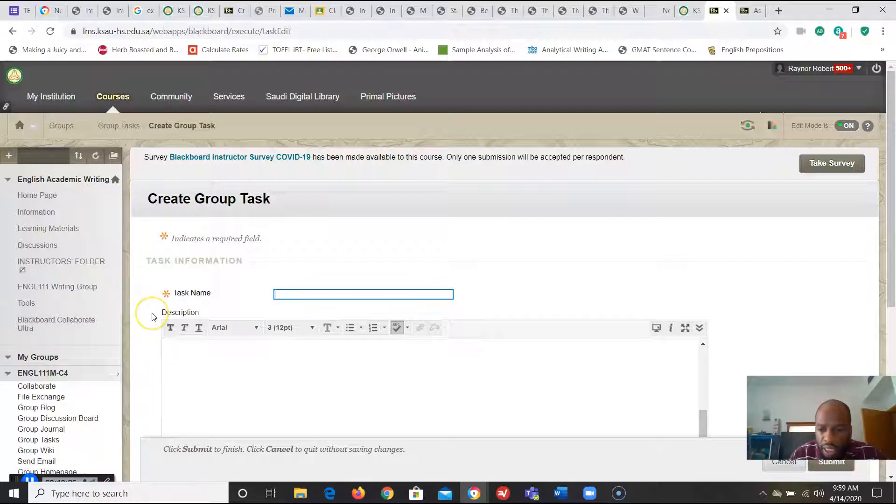
pyautogui.moveTo(213, 444)
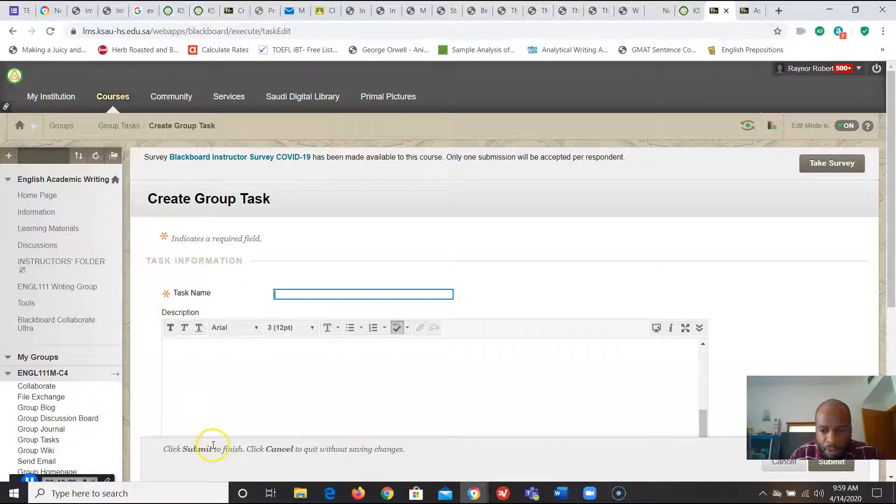